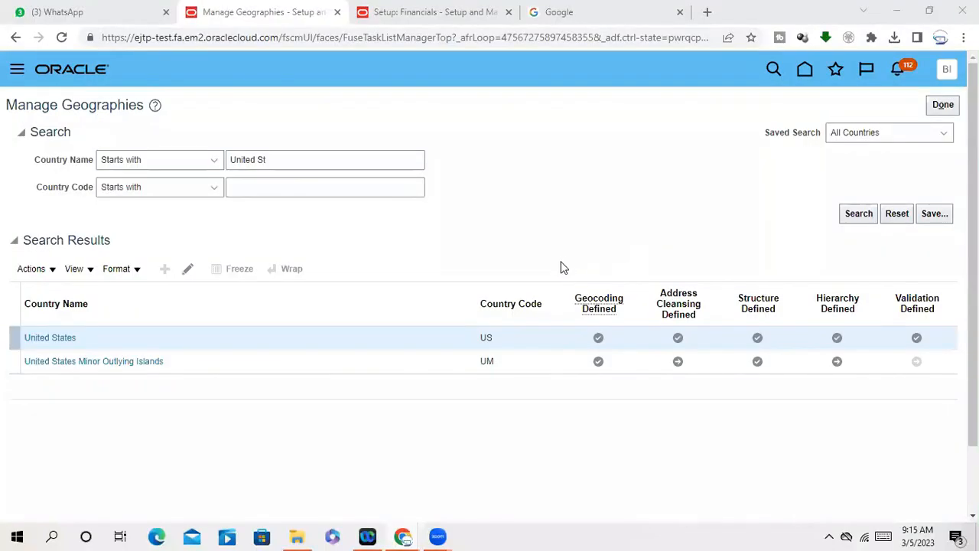
mouse_move(125, 245)
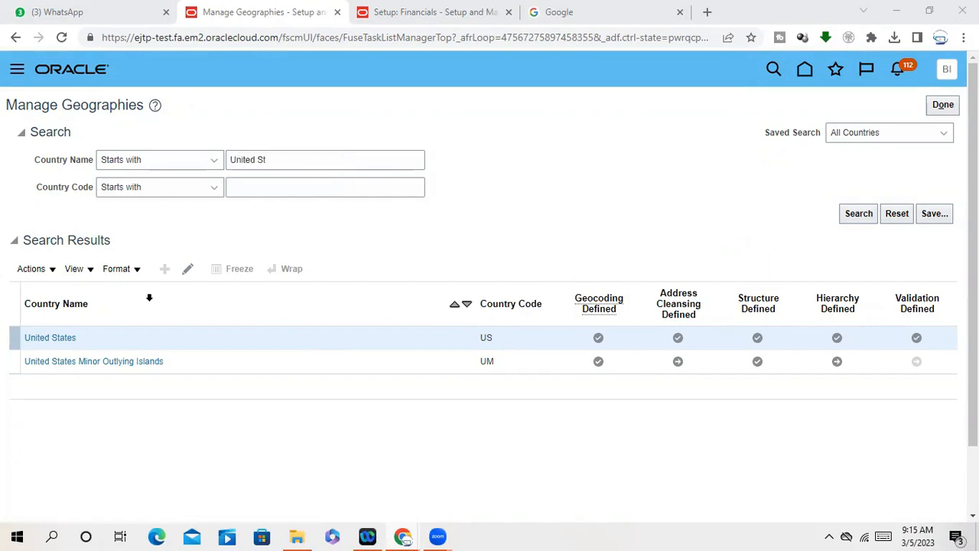
mouse_move(215, 241)
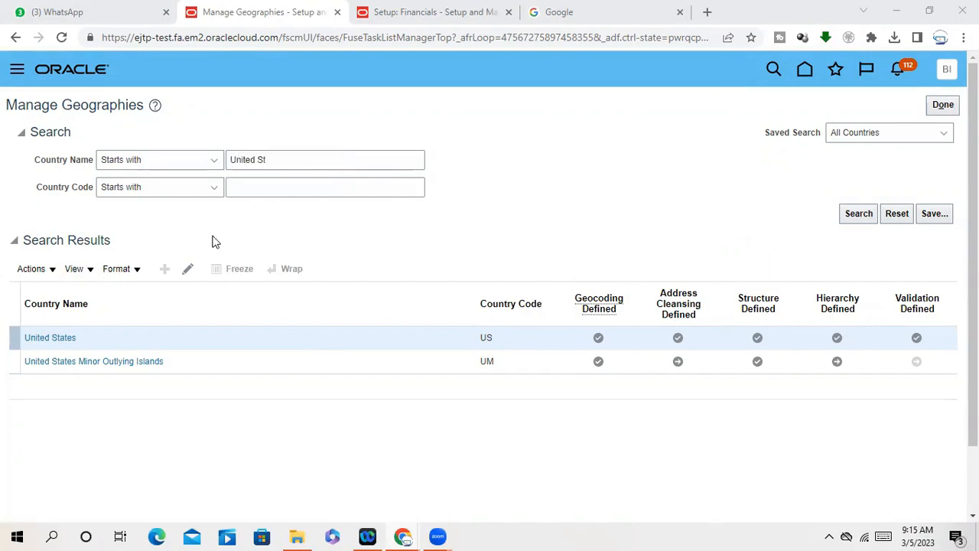
mouse_move(159, 159)
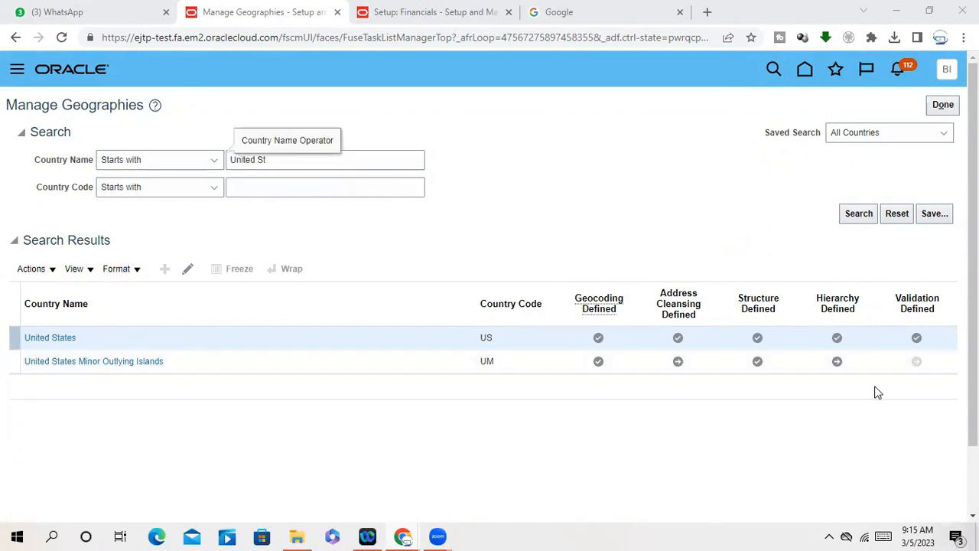
mouse_move(700, 435)
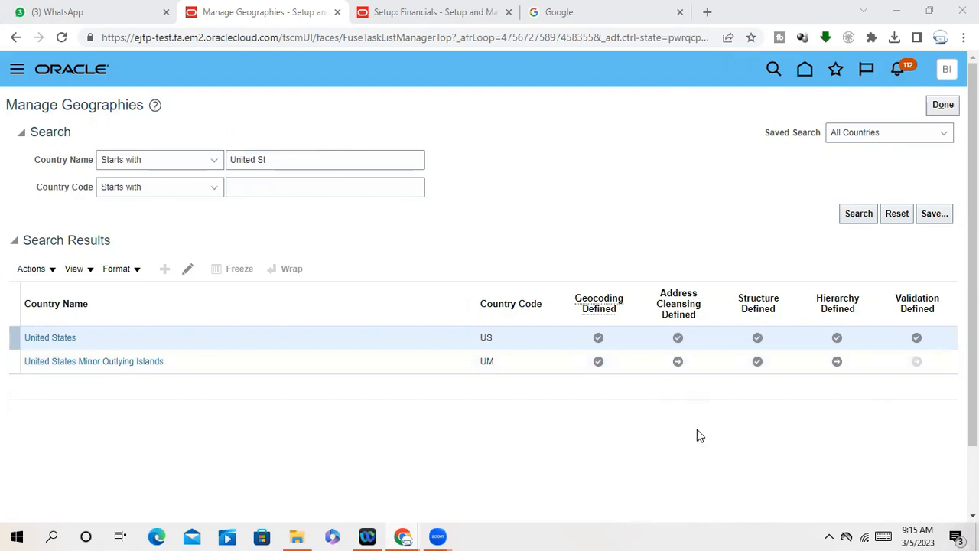
mouse_move(412, 181)
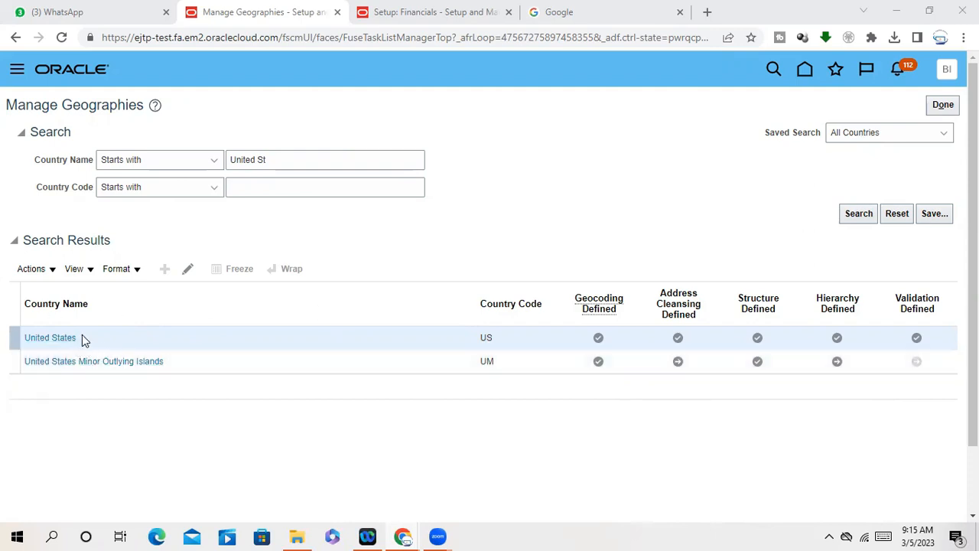
mouse_move(601, 350)
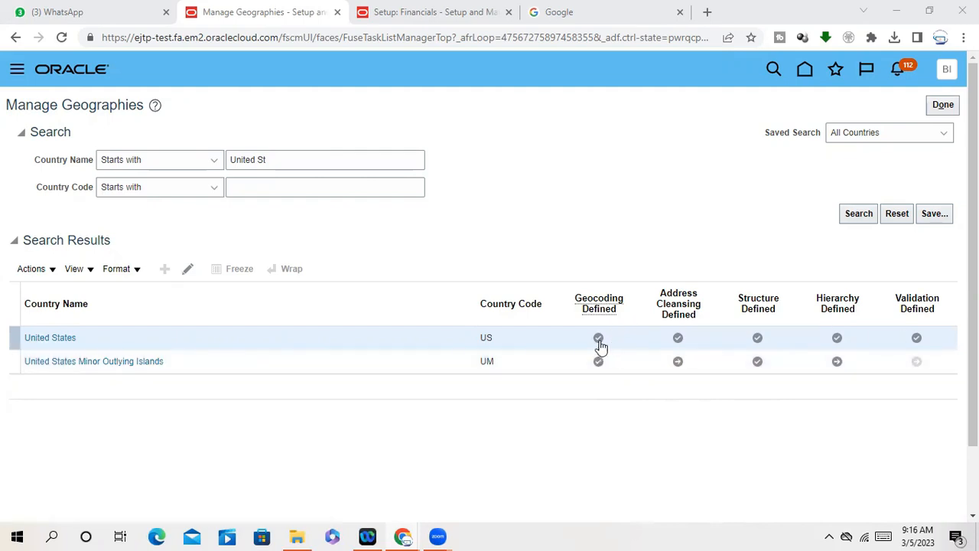
mouse_move(676, 338)
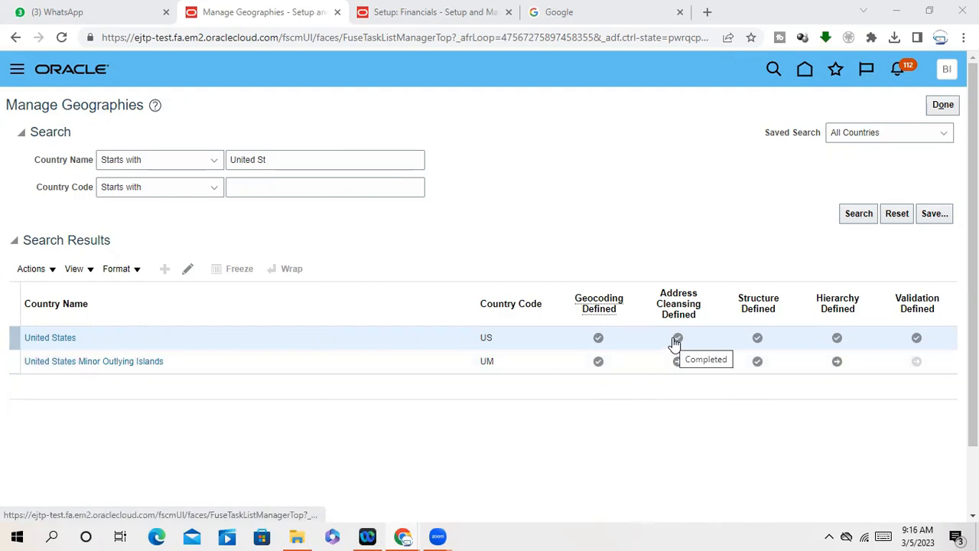
mouse_move(822, 333)
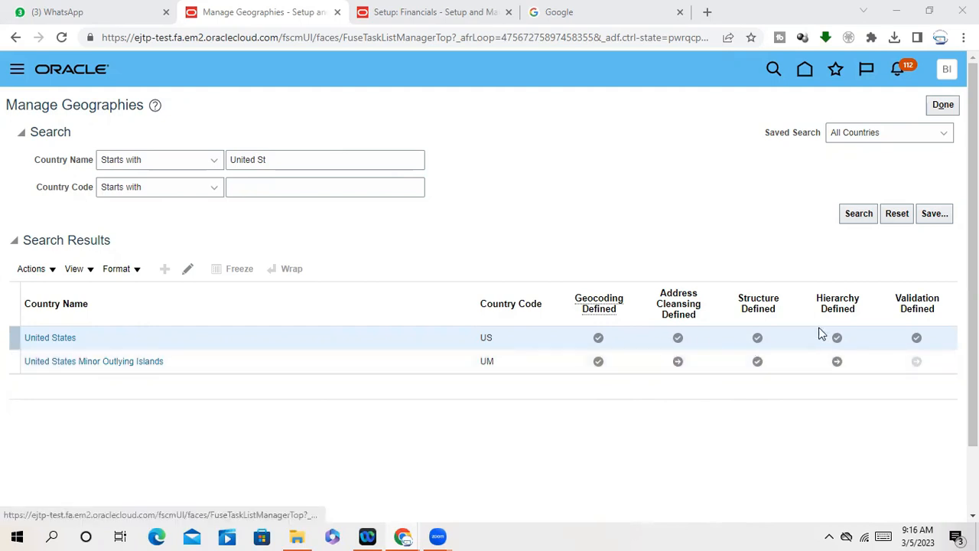
mouse_move(837, 337)
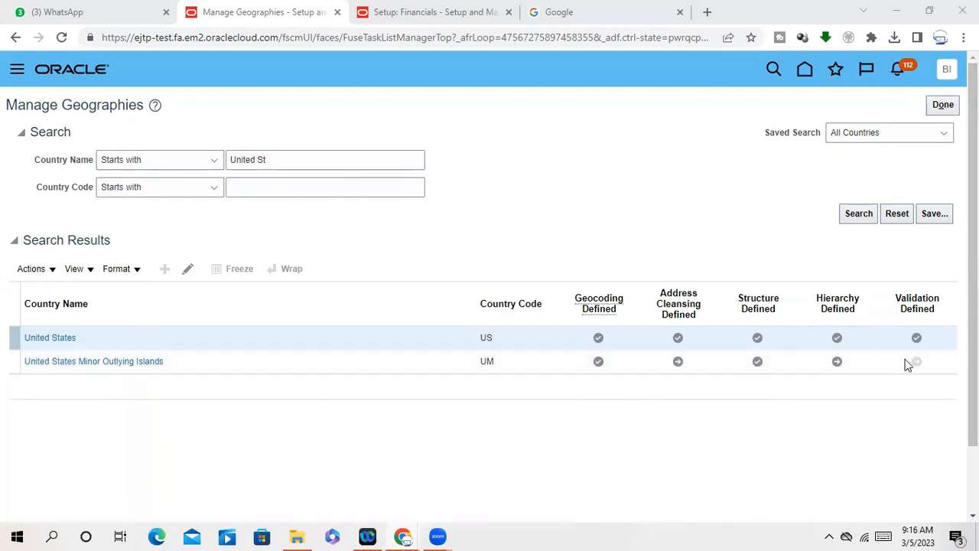
mouse_move(60, 349)
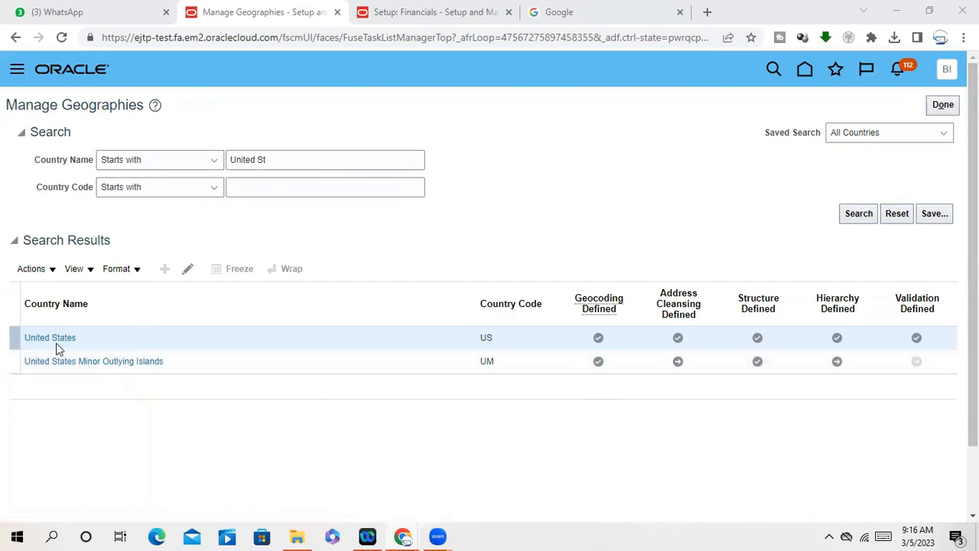
Review the United States country names and ISO code, then close the country details
left_click(50, 337)
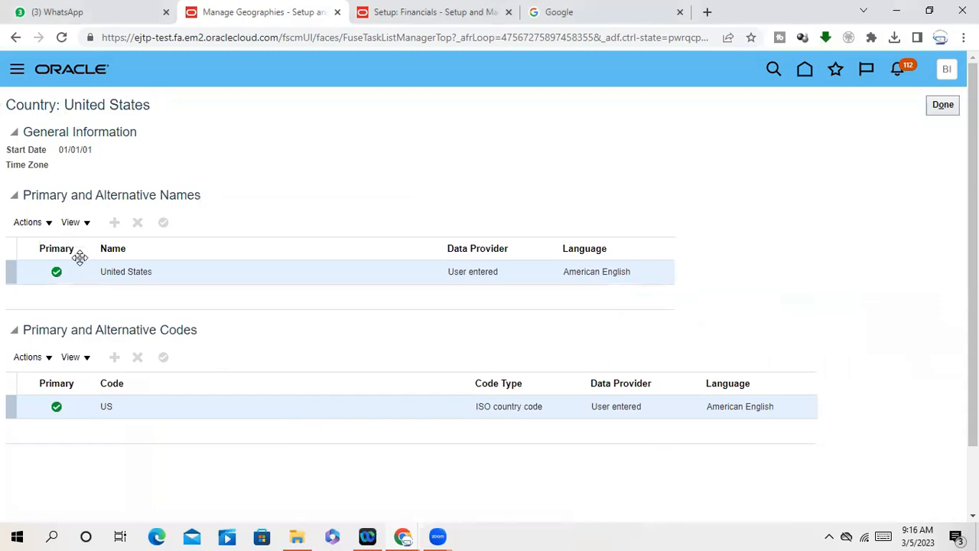
mouse_move(515, 293)
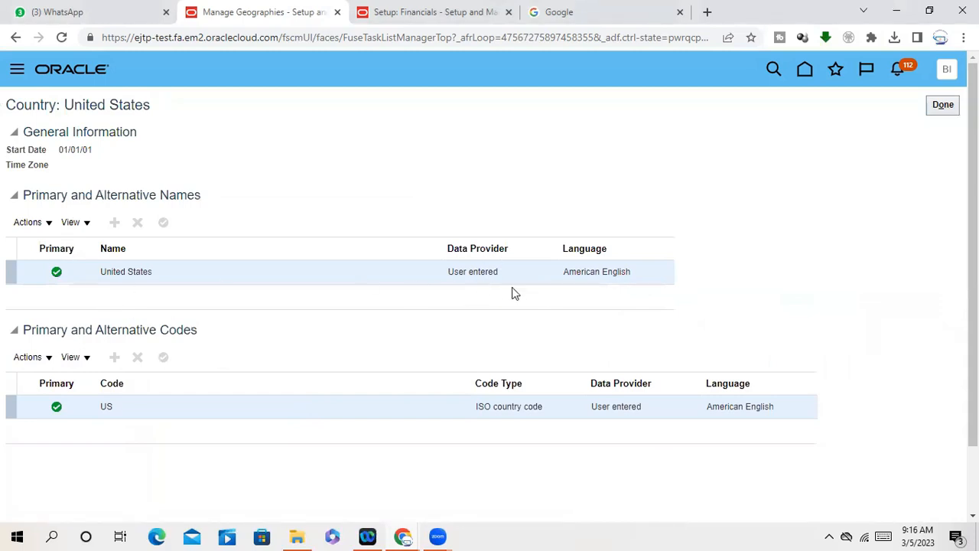
mouse_move(174, 426)
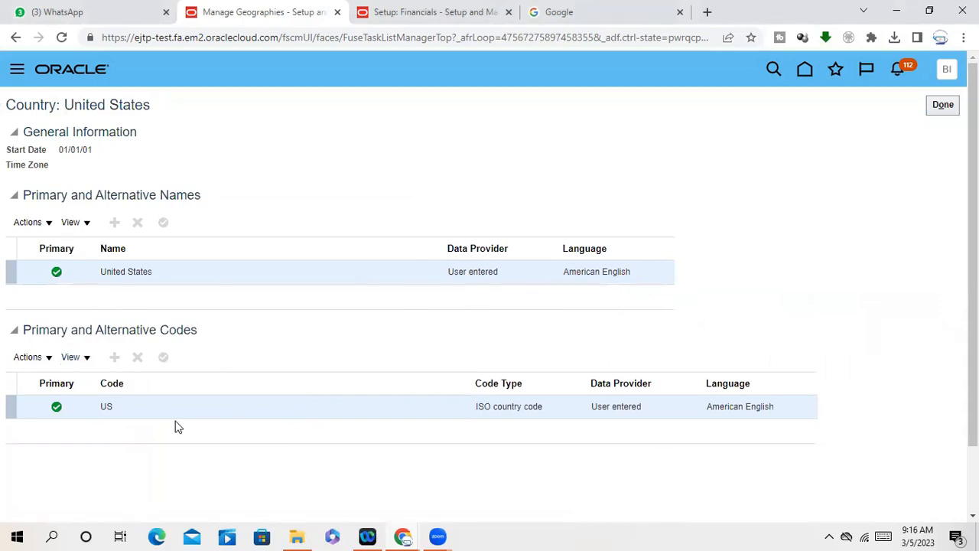
mouse_move(510, 375)
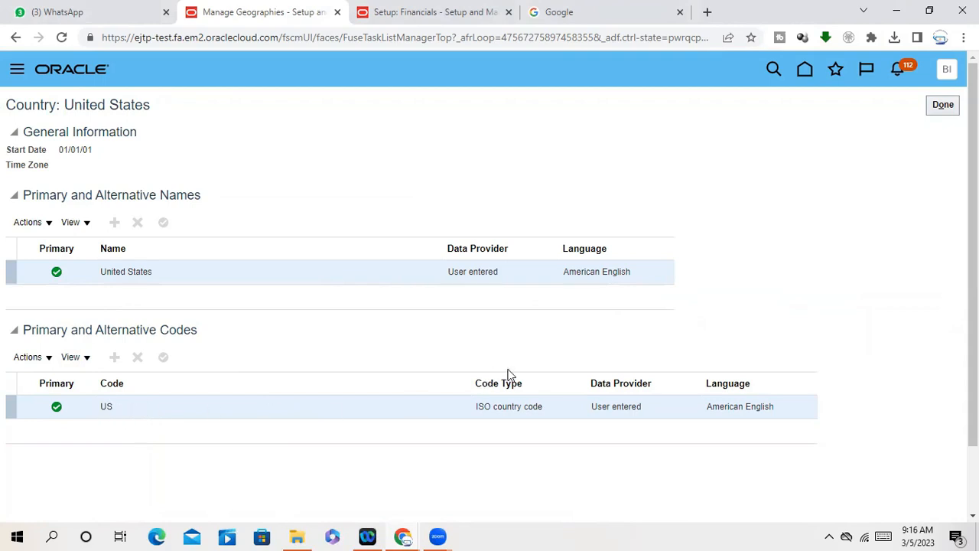
mouse_move(624, 410)
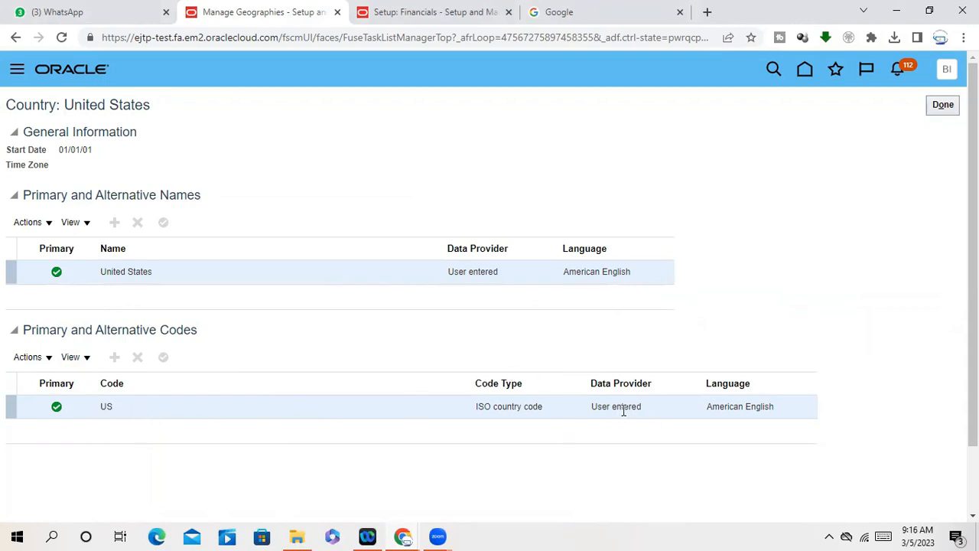
mouse_move(779, 407)
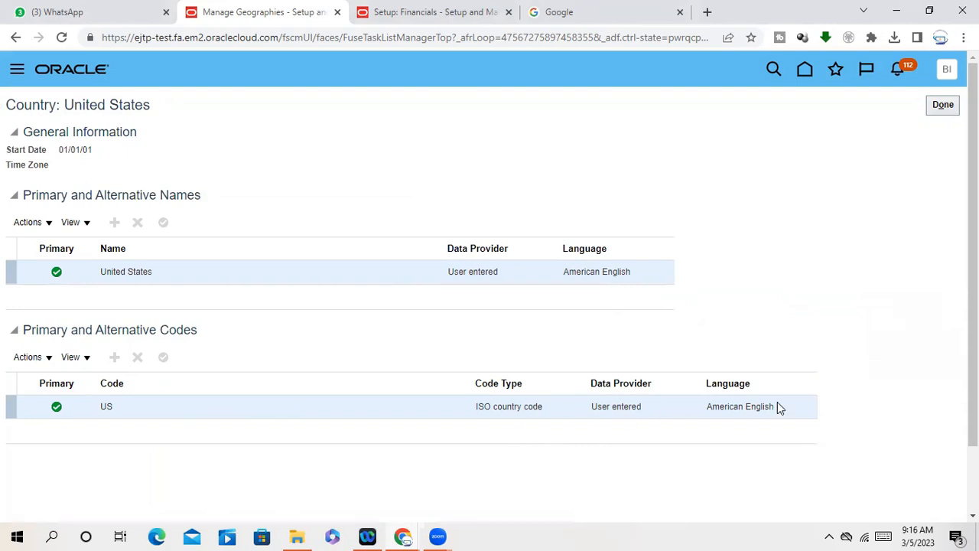
mouse_move(141, 347)
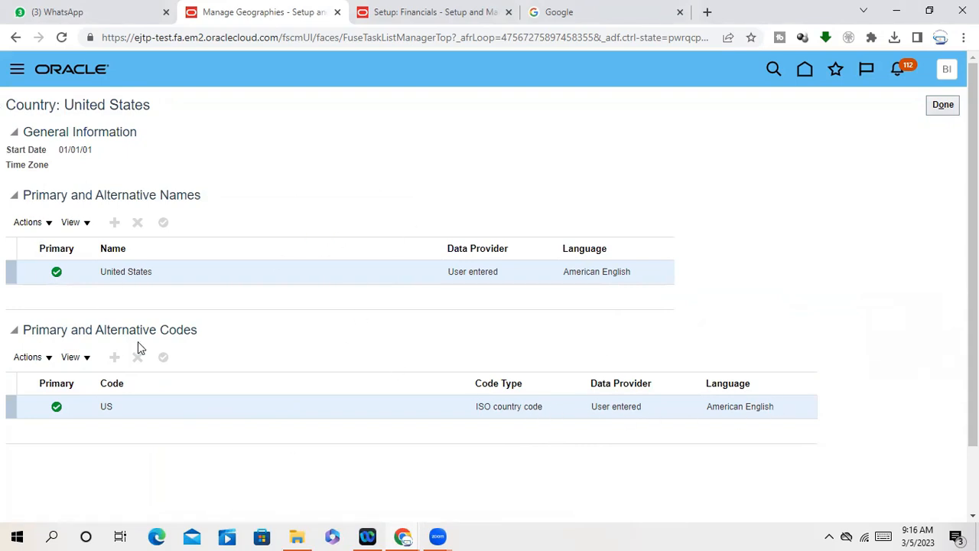
mouse_move(942, 105)
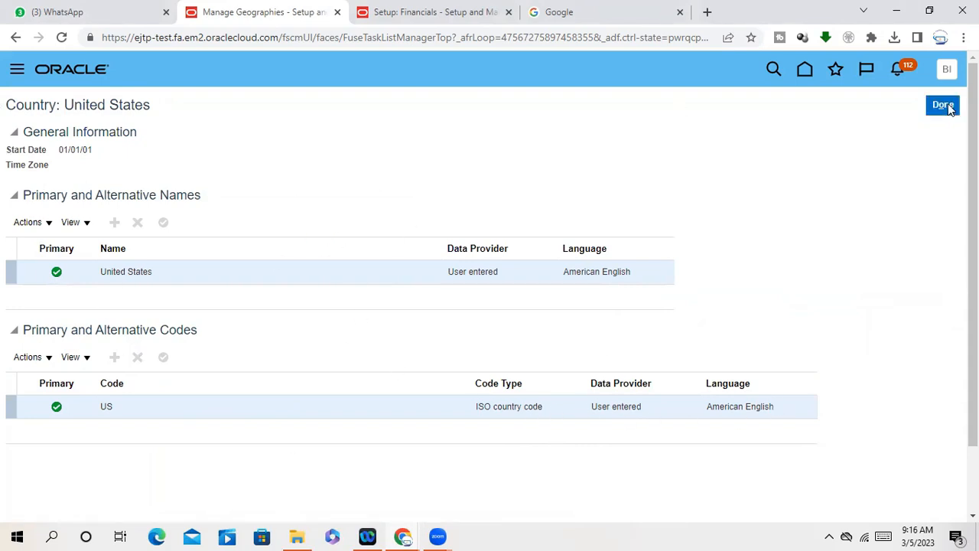
left_click(942, 104)
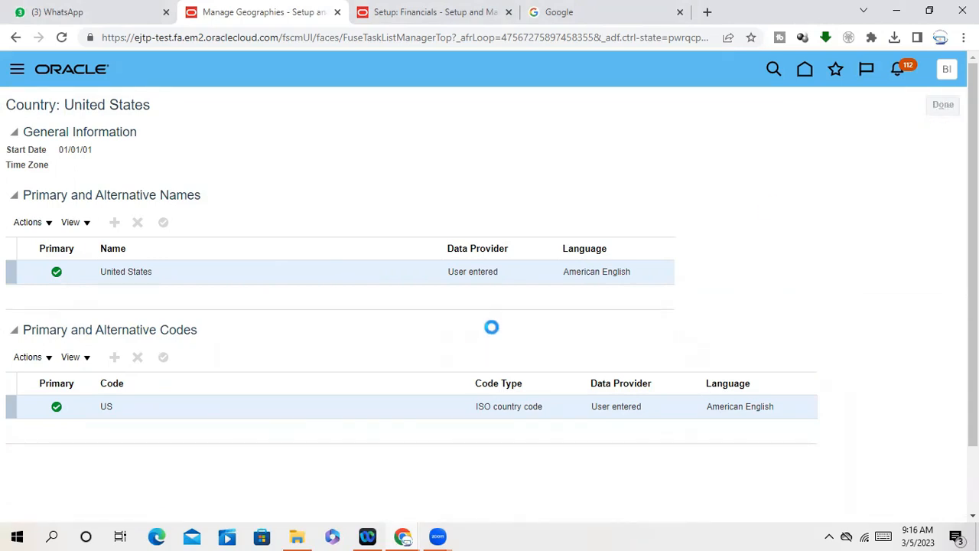
Return to the results listing United States and United States Minor Outlying Islands
left_click(943, 104)
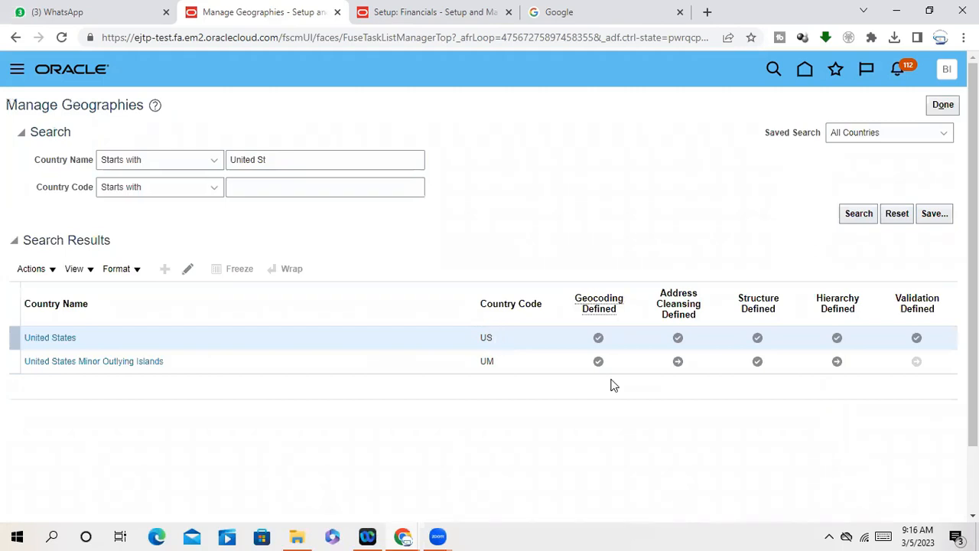
mouse_move(632, 447)
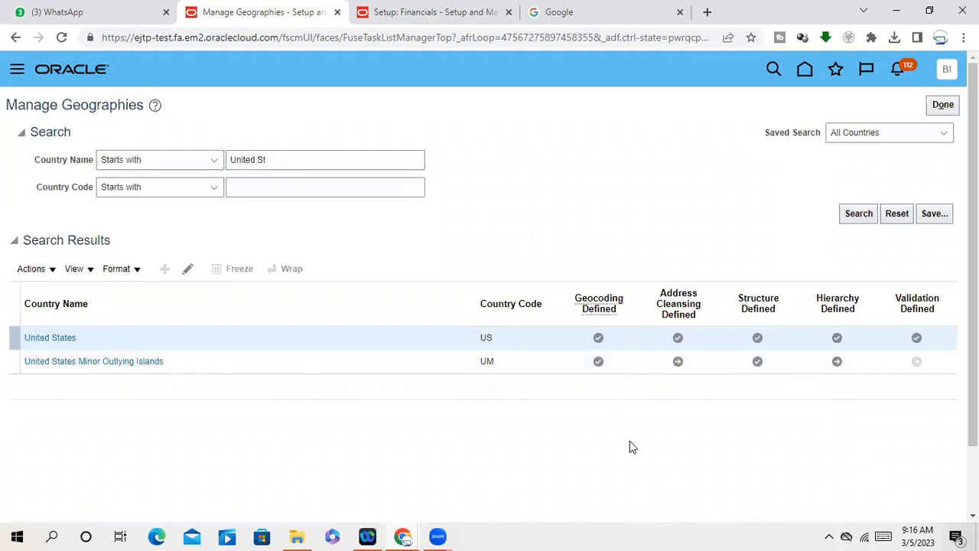
mouse_move(598, 337)
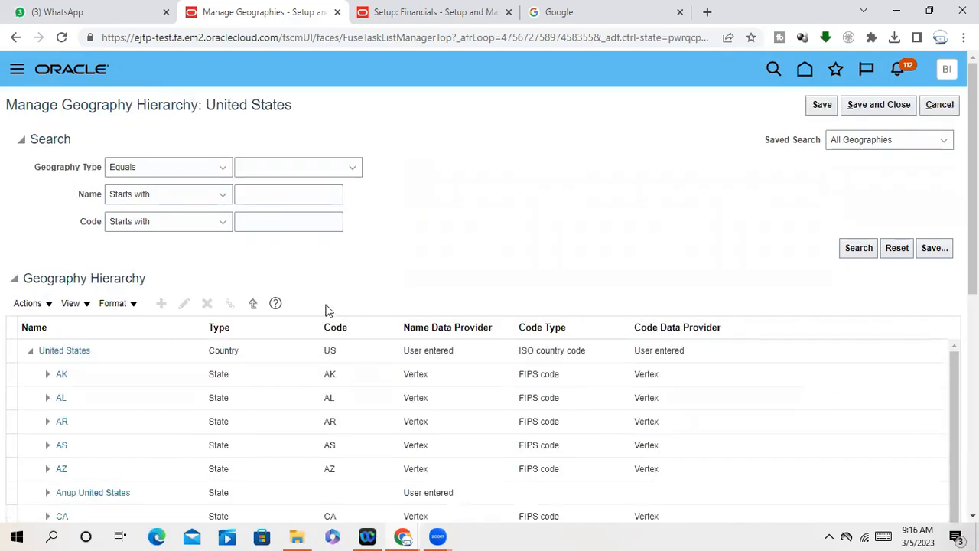
mouse_move(440, 176)
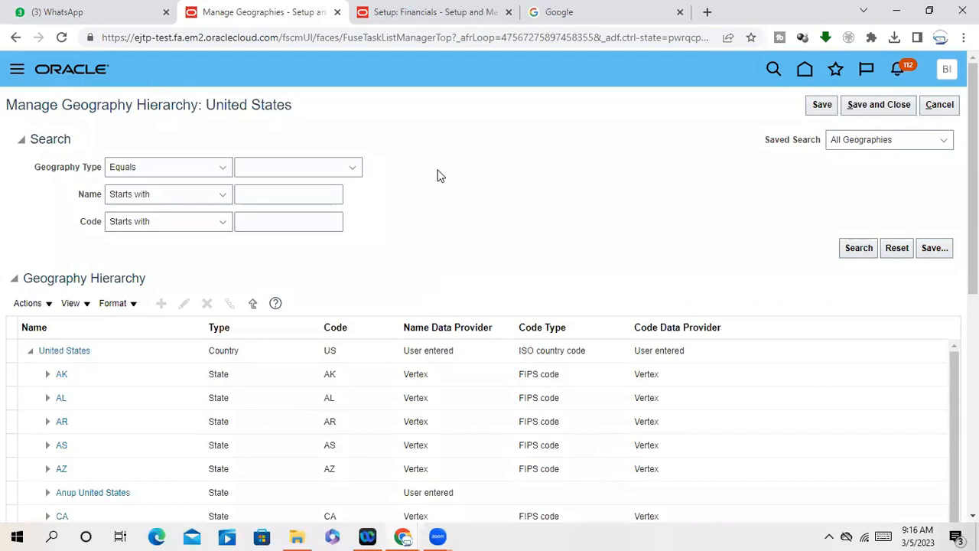
mouse_move(540, 80)
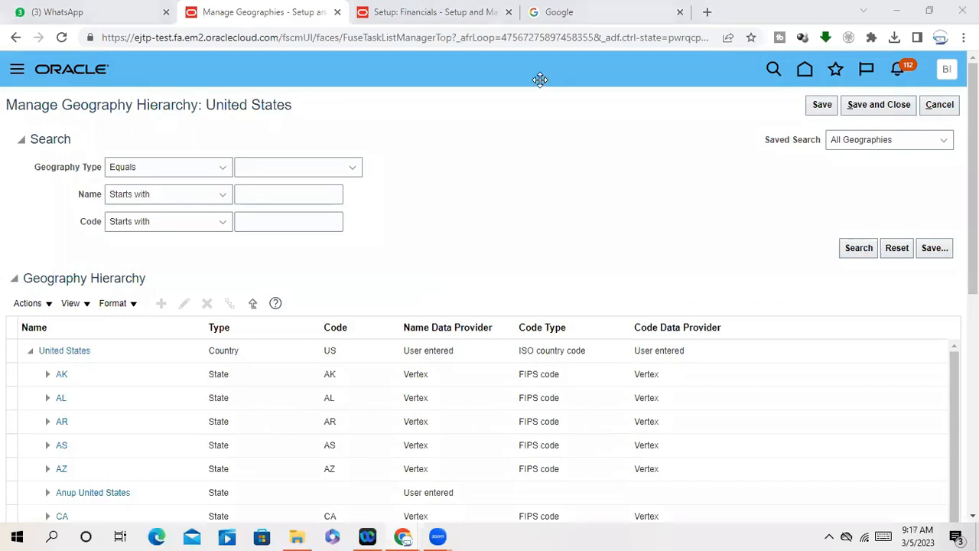
mouse_move(534, 119)
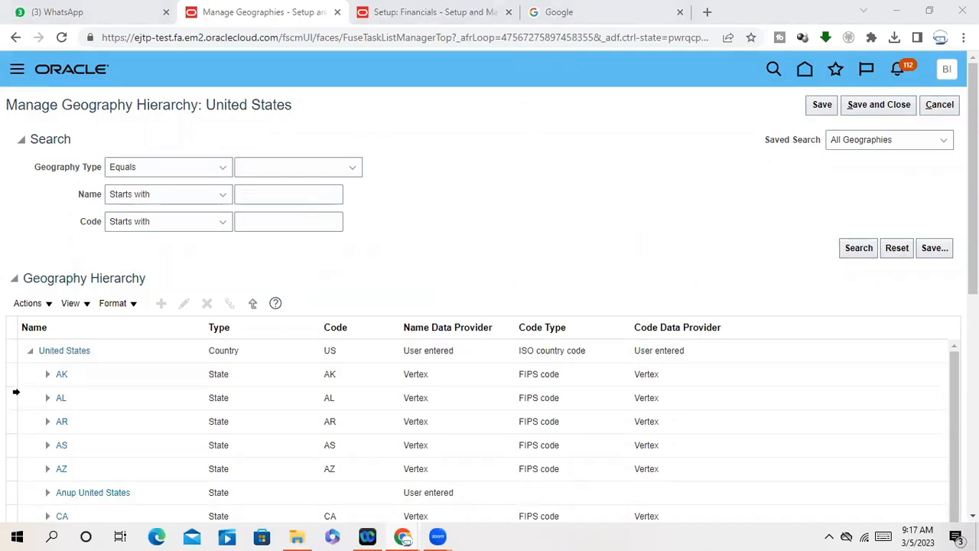
Expand the AK state in the United States geography hierarchy to list its subdivisions
left_click(61, 374)
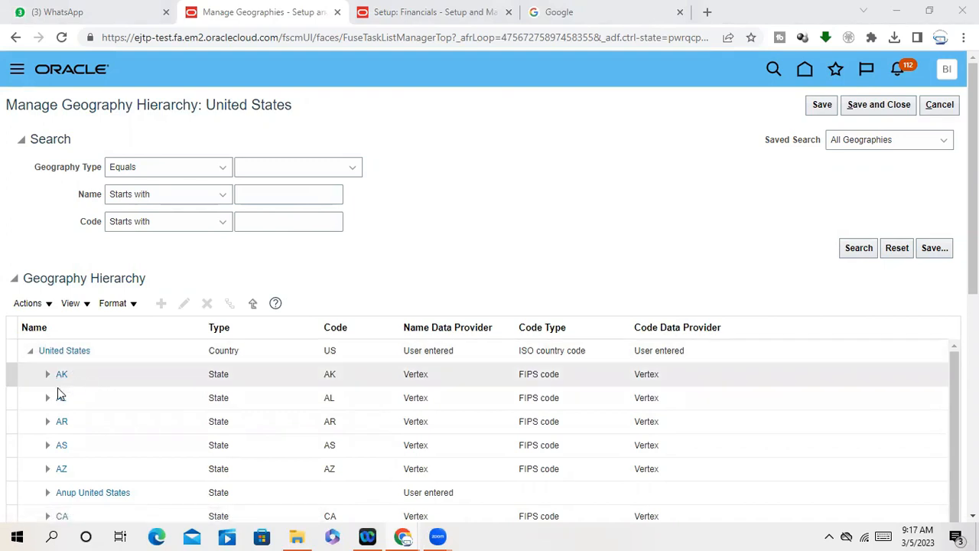
scroll("down", 3)
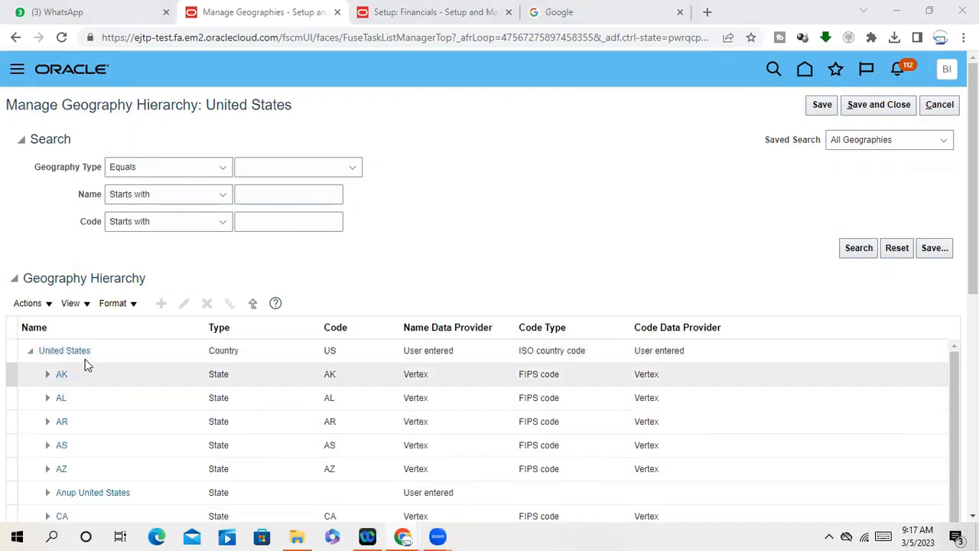
mouse_move(197, 381)
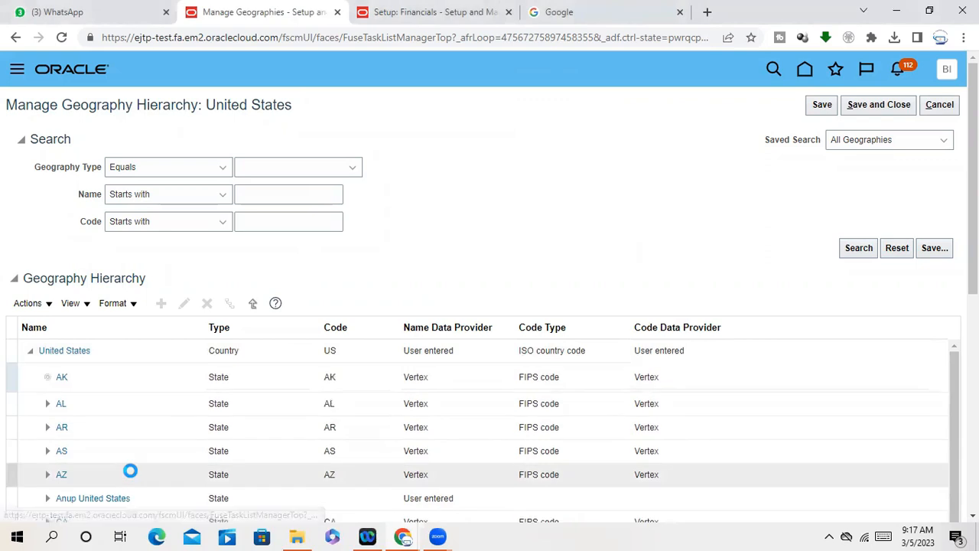
Expand Aleutians West to its cities, then Adak to postal codes 99546 and 99571
left_click(47, 377)
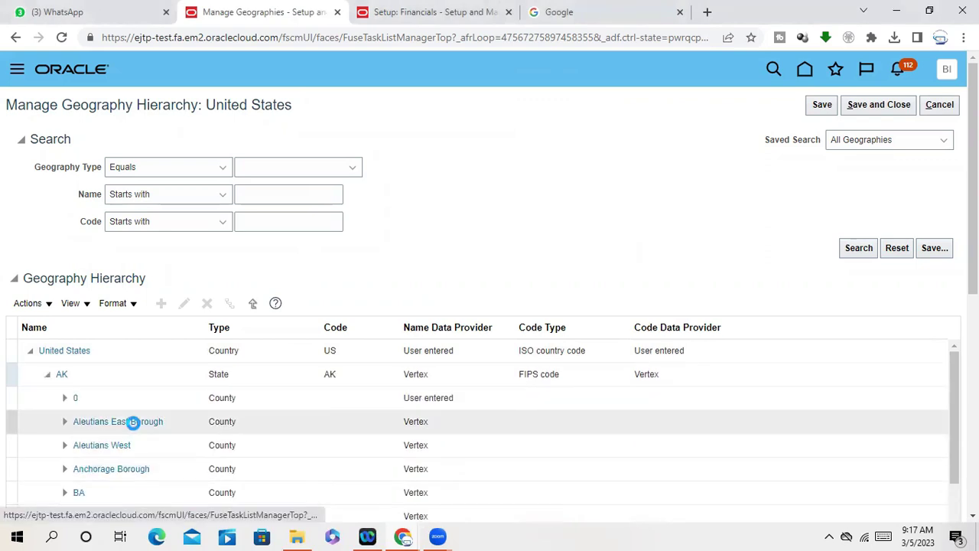
scroll("down", 3)
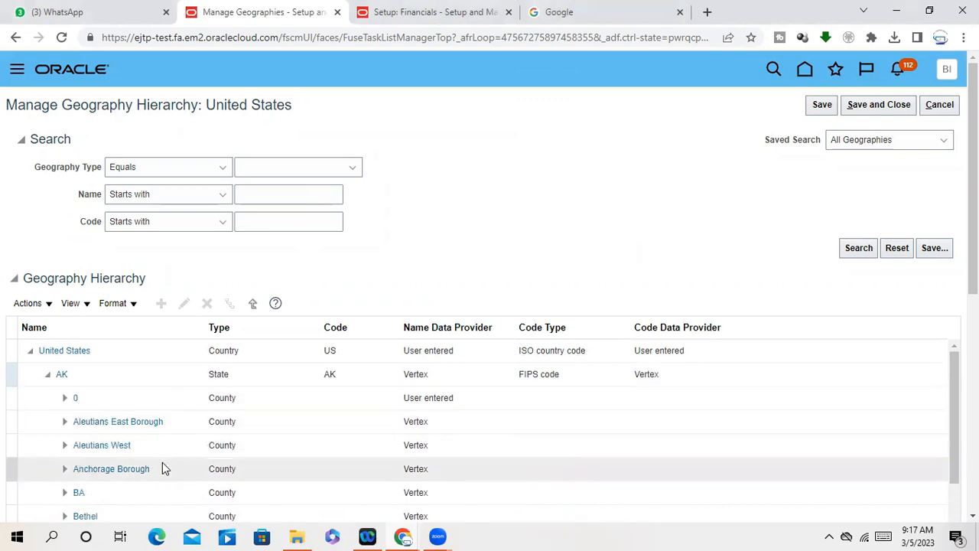
mouse_move(64, 425)
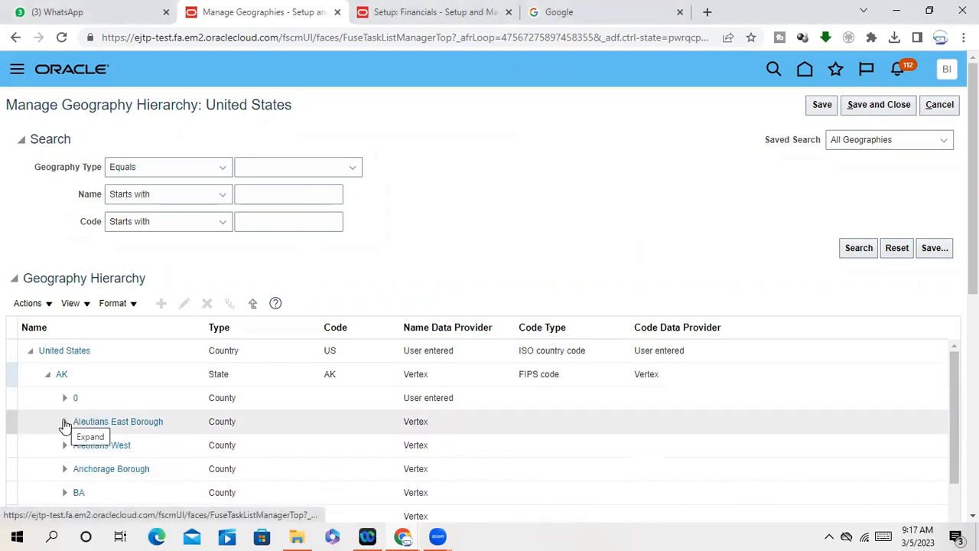
mouse_move(67, 449)
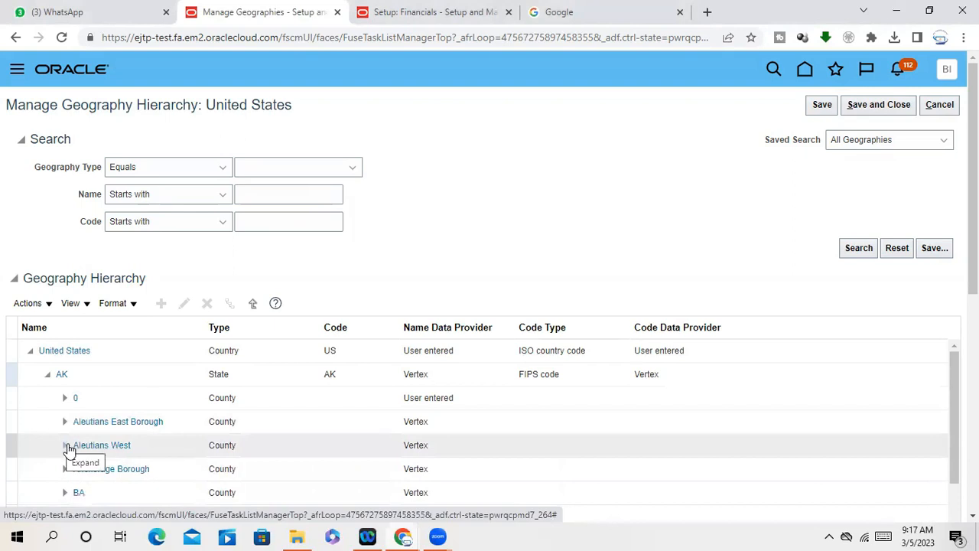
left_click(65, 445)
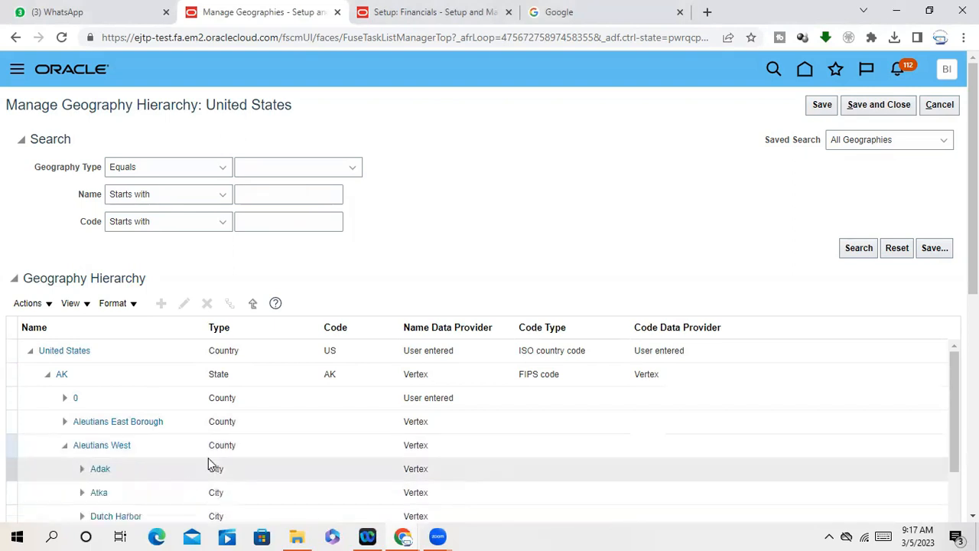
scroll("down", 3)
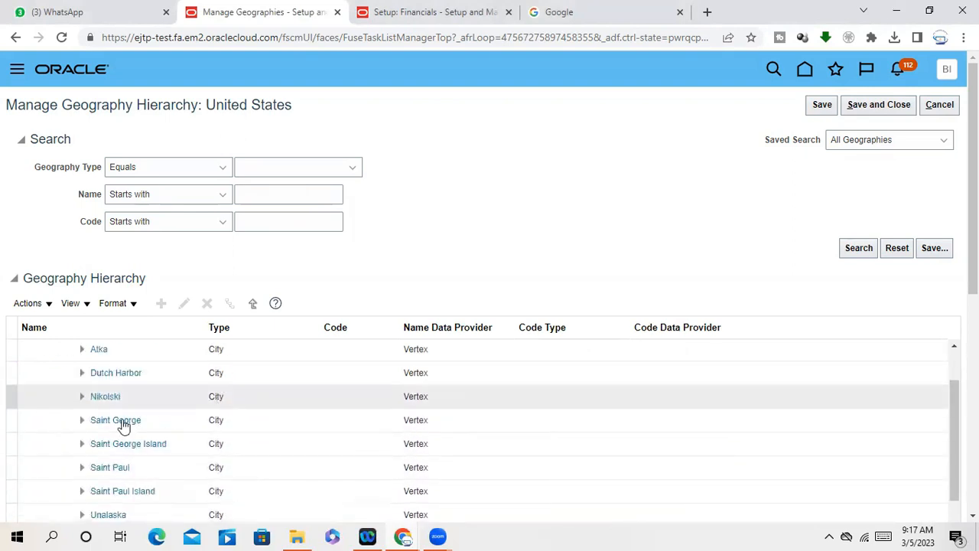
left_click(64, 373)
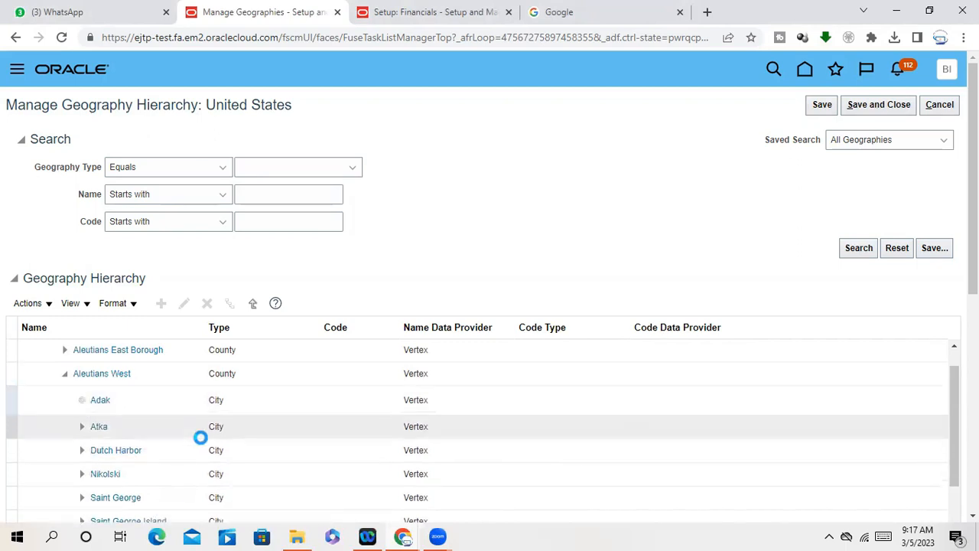
left_click(82, 399)
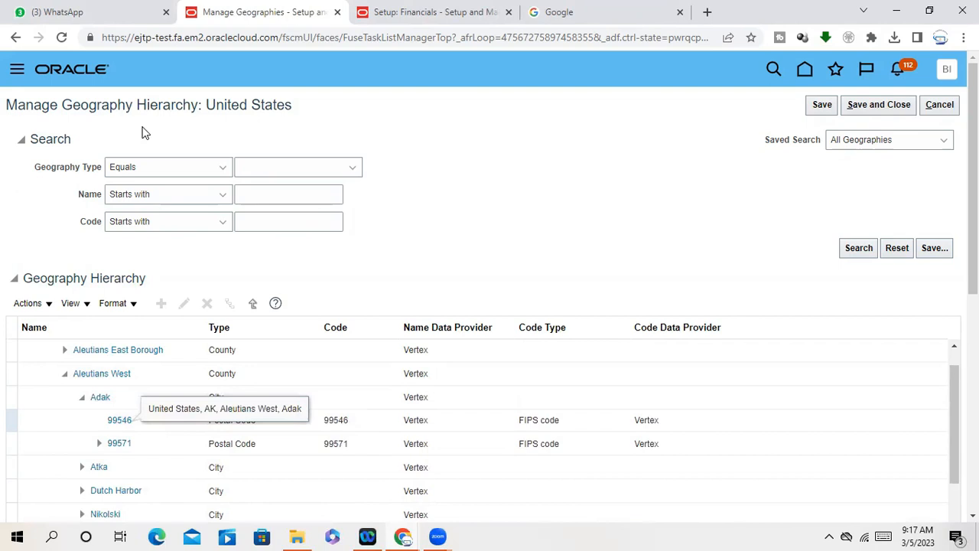
mouse_move(301, 249)
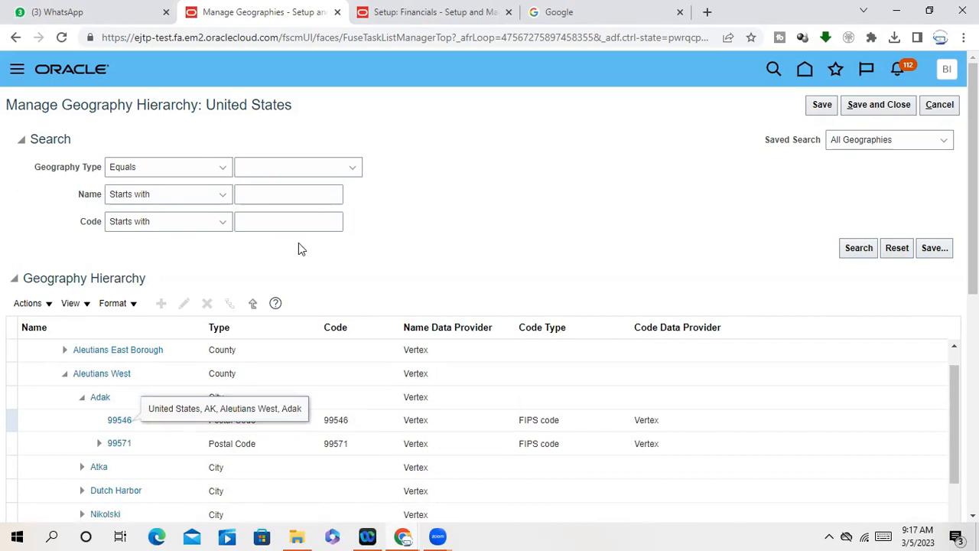
mouse_move(455, 263)
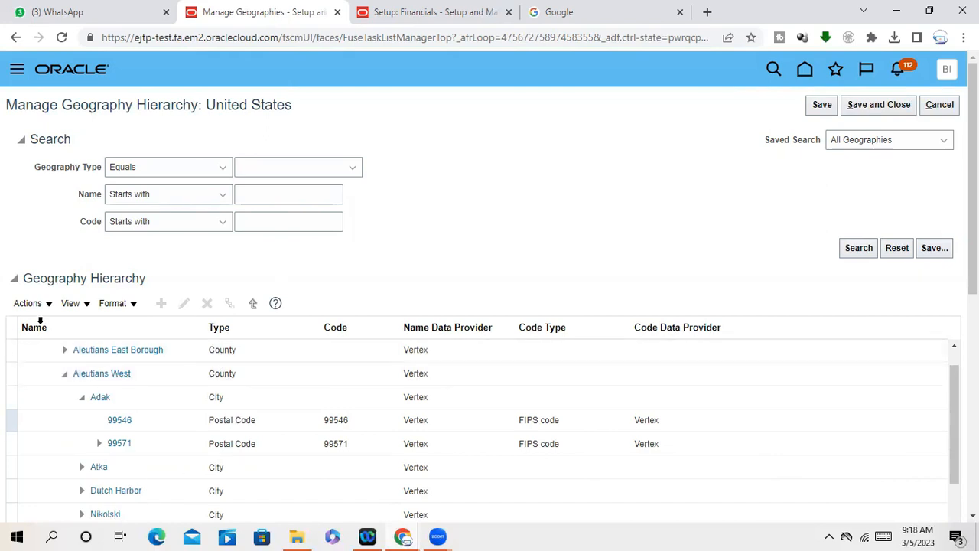
mouse_move(639, 296)
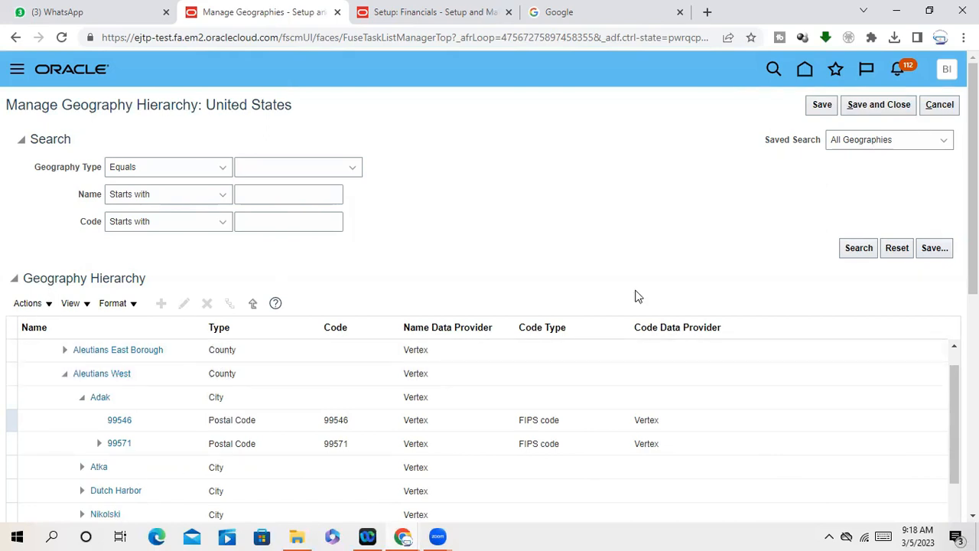
mouse_move(628, 273)
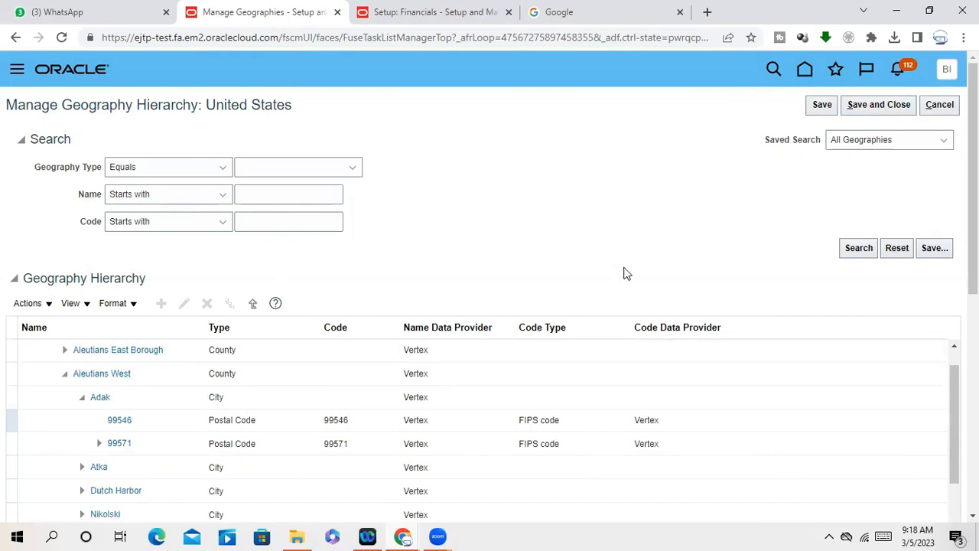
mouse_move(197, 420)
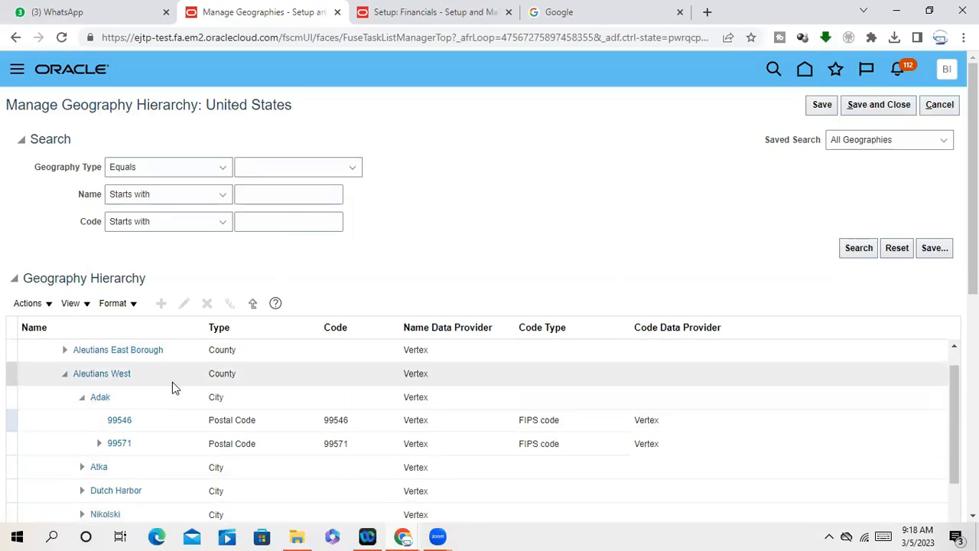
mouse_move(396, 444)
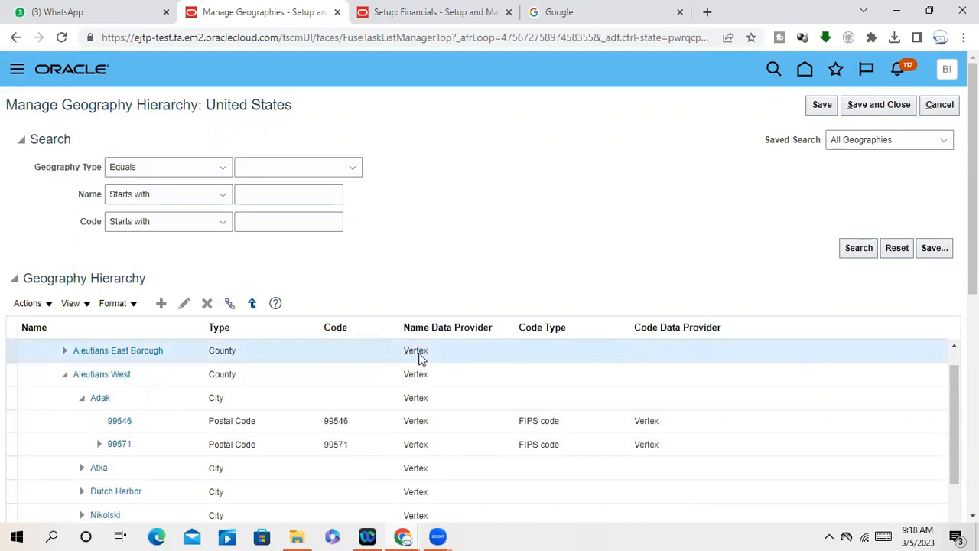
Select the Aleutians East Borough row and Save and Close the United States hierarchy
double_click(416, 350)
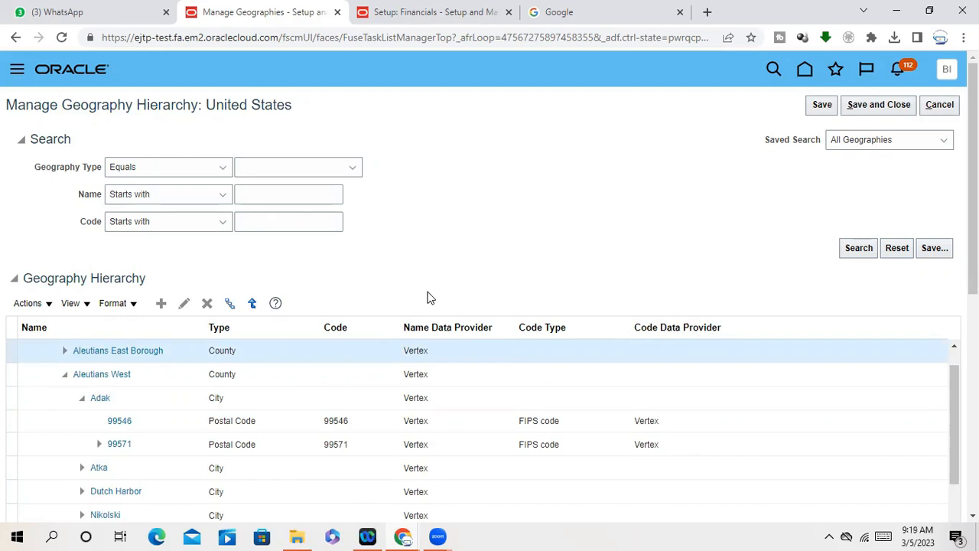
mouse_move(436, 281)
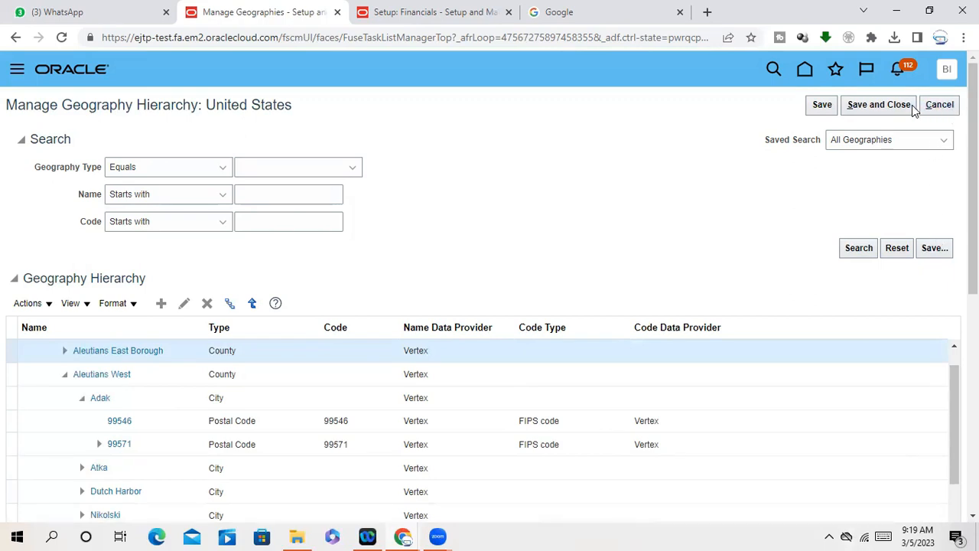
left_click(878, 105)
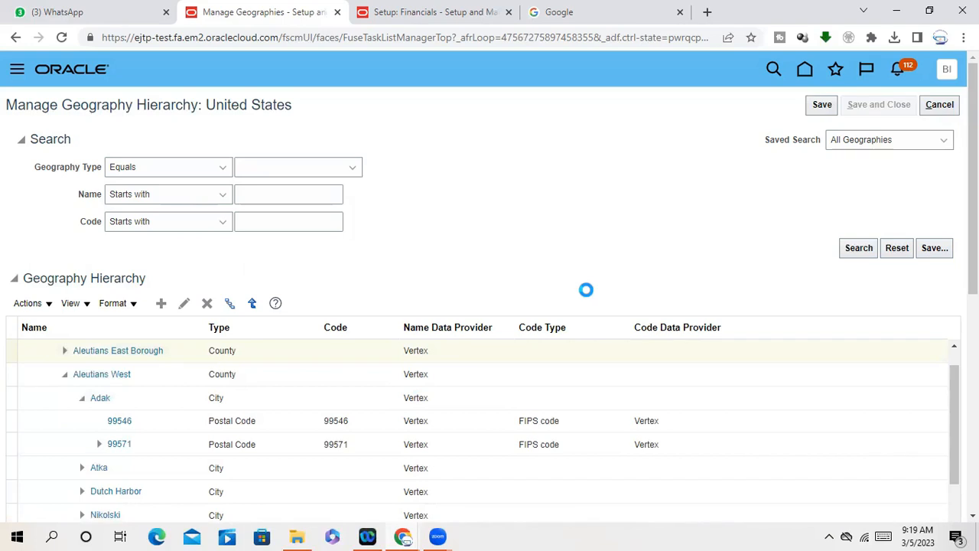
left_click(939, 104)
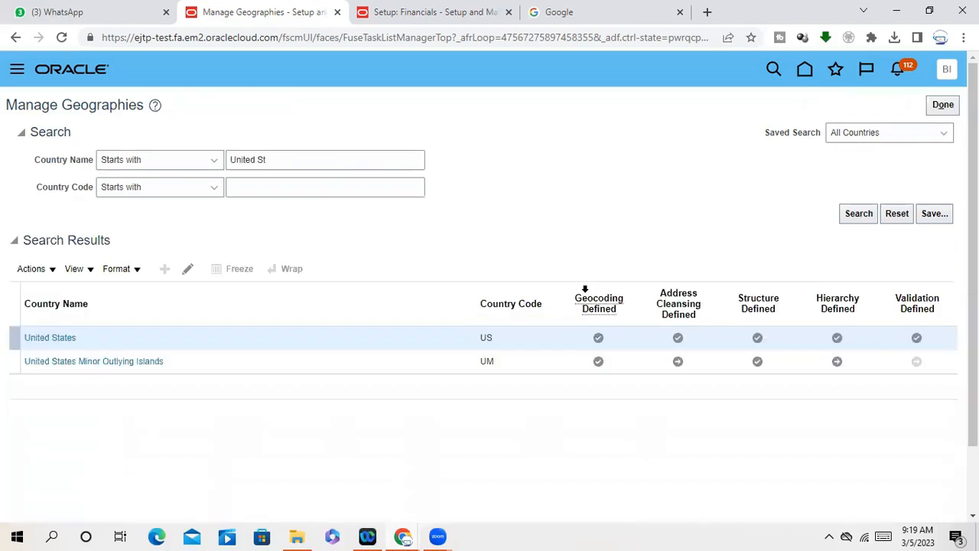
mouse_move(535, 150)
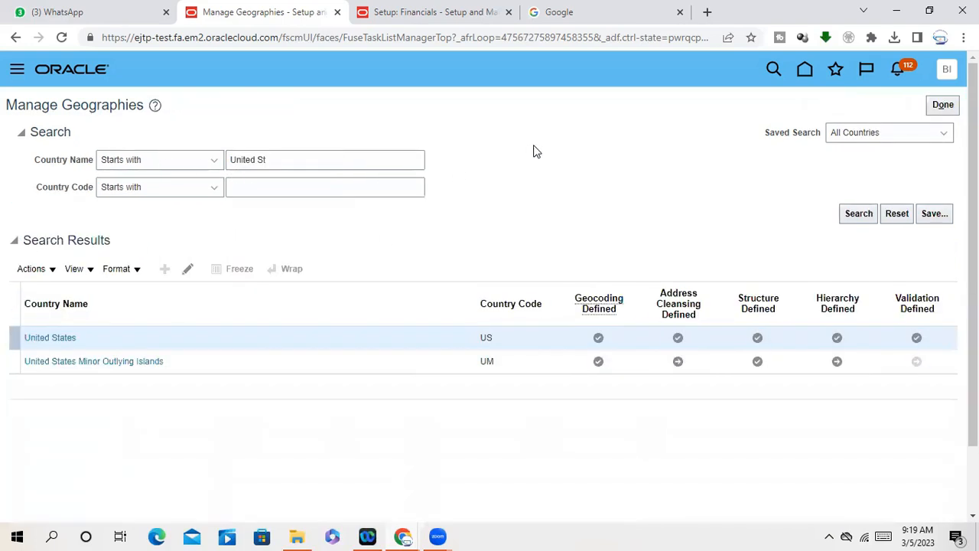
triple_click(325, 159)
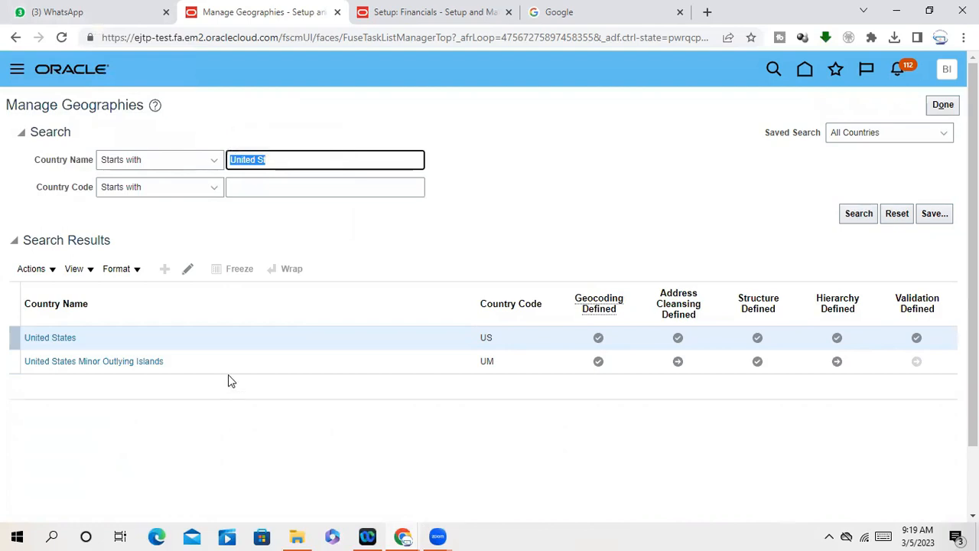
mouse_move(917, 337)
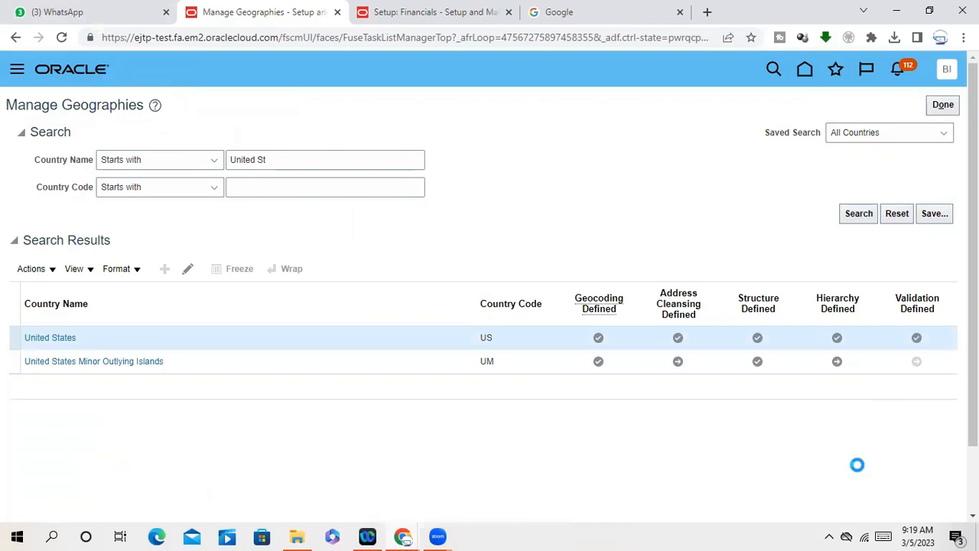
Open United States geography validation and select the United States Tax Address Format style
left_click(50, 338)
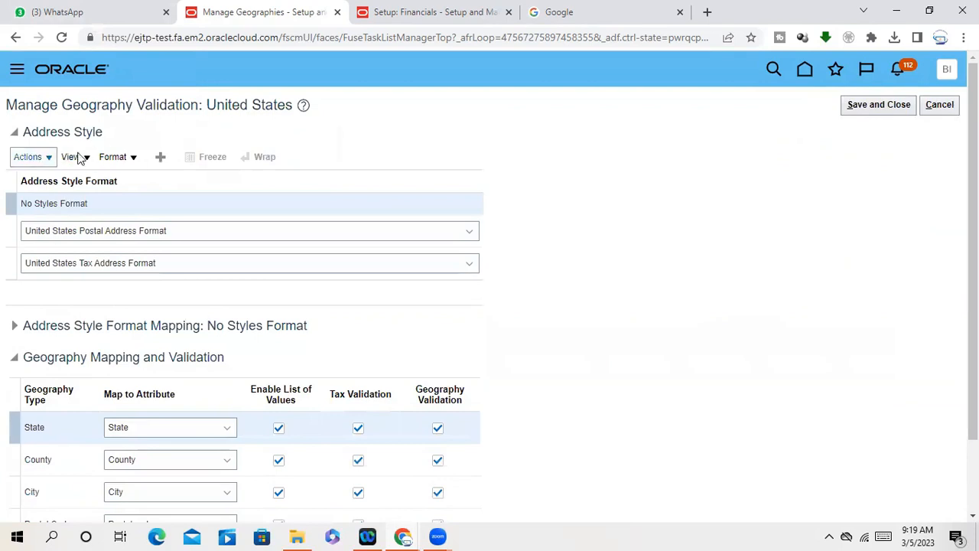
mouse_move(112, 250)
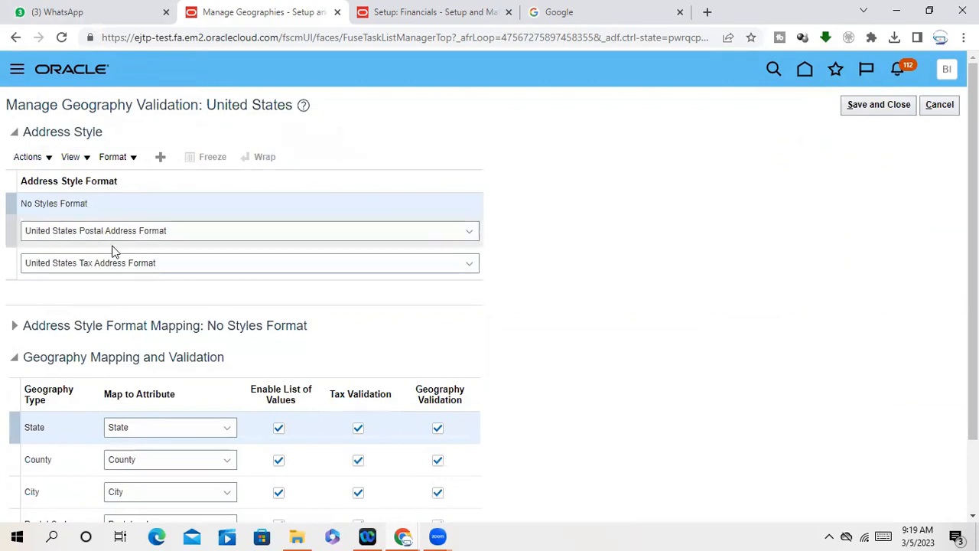
mouse_move(371, 236)
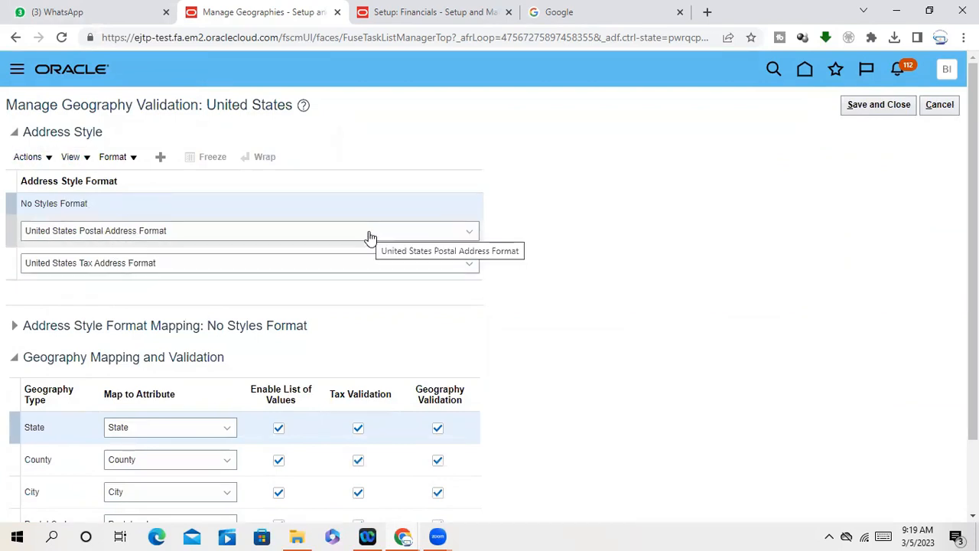
mouse_move(270, 265)
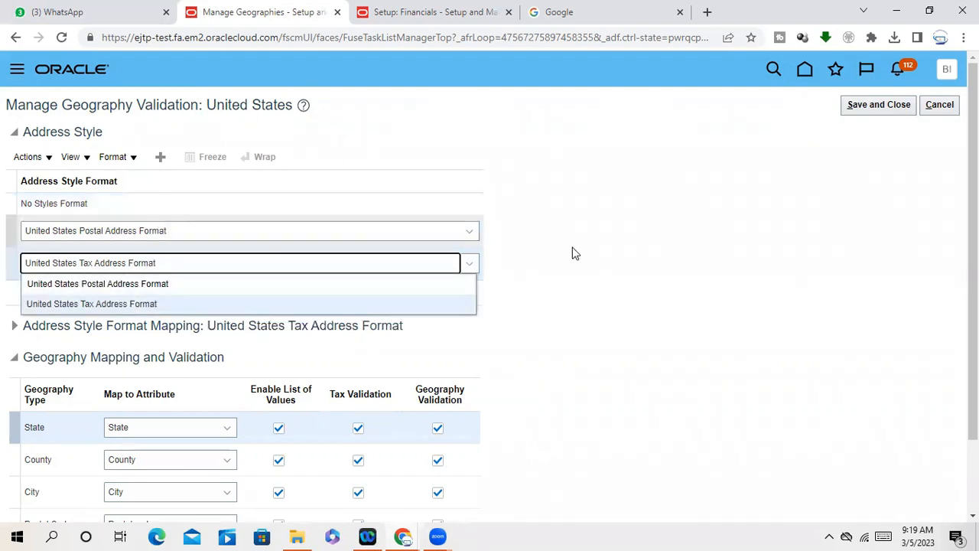
left_click(91, 304)
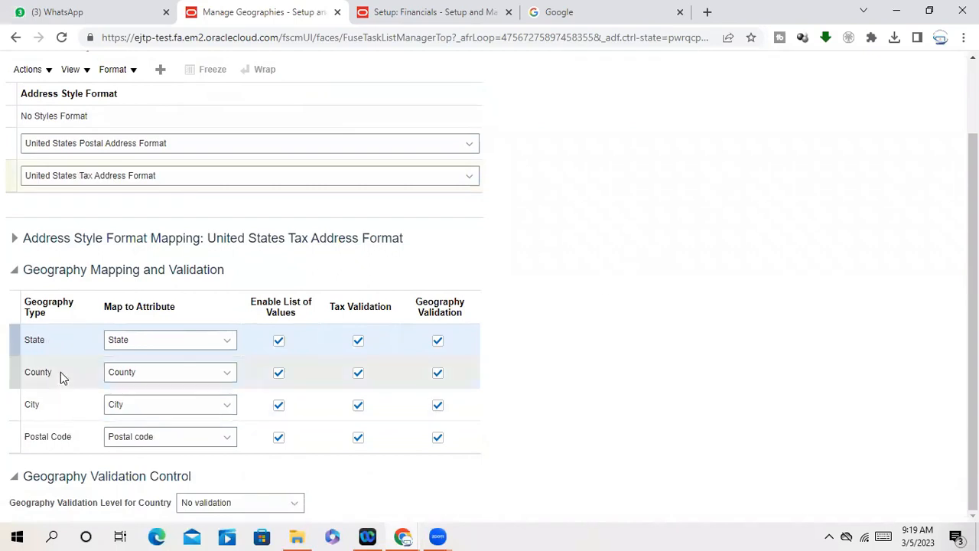
left_click(34, 339)
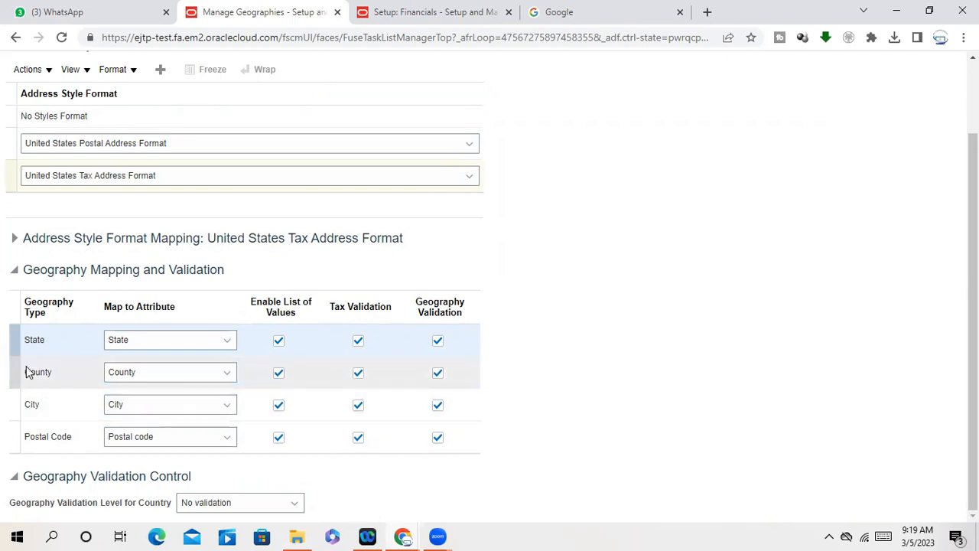
mouse_move(53, 389)
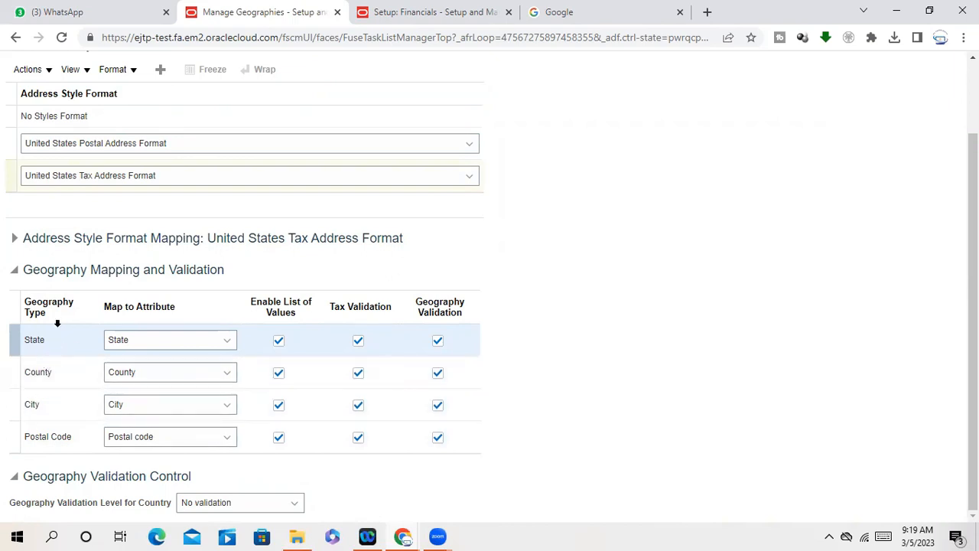
mouse_move(56, 345)
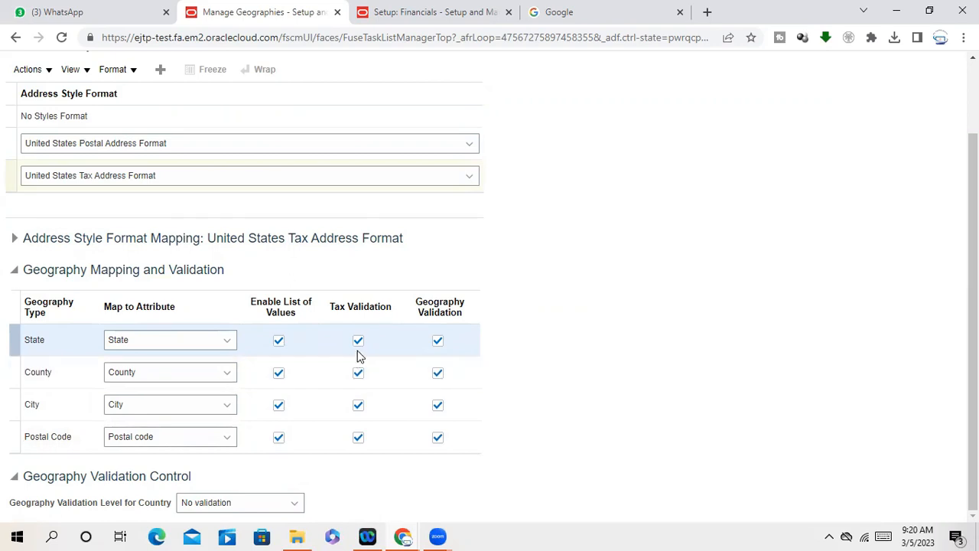
mouse_move(367, 351)
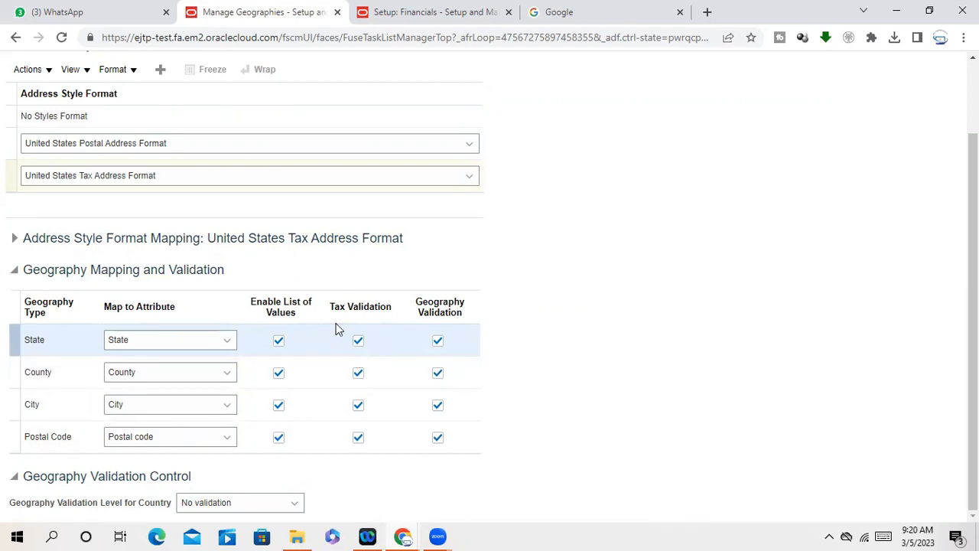
mouse_move(570, 349)
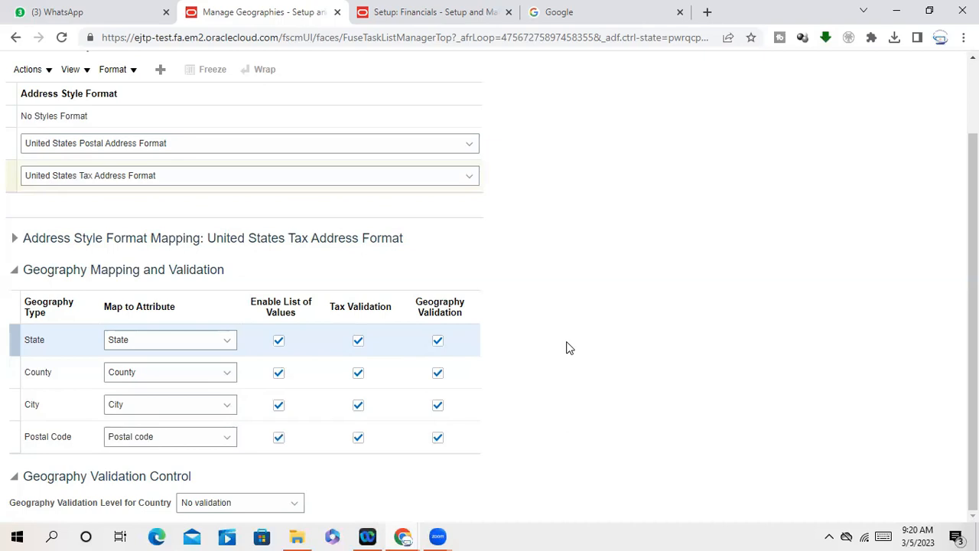
mouse_move(555, 406)
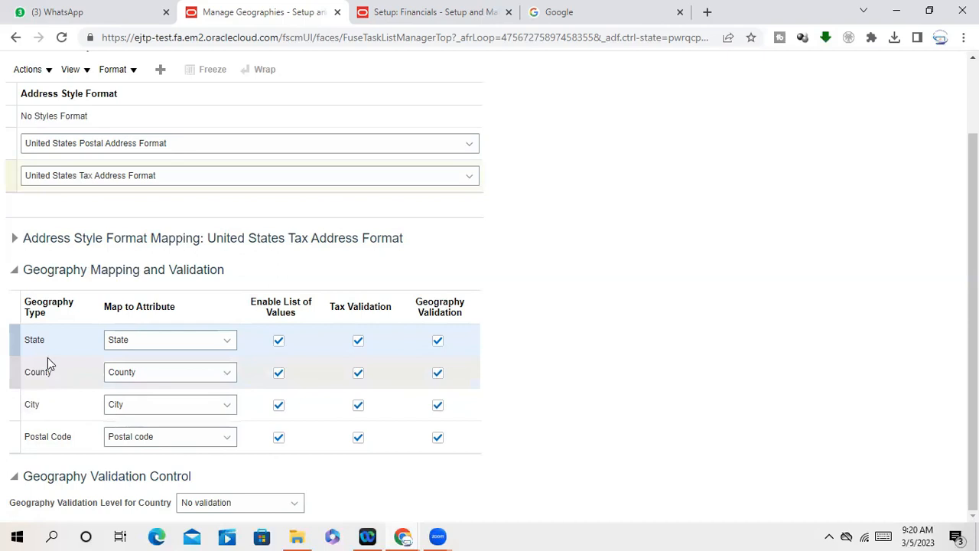
left_click(49, 340)
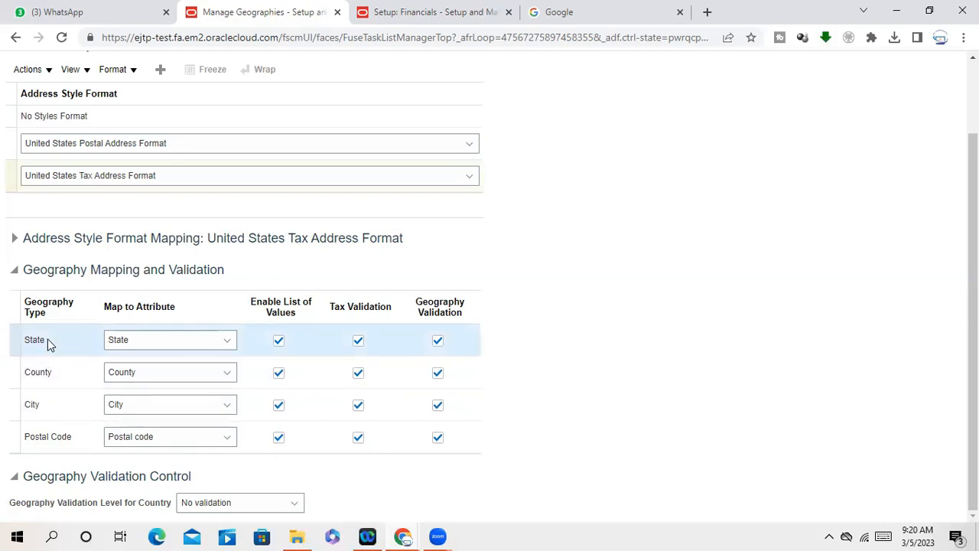
mouse_move(168, 308)
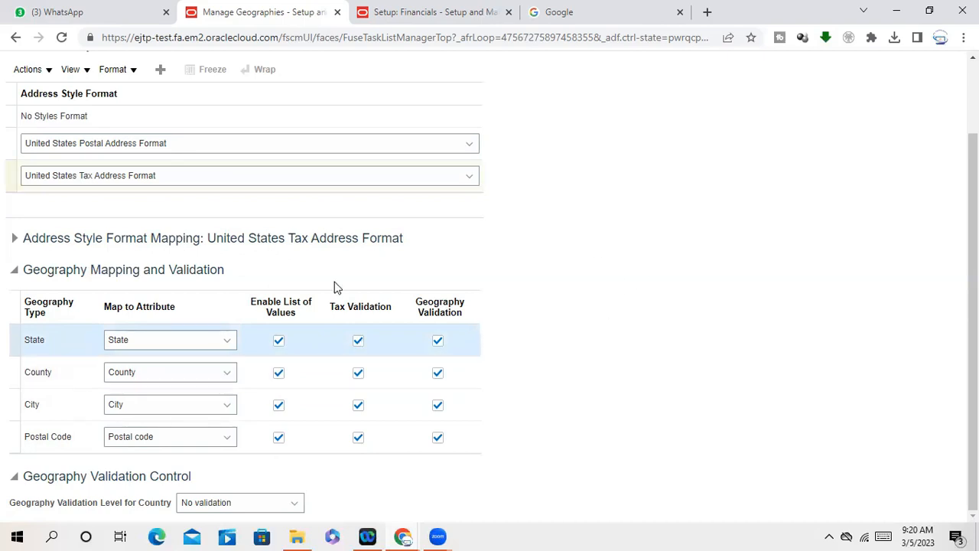
mouse_move(635, 381)
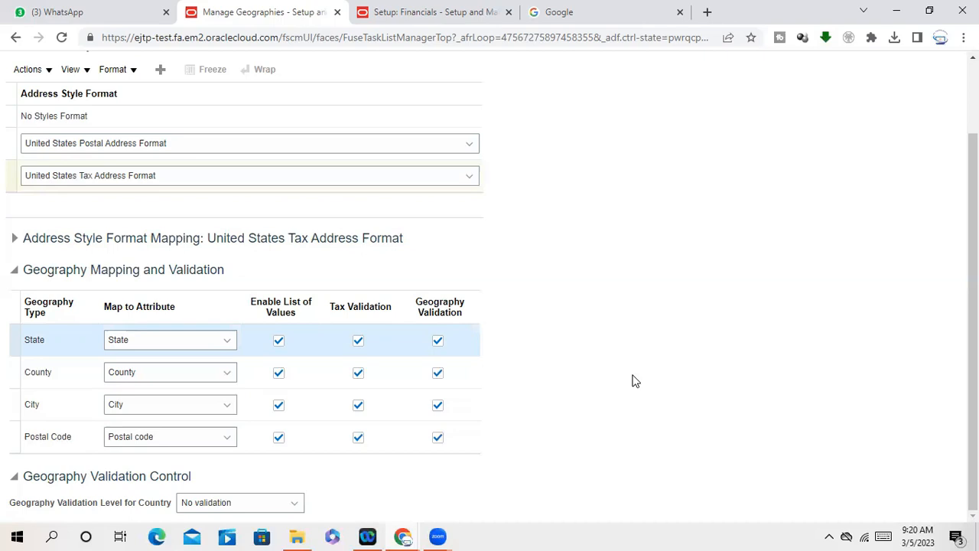
mouse_move(626, 429)
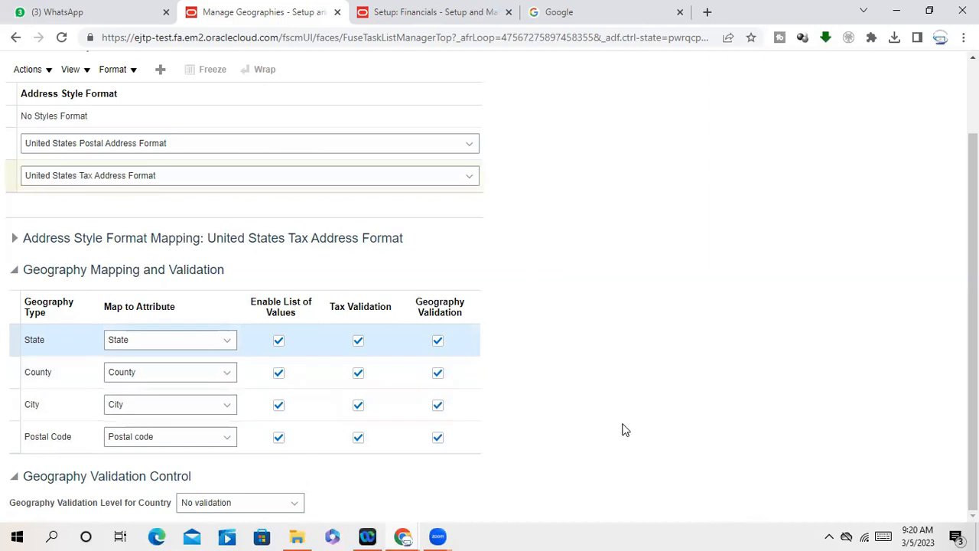
mouse_move(611, 438)
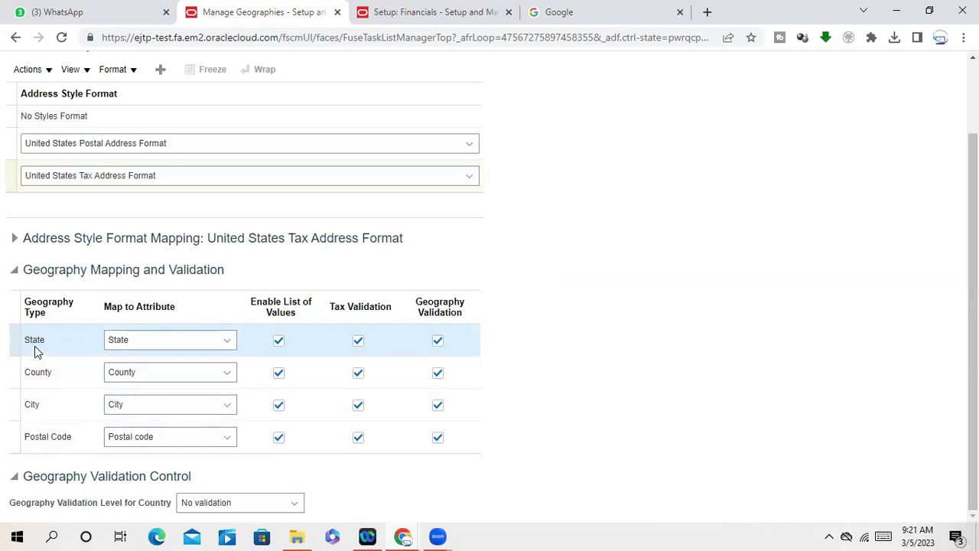
mouse_move(87, 449)
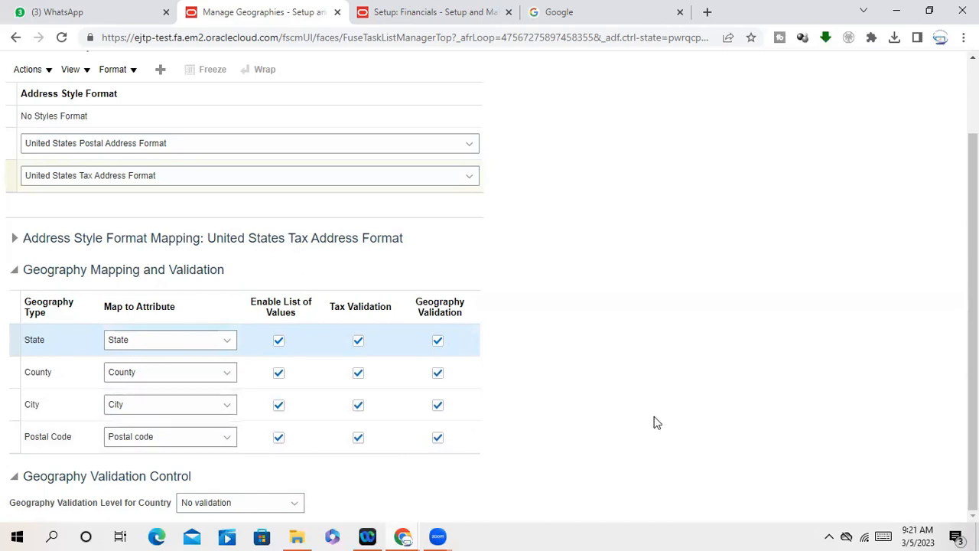
mouse_move(654, 422)
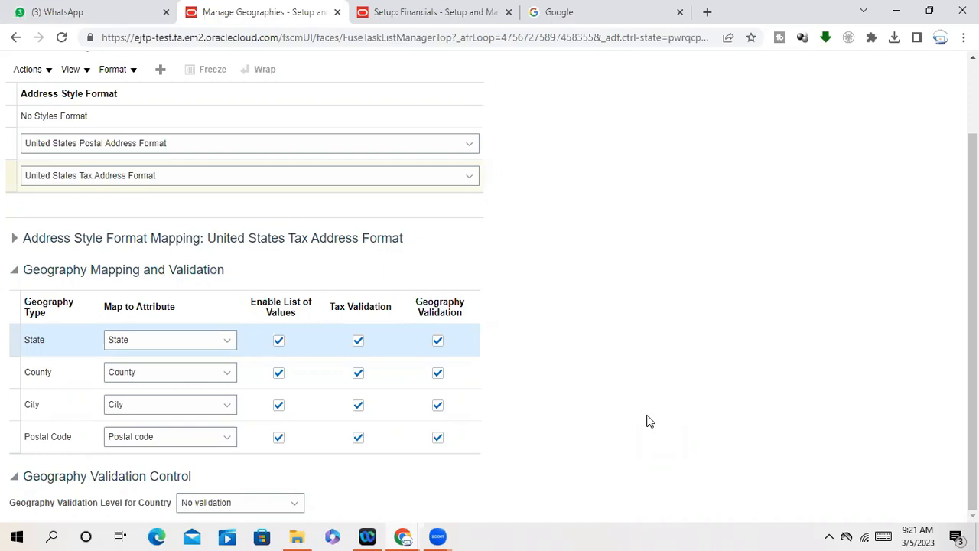
mouse_move(641, 495)
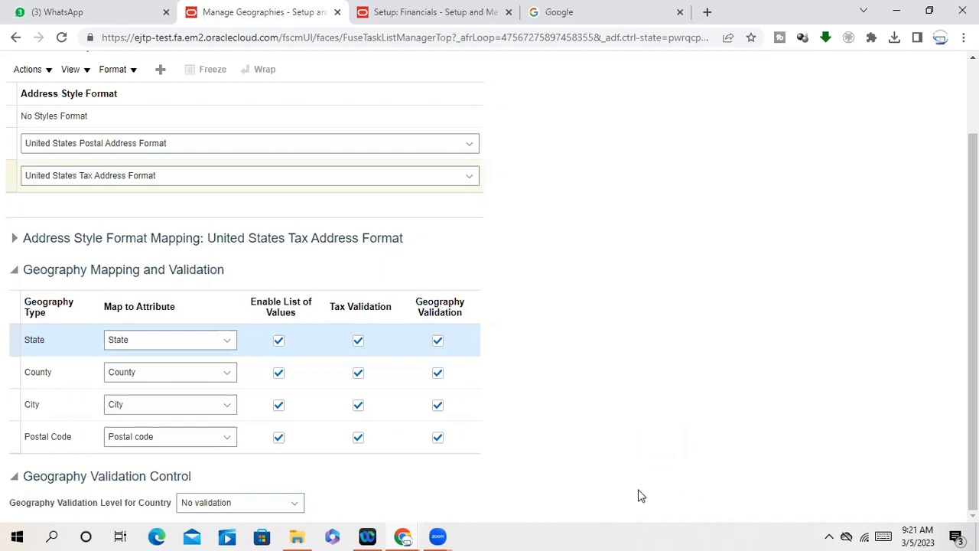
mouse_move(626, 437)
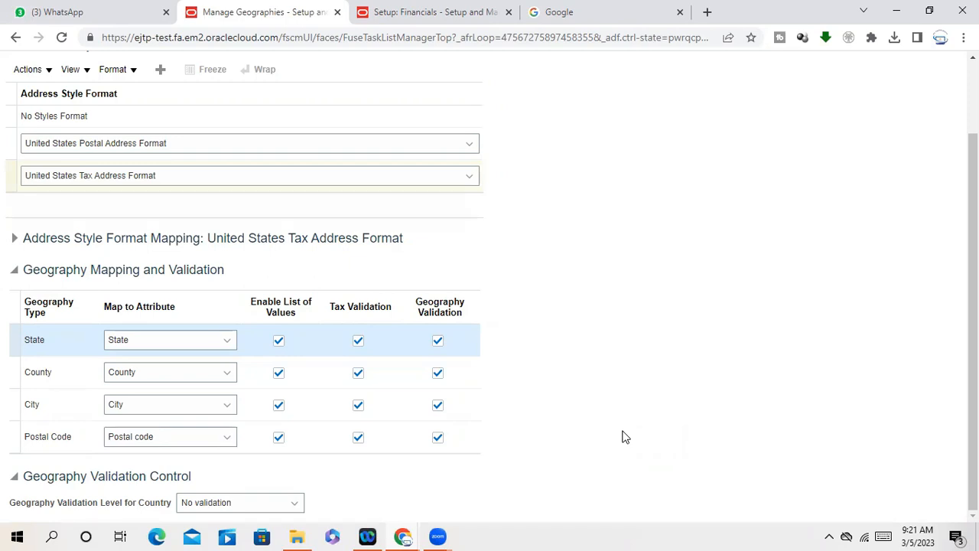
mouse_move(459, 347)
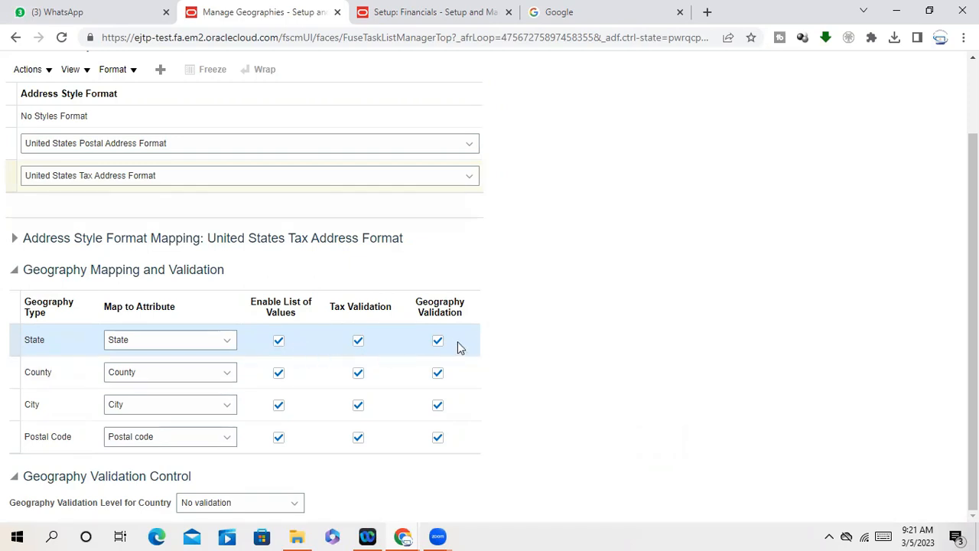
mouse_move(420, 355)
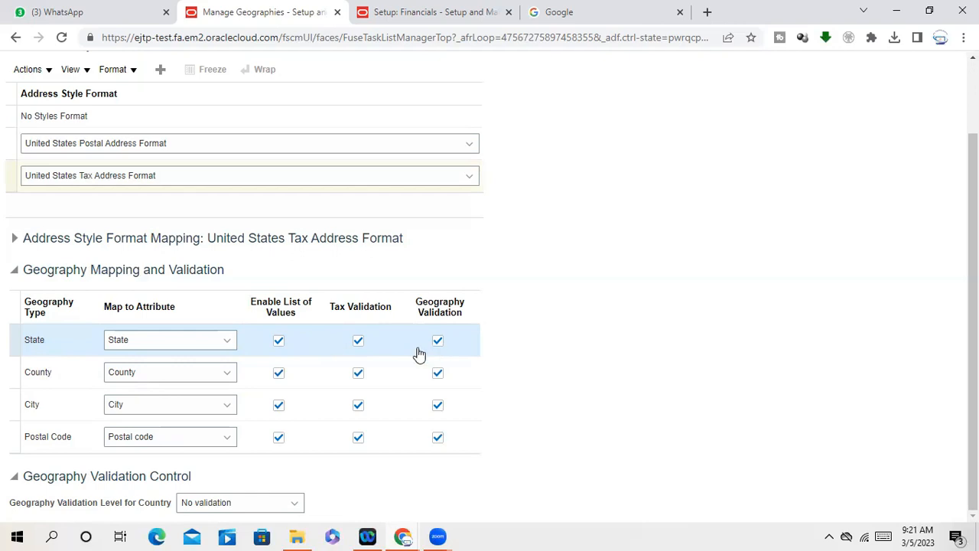
mouse_move(734, 327)
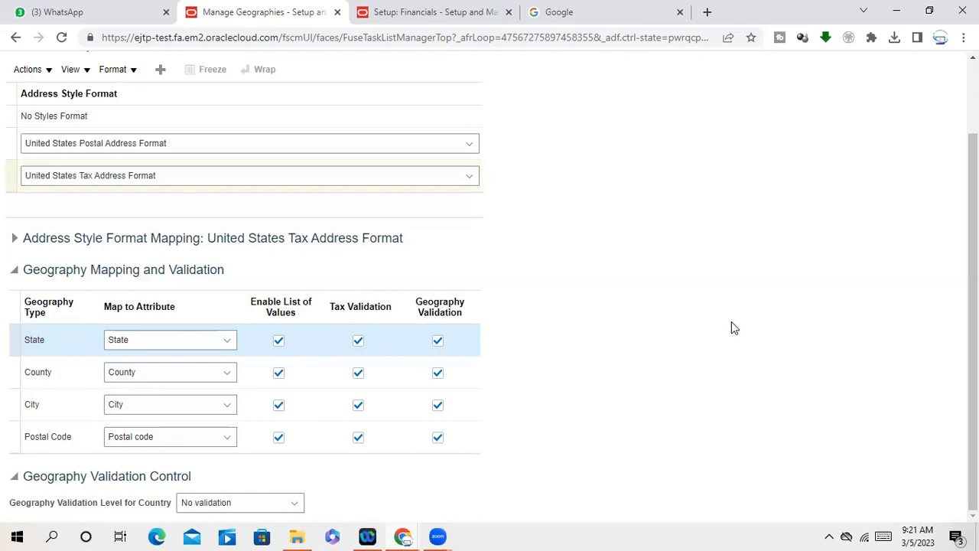
mouse_move(776, 312)
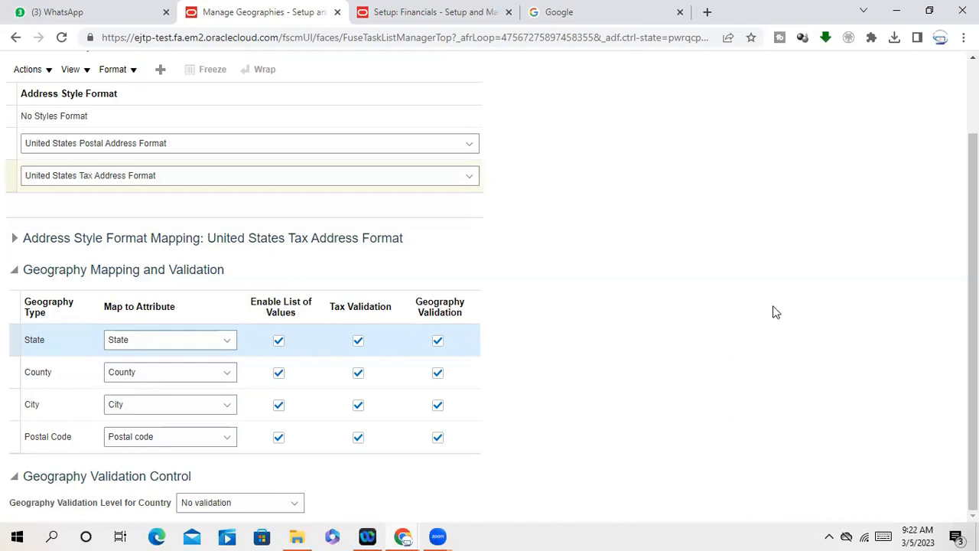
Save and Close the United States validation settings with all mapping validations enabled
scroll("up", 3)
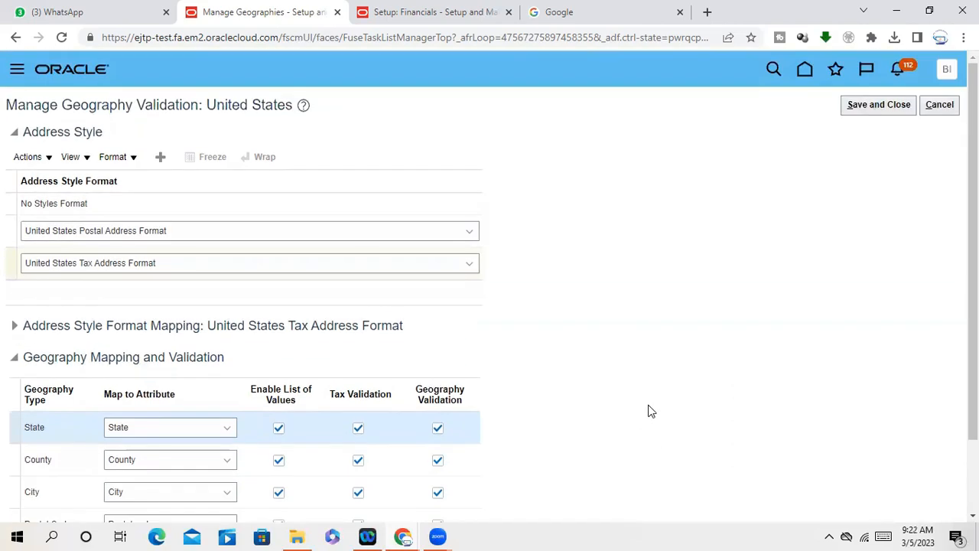
scroll("down", 3)
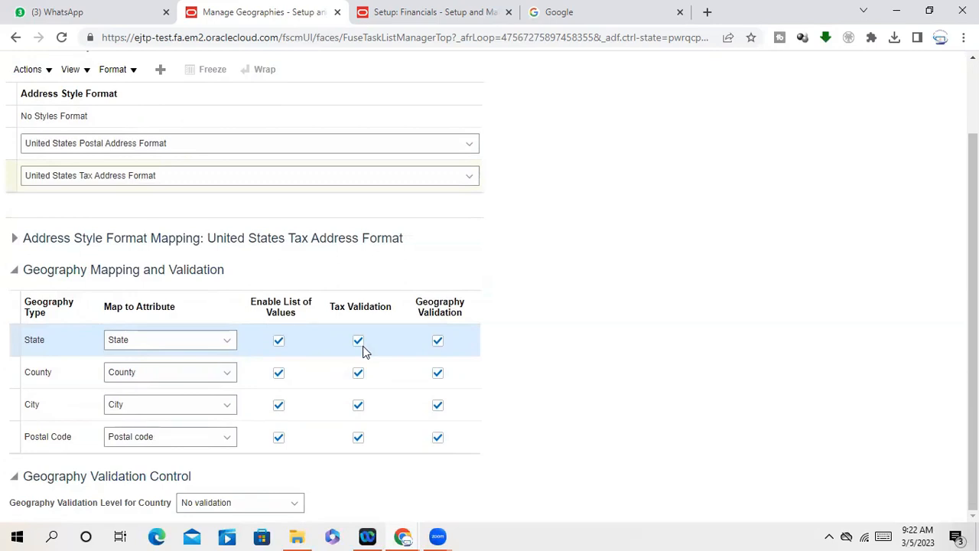
mouse_move(489, 357)
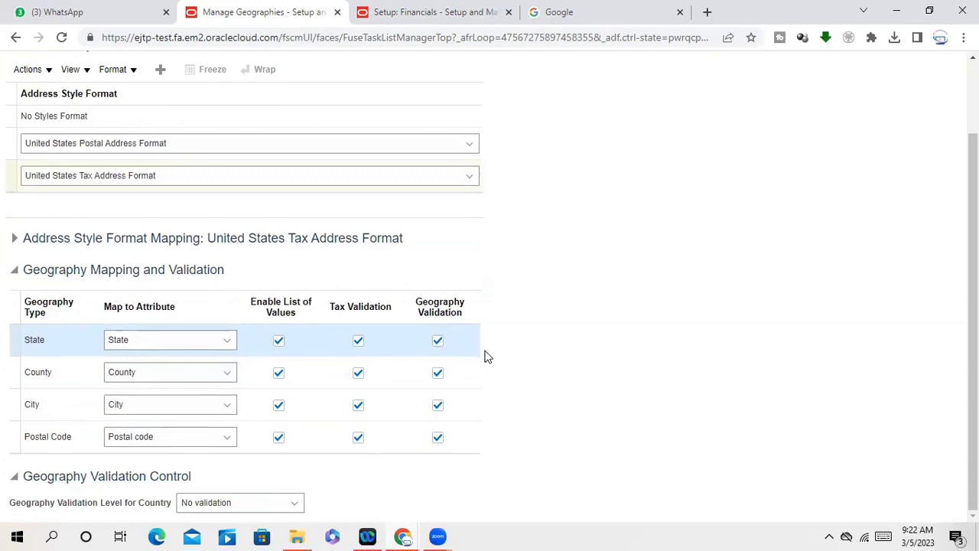
mouse_move(847, 492)
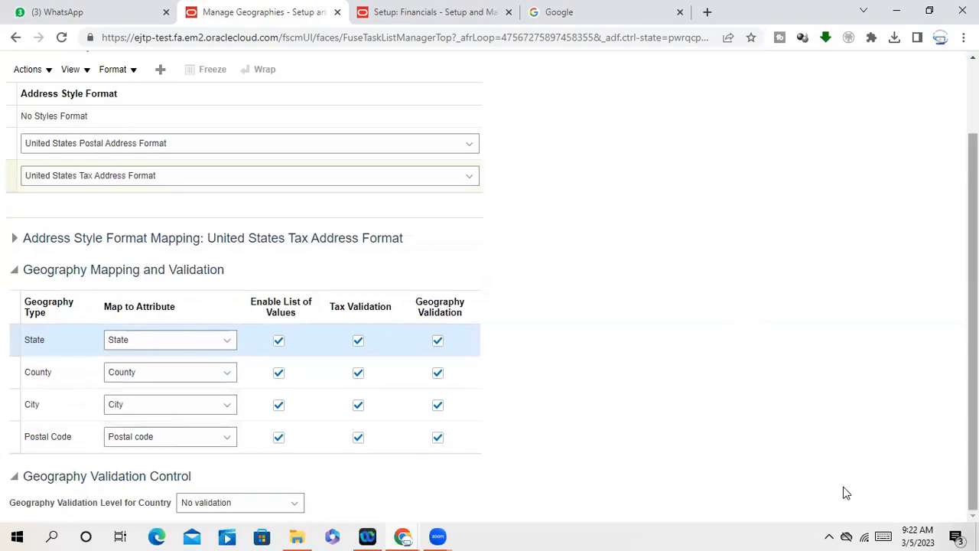
scroll("up", 3)
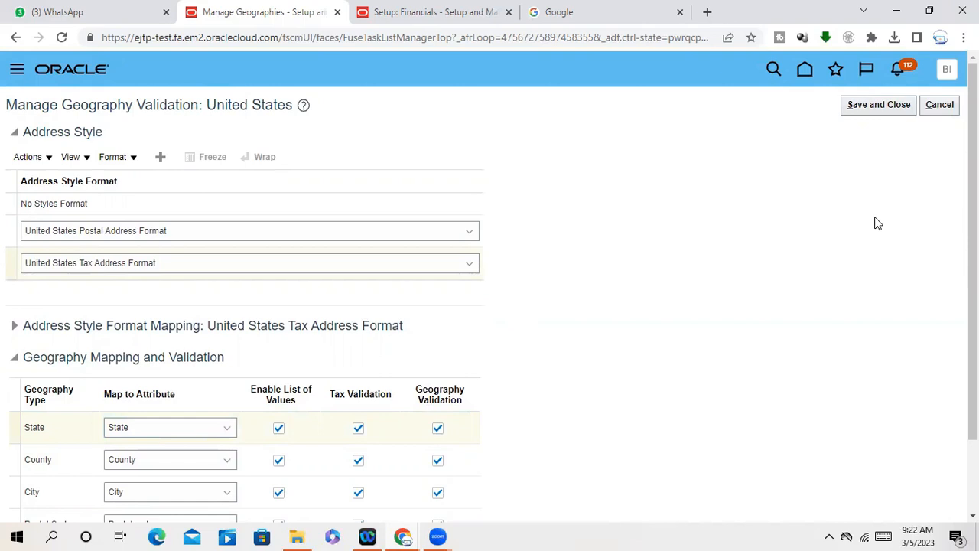
mouse_move(900, 130)
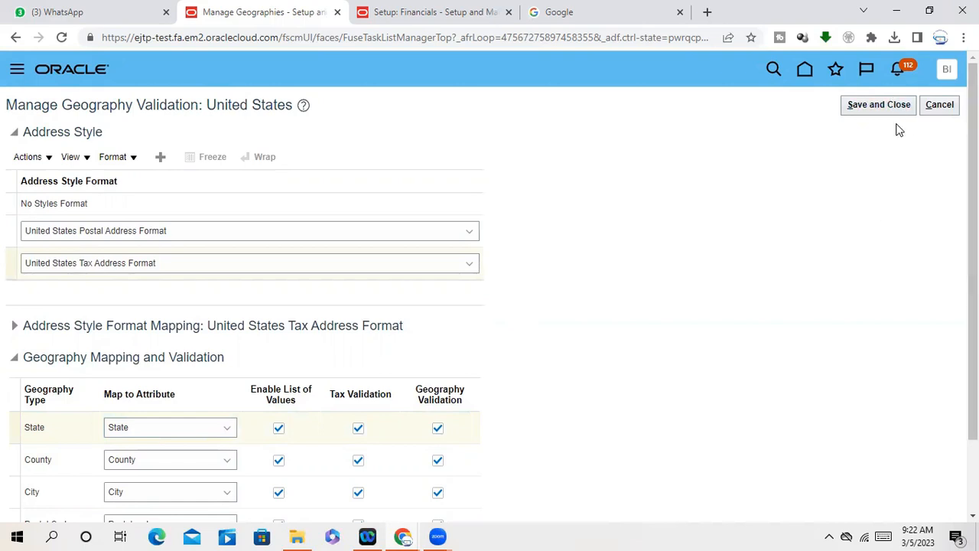
mouse_move(864, 234)
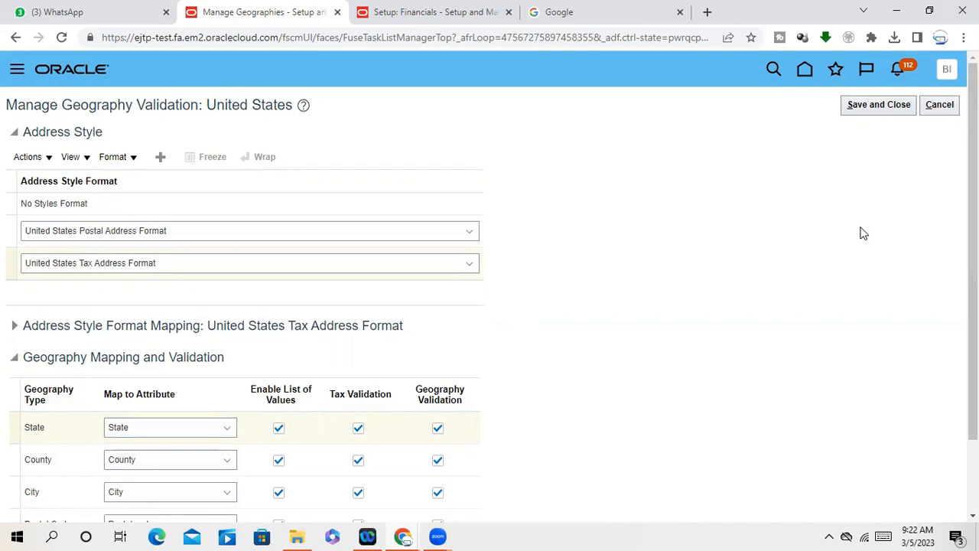
mouse_move(768, 258)
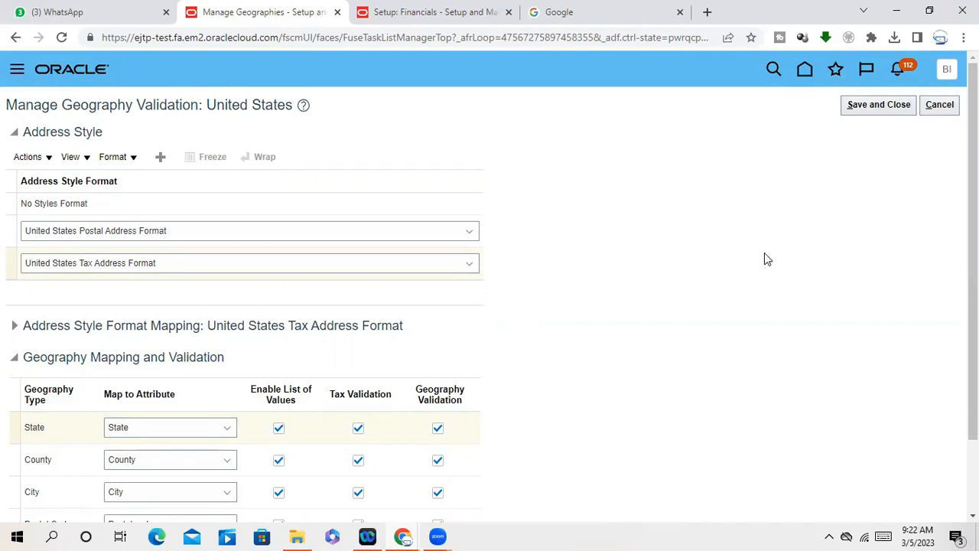
scroll("down", 3)
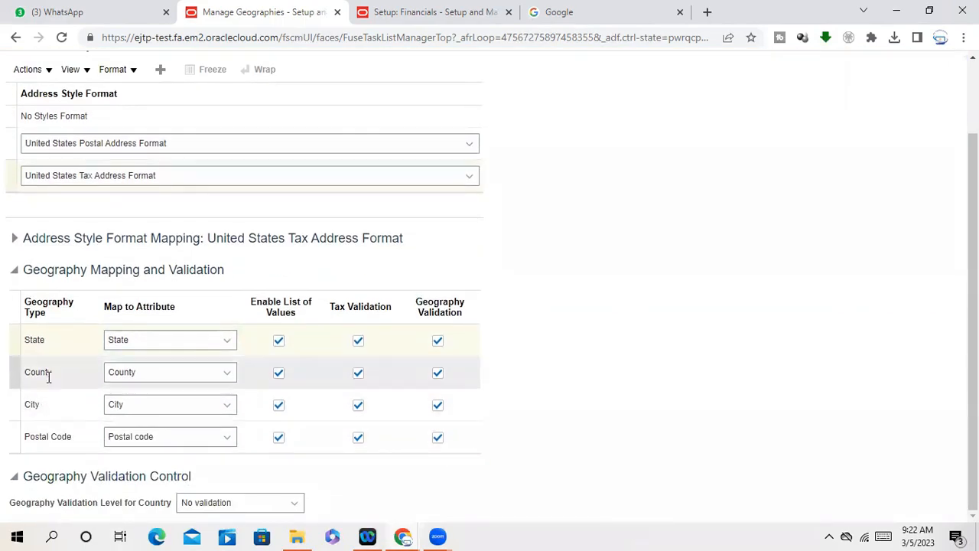
scroll("up", 3)
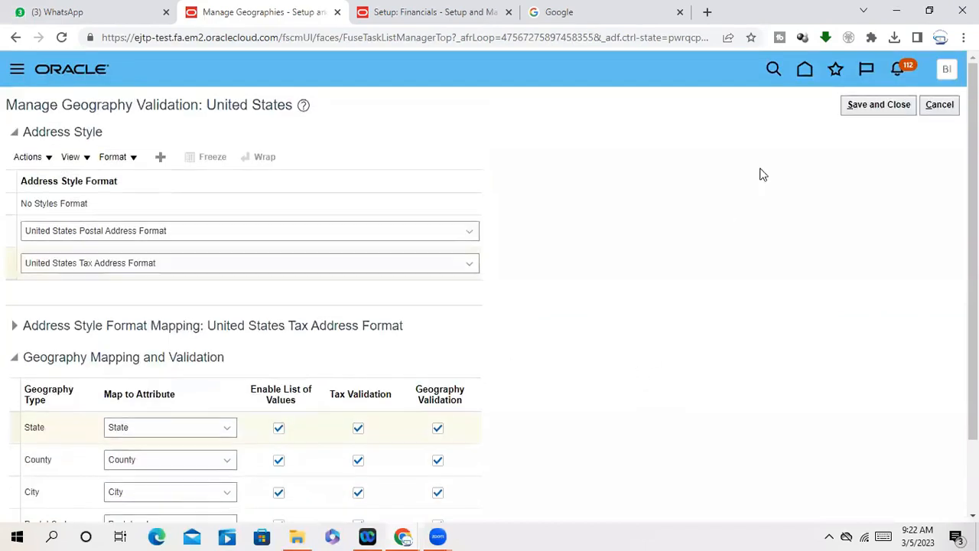
left_click(878, 105)
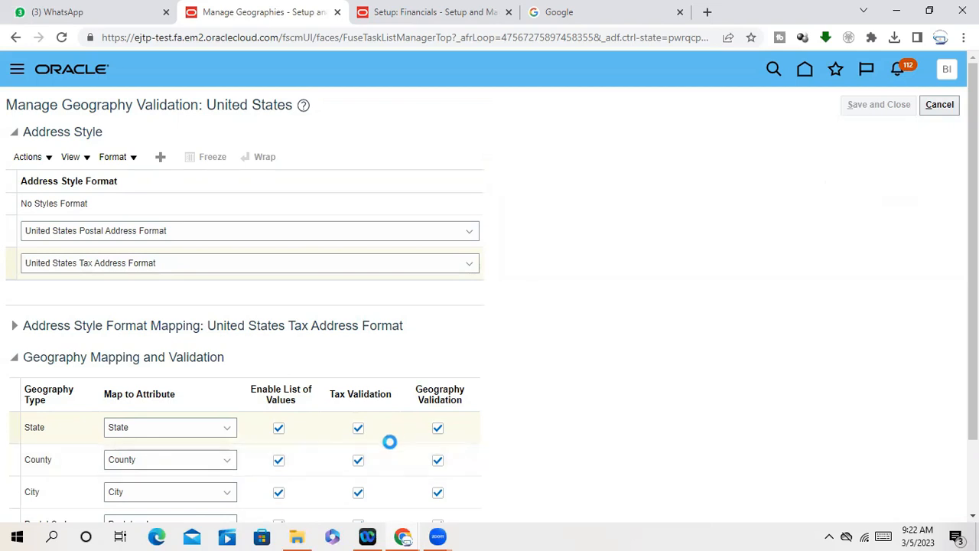
Return to Manage Geographies results showing United States with validation defined
left_click(940, 104)
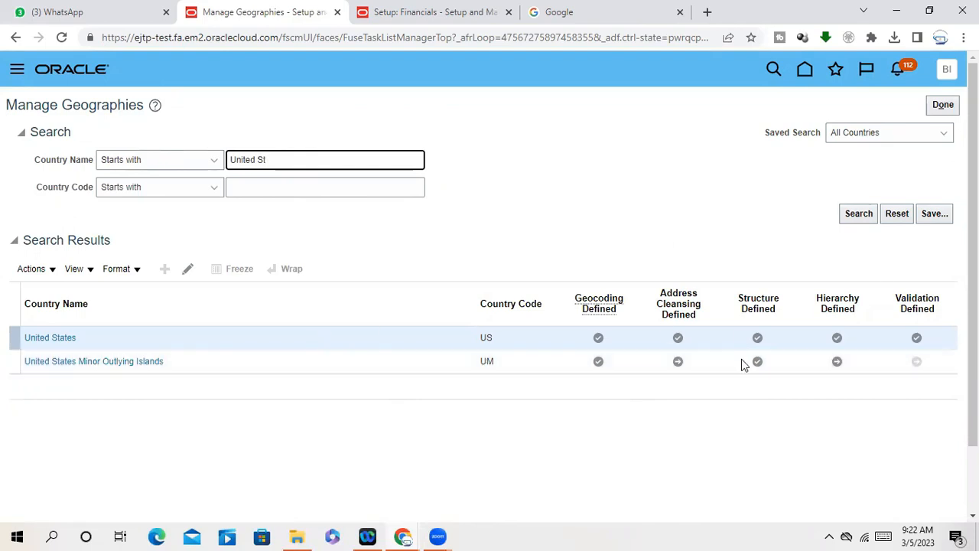
mouse_move(758, 381)
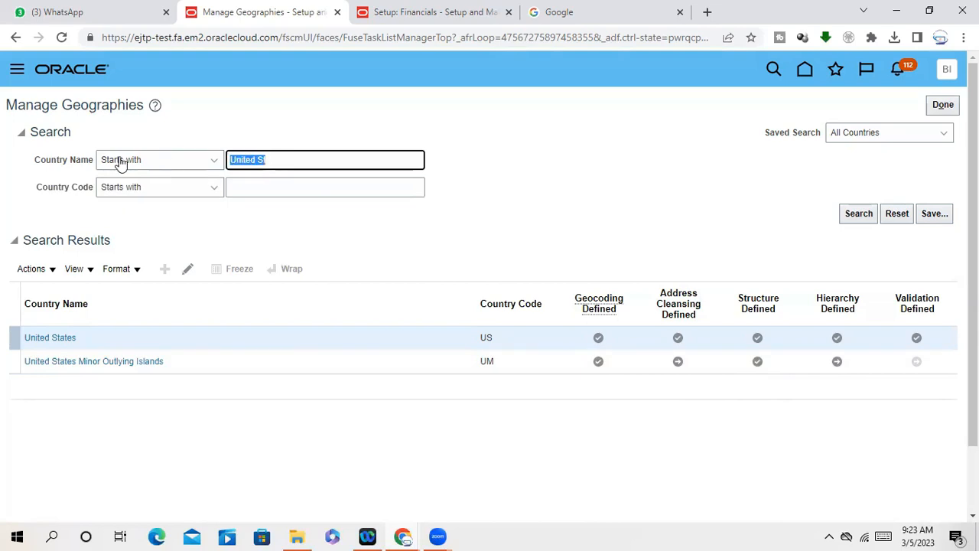
Search Manage Geographies for the country name India
type("India")
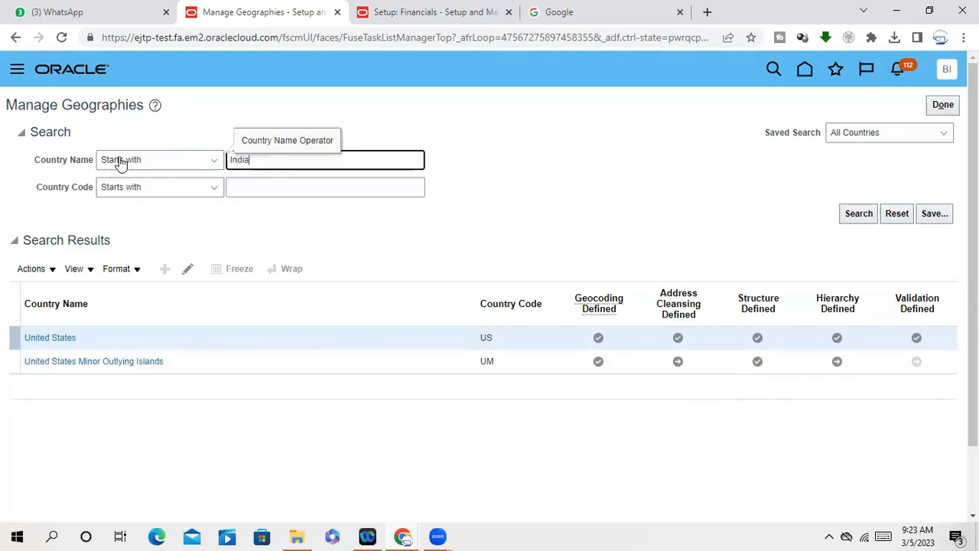
left_click(858, 214)
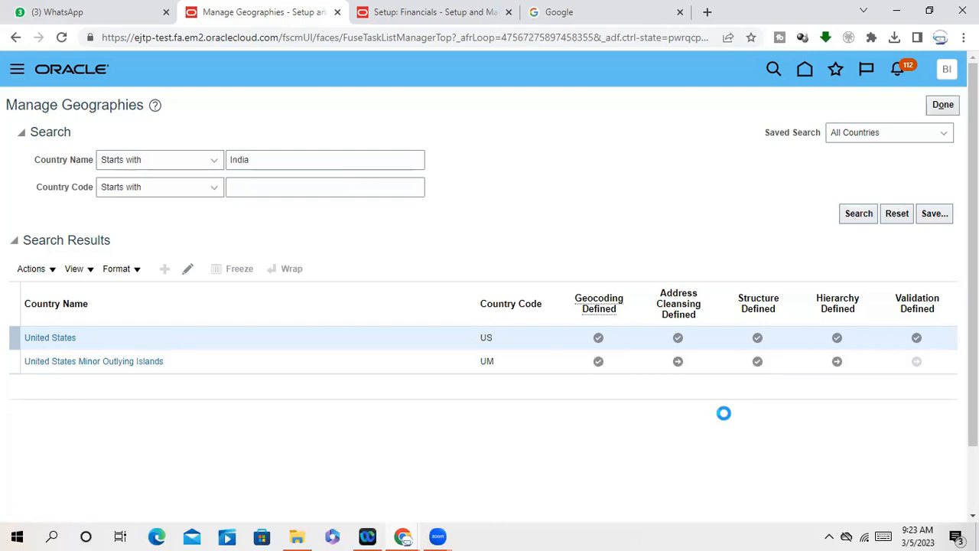
left_click(859, 214)
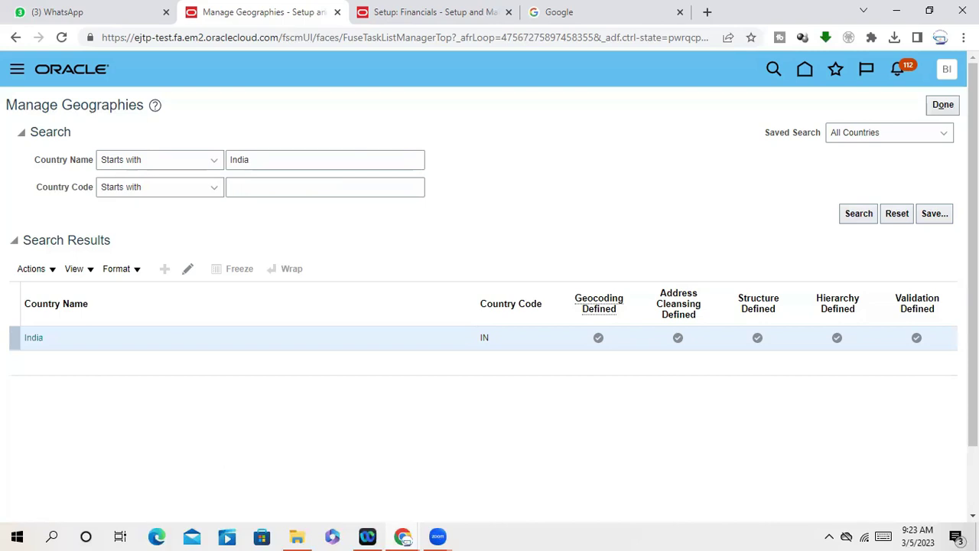
mouse_move(618, 286)
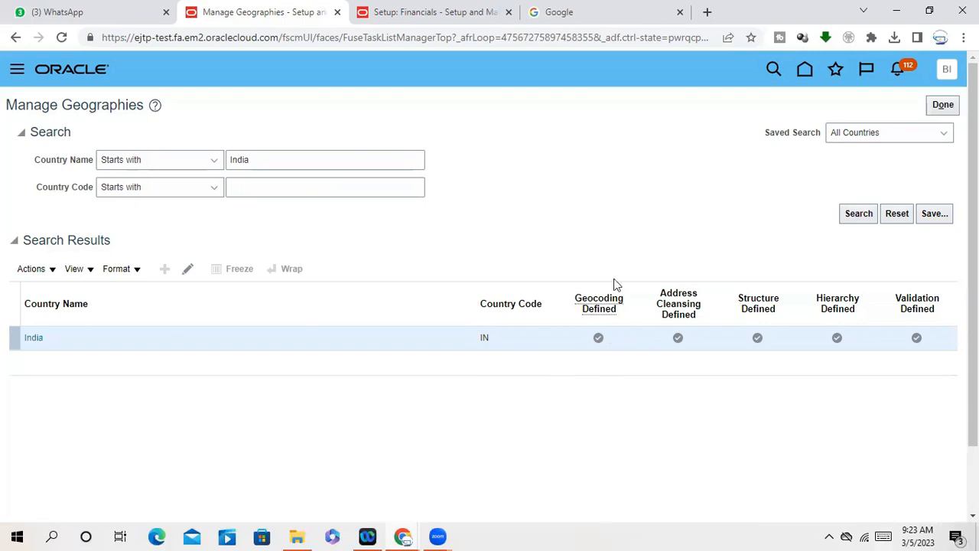
mouse_move(607, 346)
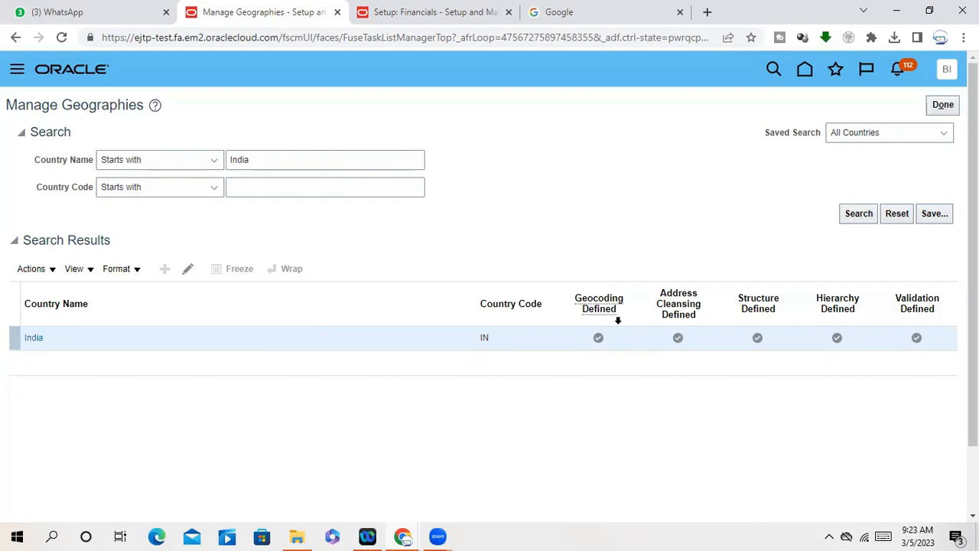
mouse_move(596, 335)
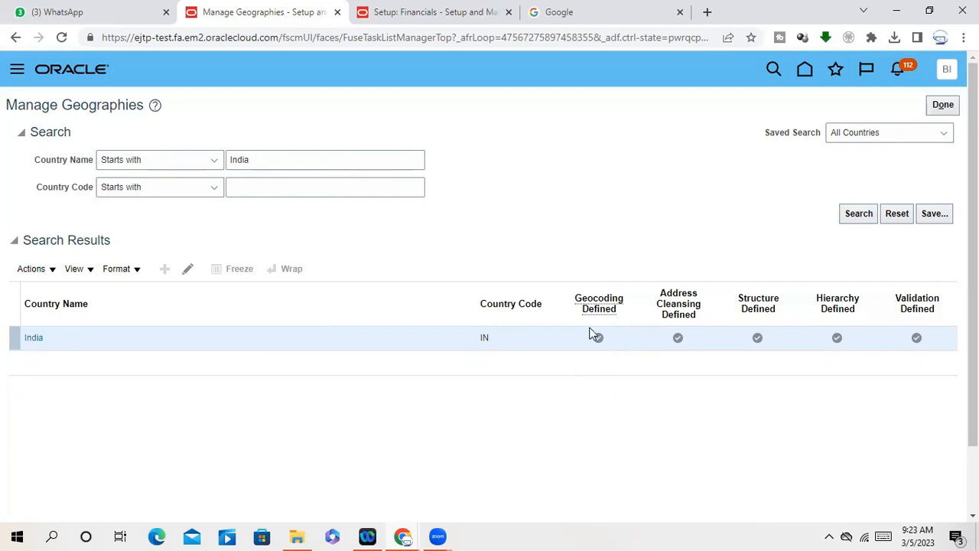
mouse_move(579, 390)
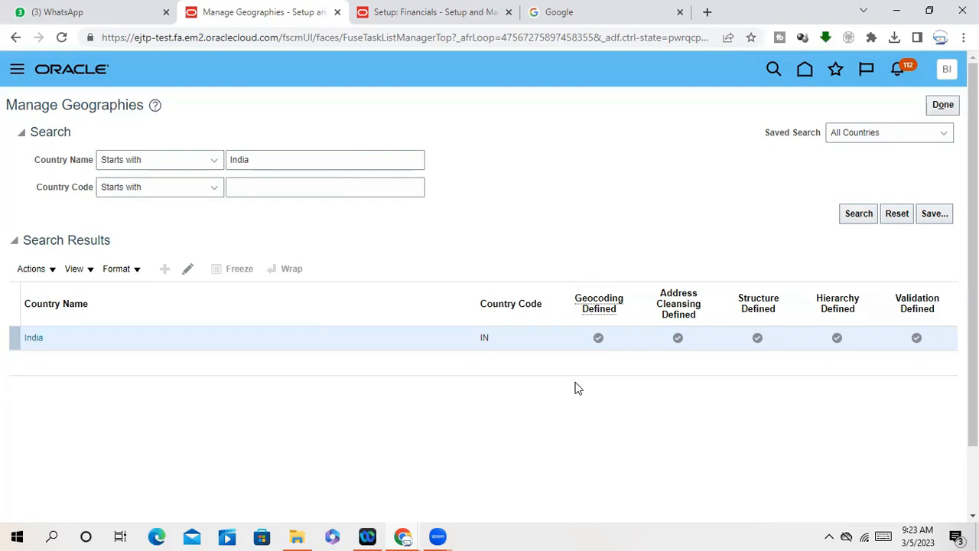
mouse_move(598, 337)
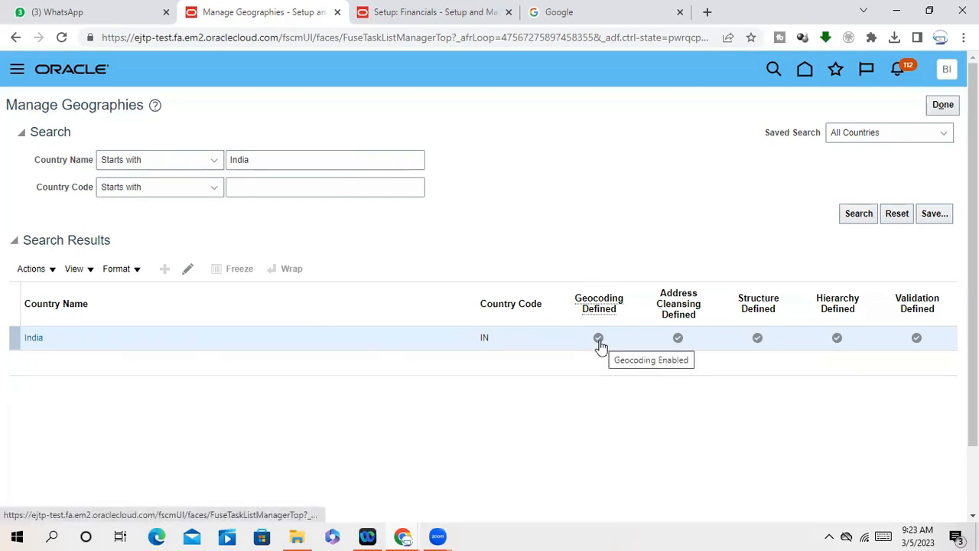
Check India's status icons and select its Hierarchy Defined icon
left_click(599, 337)
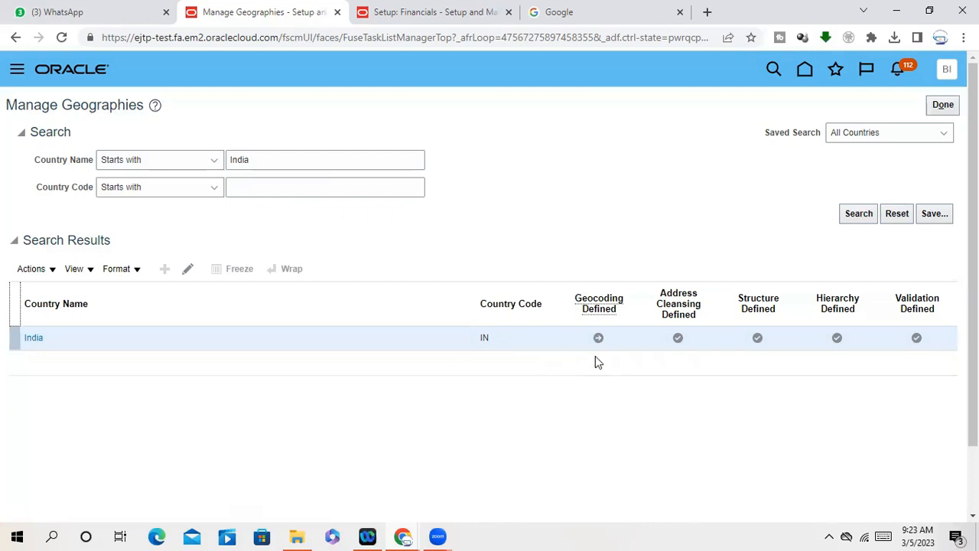
mouse_move(598, 337)
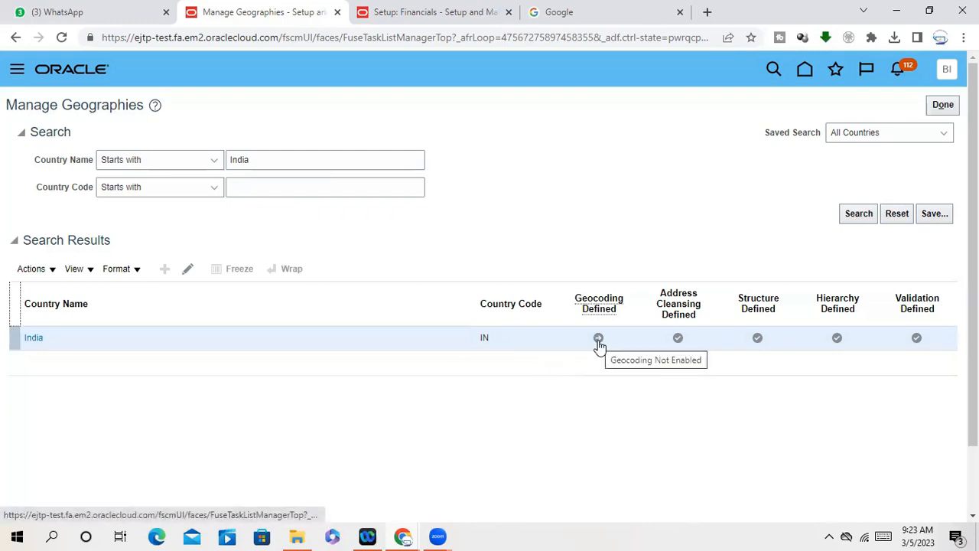
left_click(598, 338)
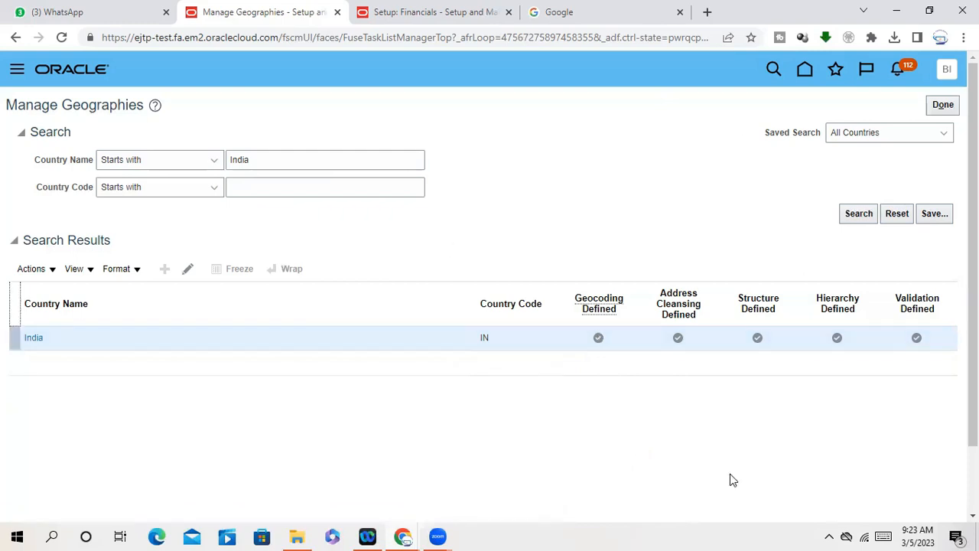
mouse_move(586, 365)
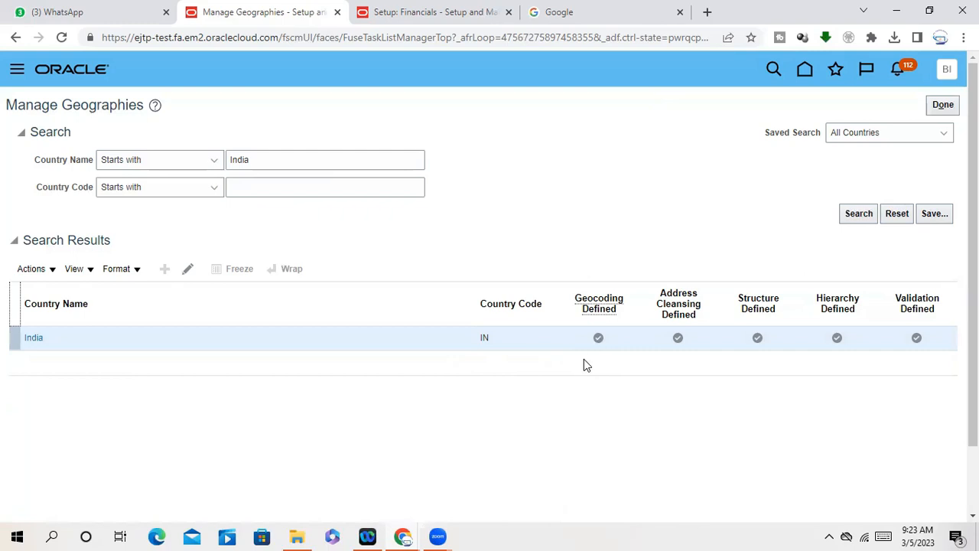
mouse_move(589, 362)
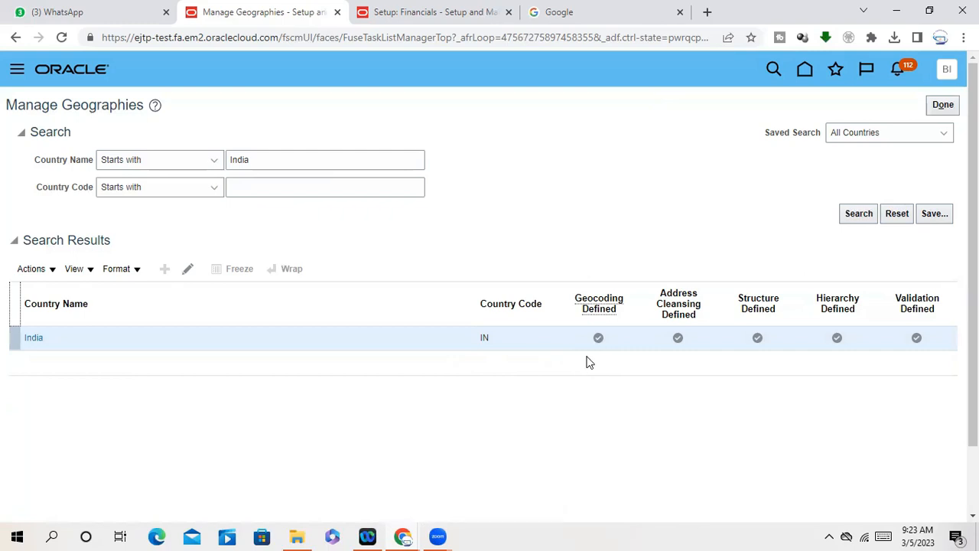
mouse_move(619, 430)
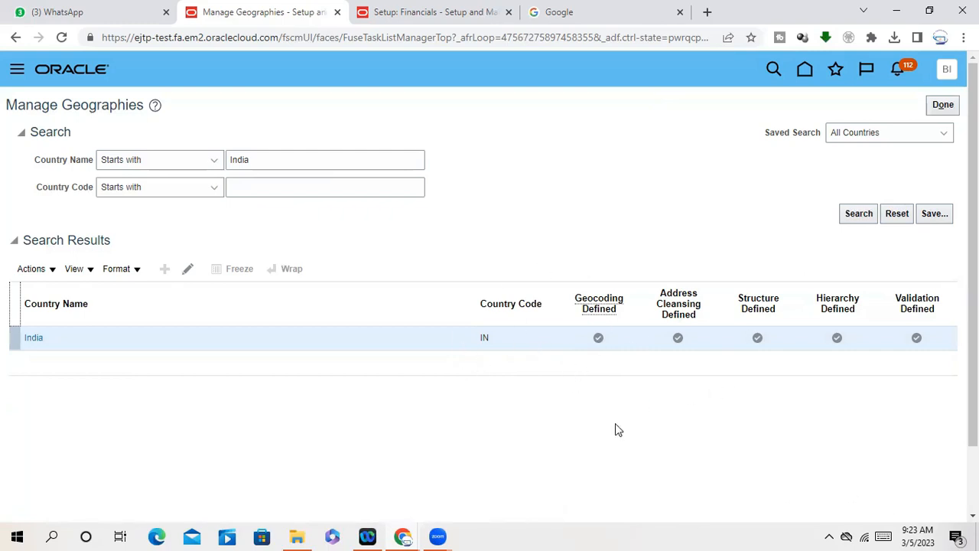
mouse_move(682, 360)
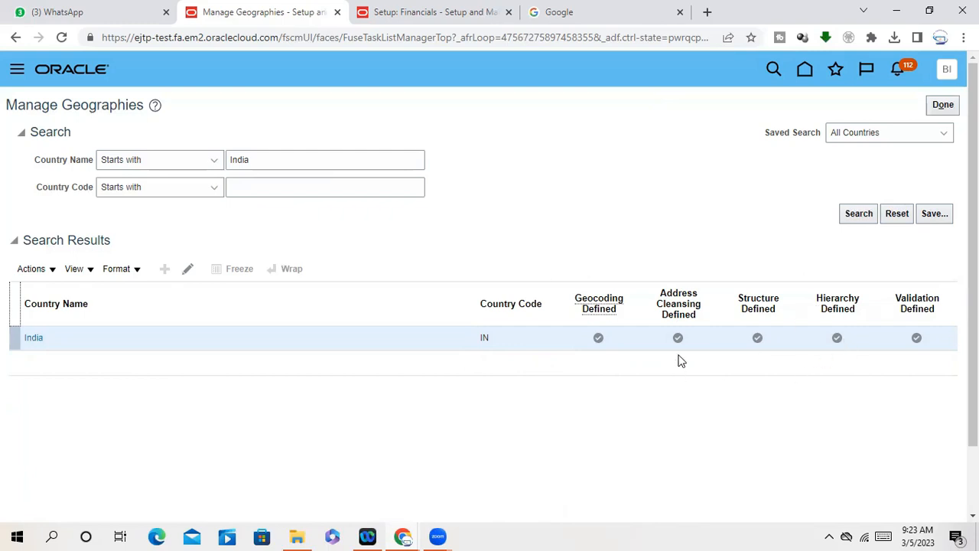
mouse_move(836, 337)
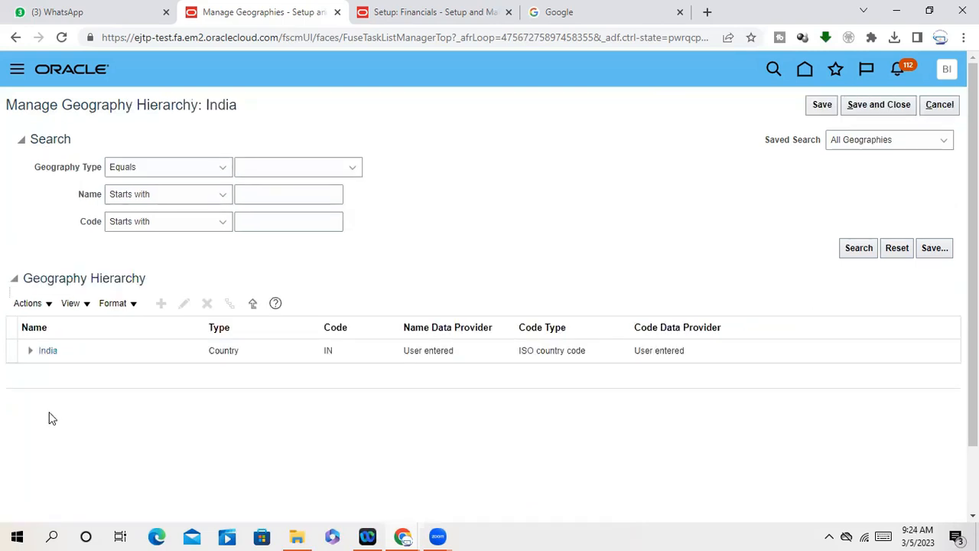
Expand India in the Geography Hierarchy table and scroll through its states
left_click(48, 351)
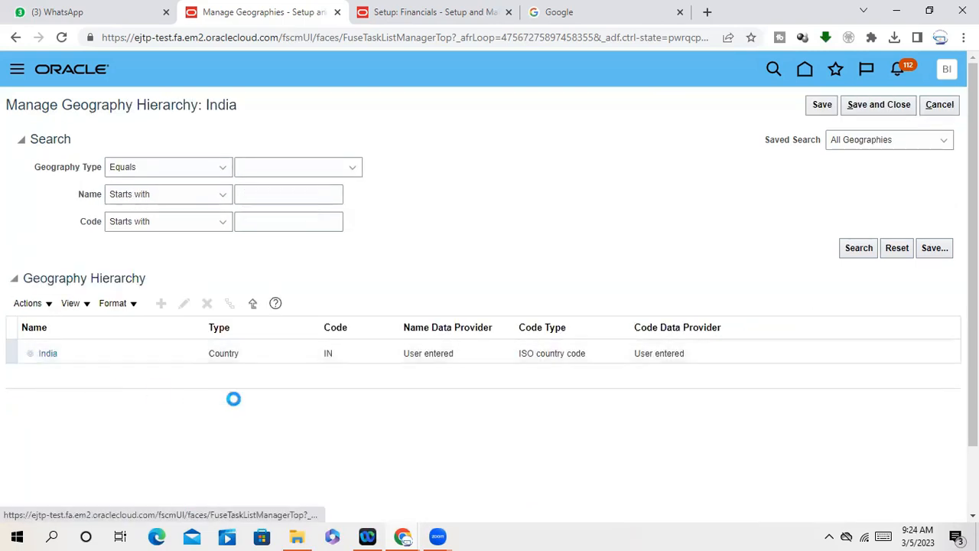
left_click(31, 353)
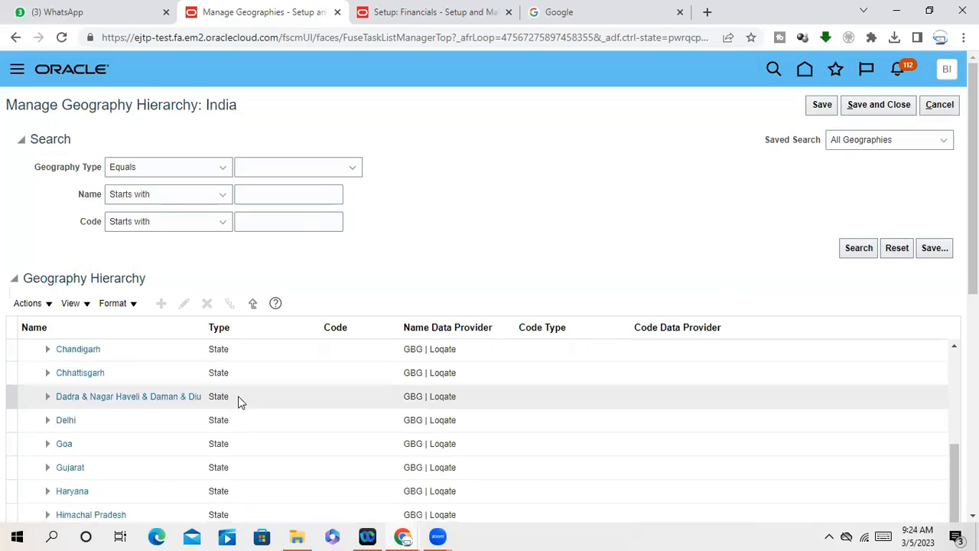
scroll("up", 3)
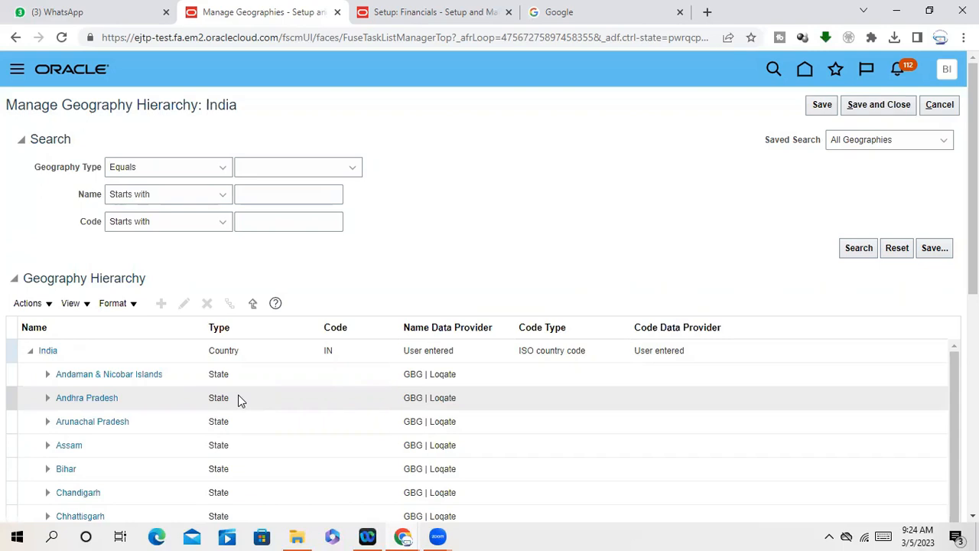
mouse_move(7, 374)
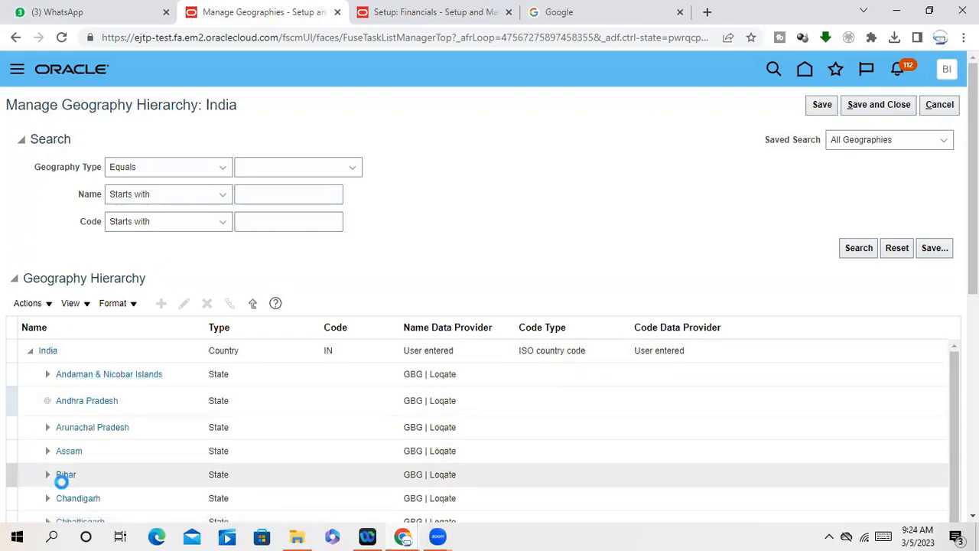
Expand Andhra Pradesh to list cities like A Konduru and APIIC Tada
left_click(46, 400)
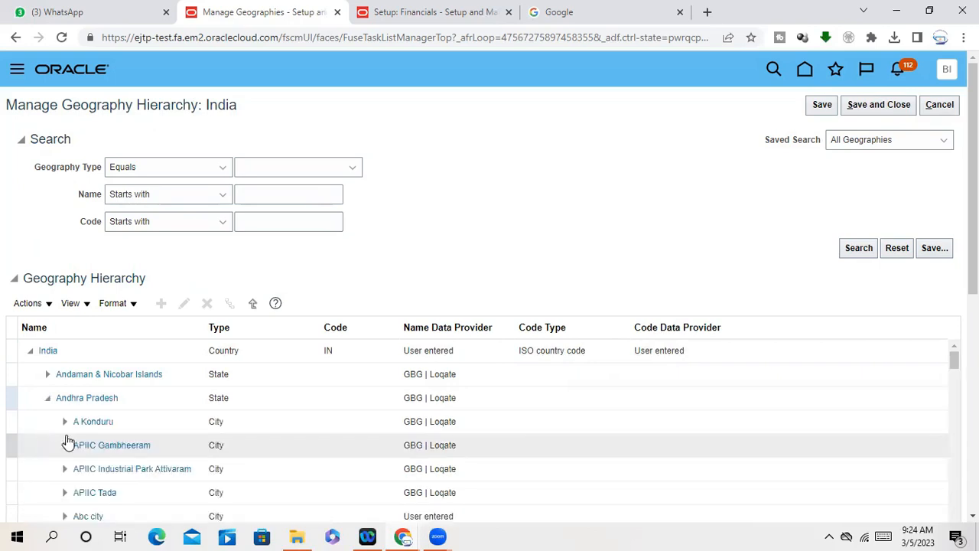
mouse_move(182, 463)
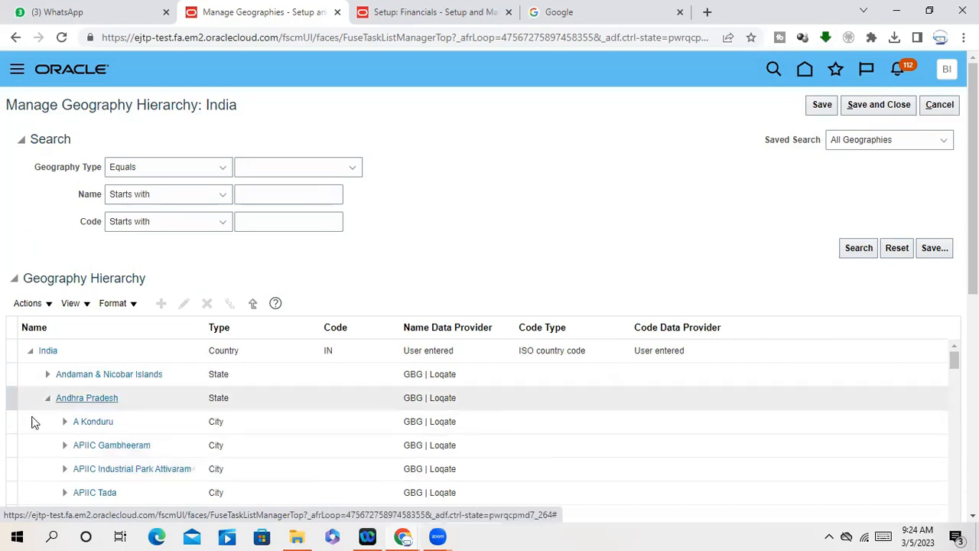
mouse_move(47, 398)
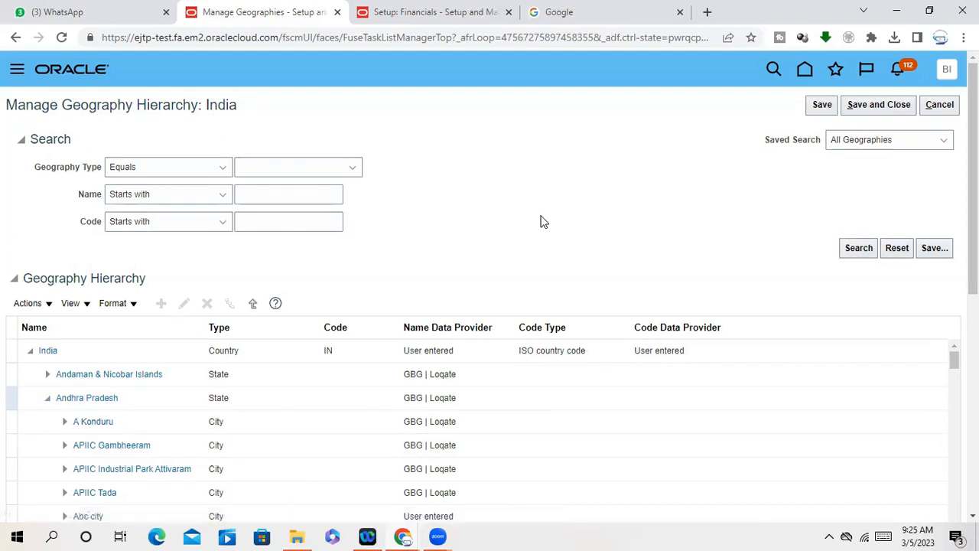
mouse_move(111, 496)
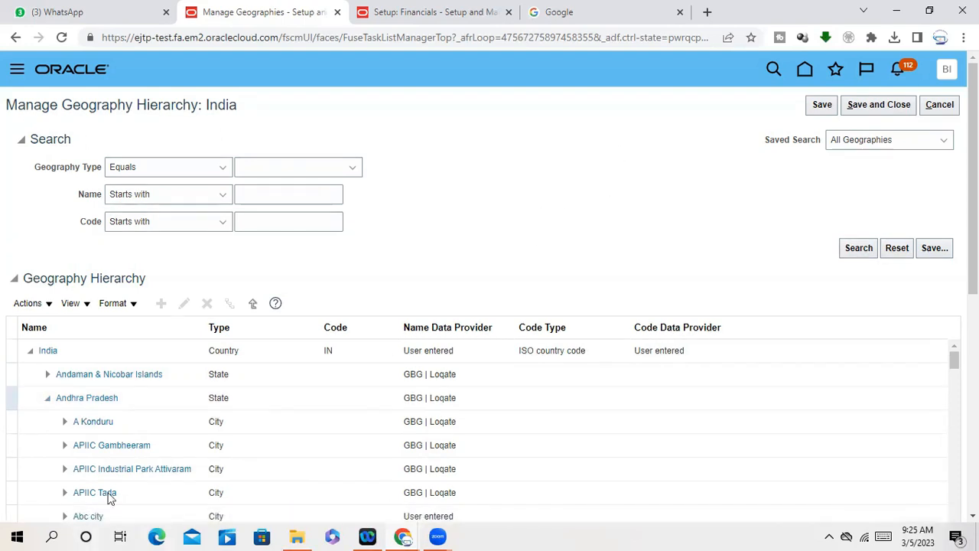
mouse_move(112, 458)
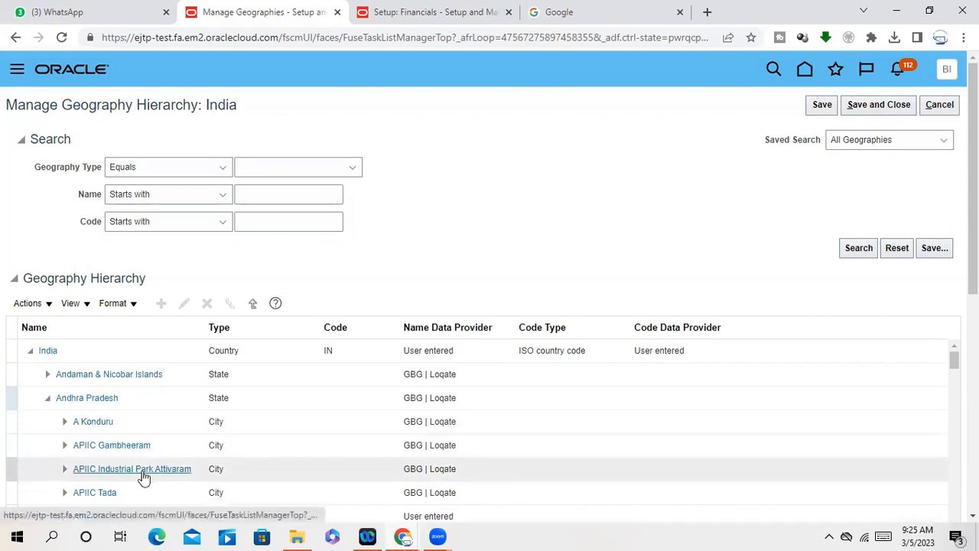
mouse_move(132, 468)
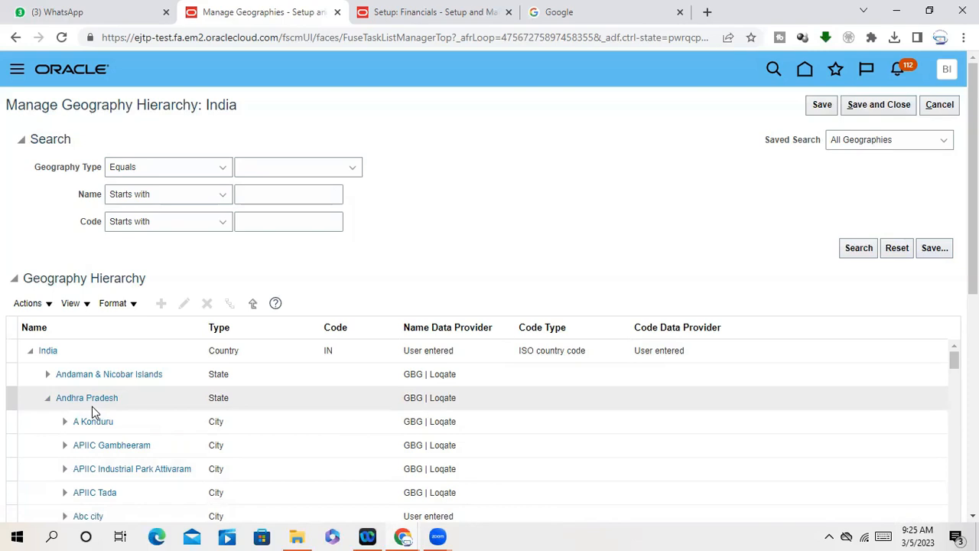
mouse_move(49, 404)
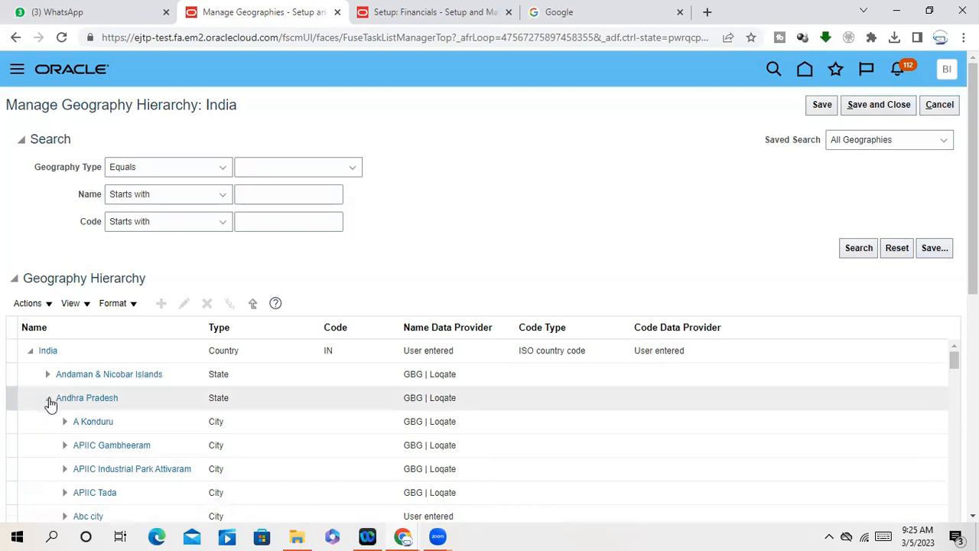
left_click(48, 397)
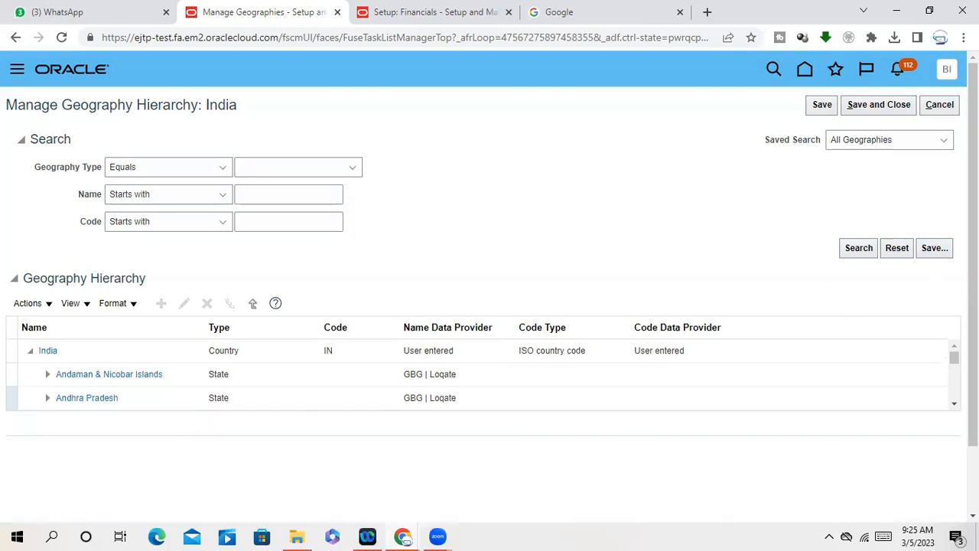
scroll("down", 3)
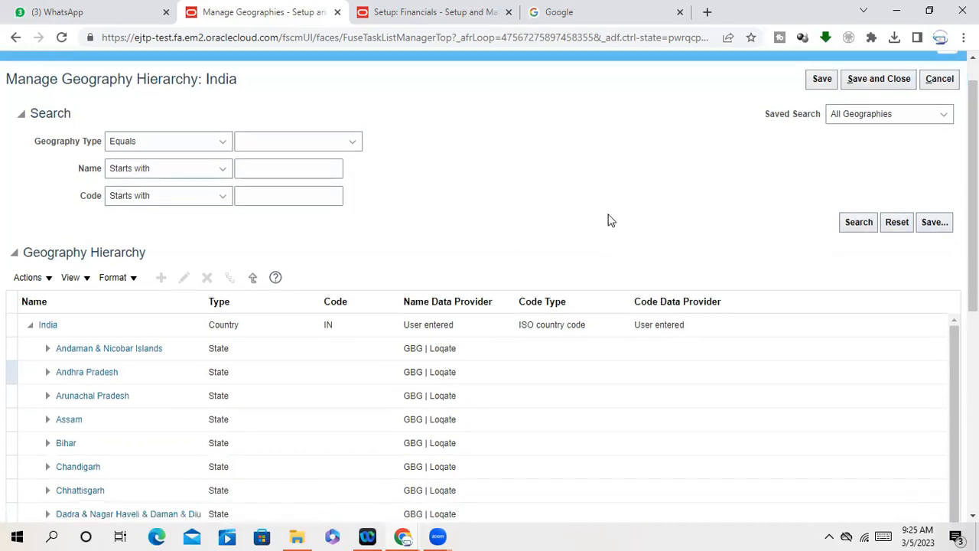
scroll("down", 3)
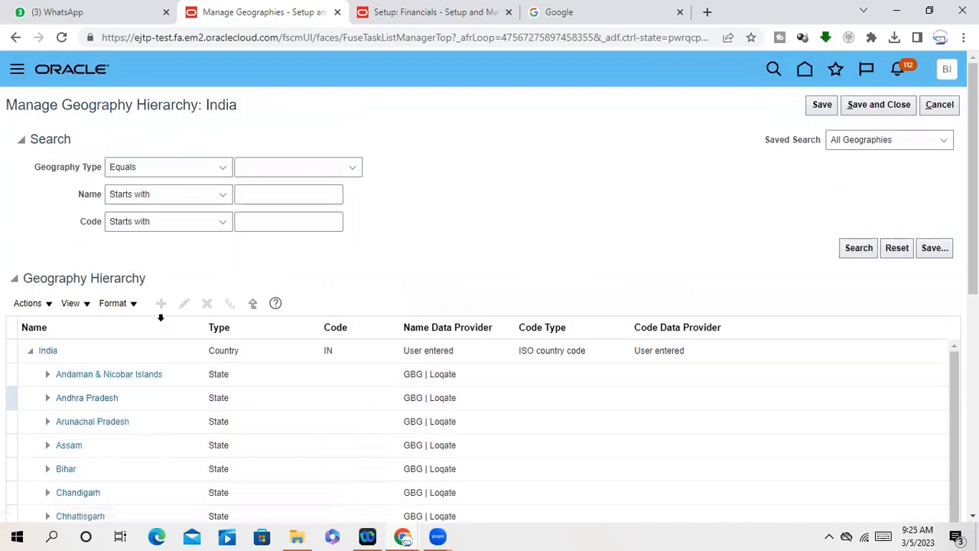
mouse_move(952, 194)
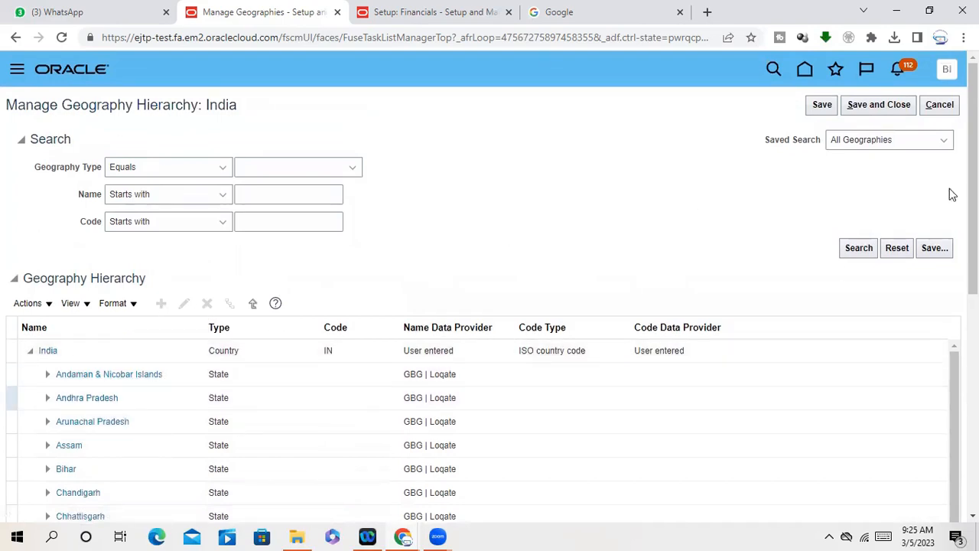
mouse_move(940, 105)
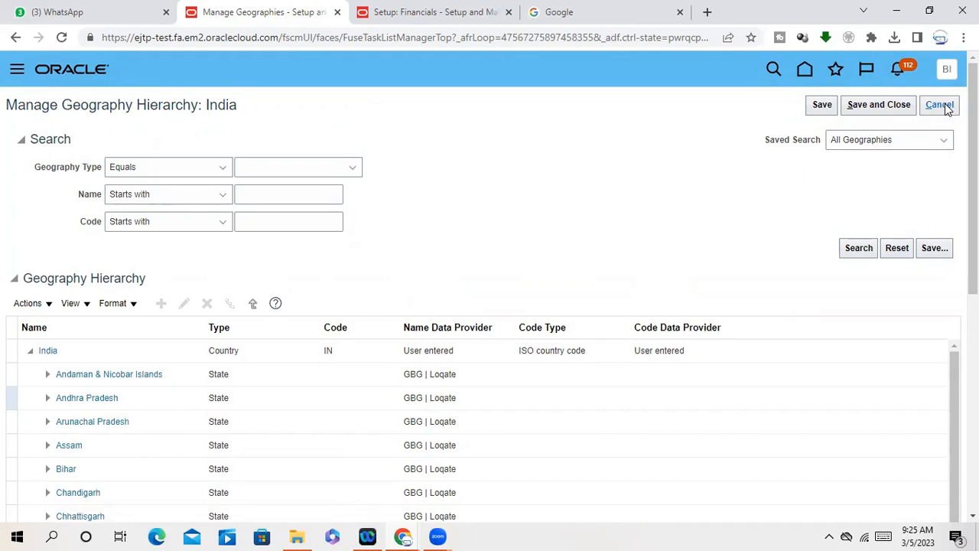
mouse_move(87, 398)
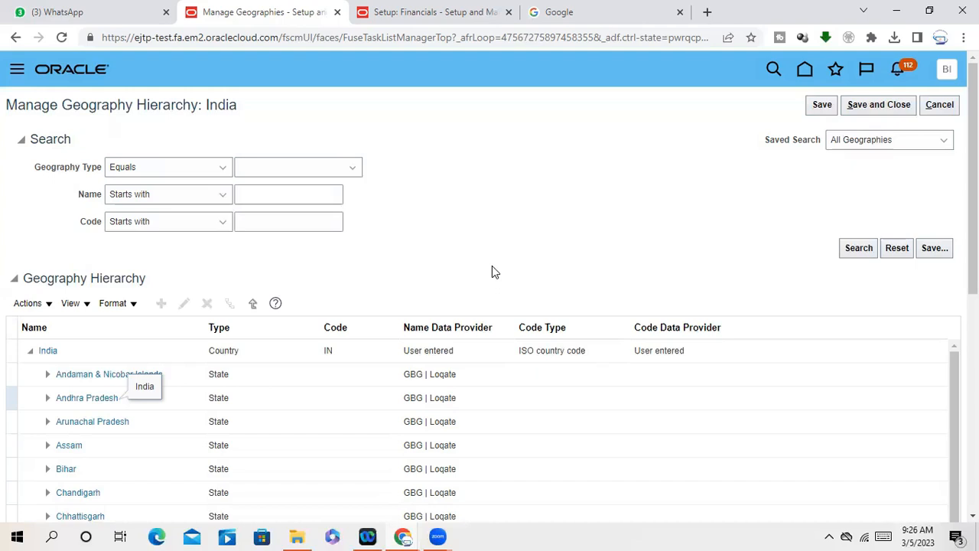
mouse_move(3, 81)
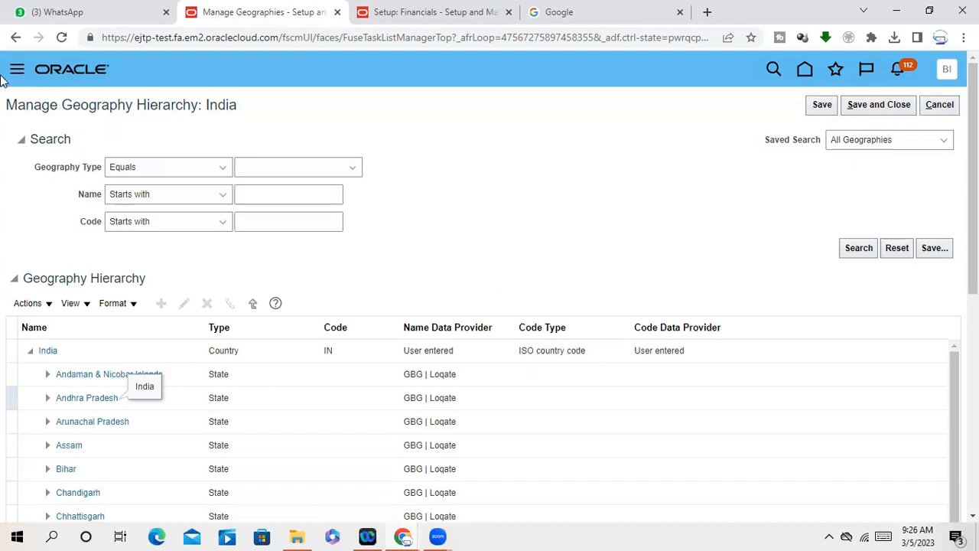
mouse_move(887, 194)
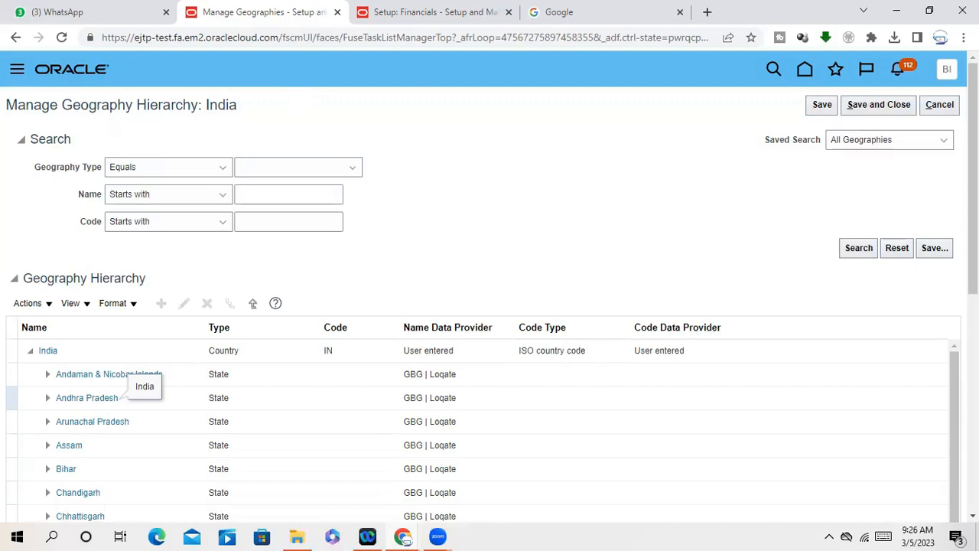
mouse_move(910, 124)
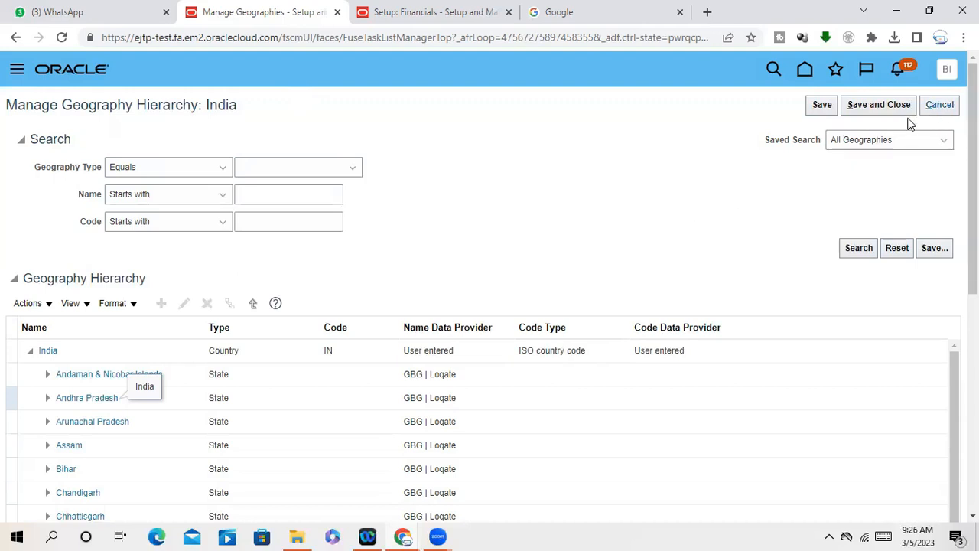
mouse_move(677, 224)
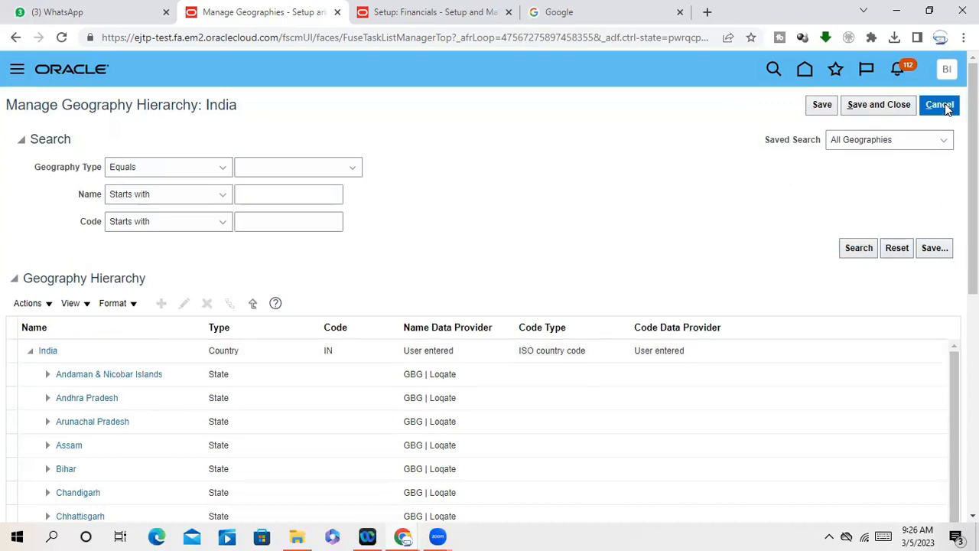
Cancel India's hierarchy without saving and open India's Validation Defined settings
left_click(939, 104)
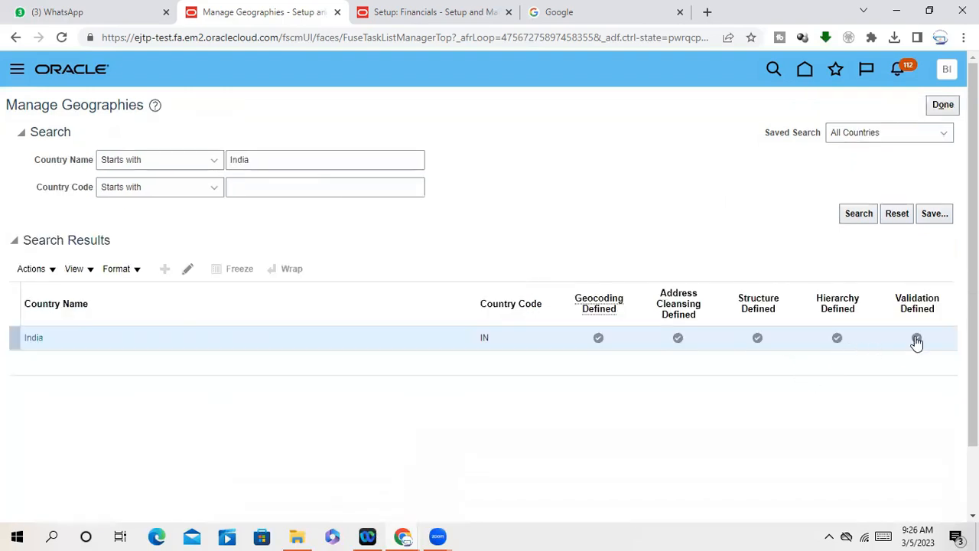
left_click(917, 338)
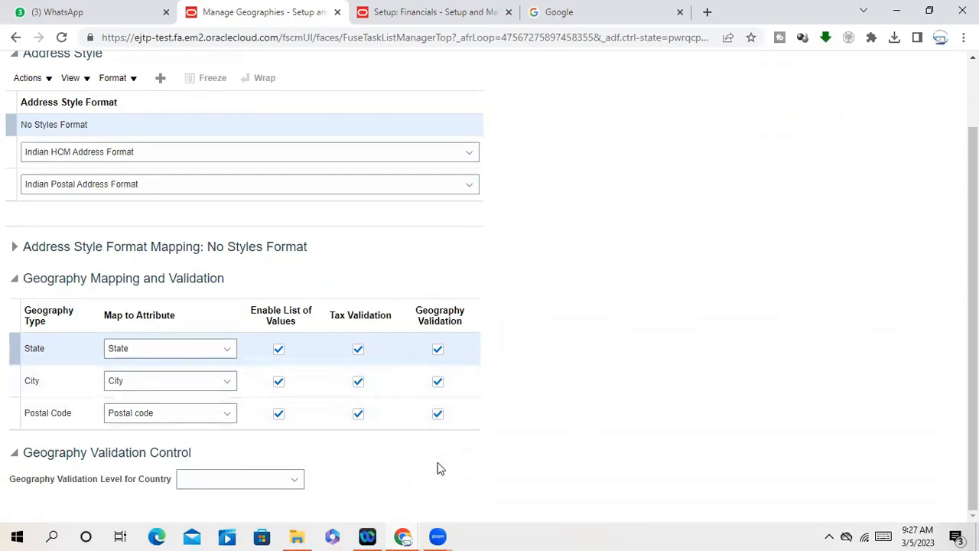
scroll("up", 3)
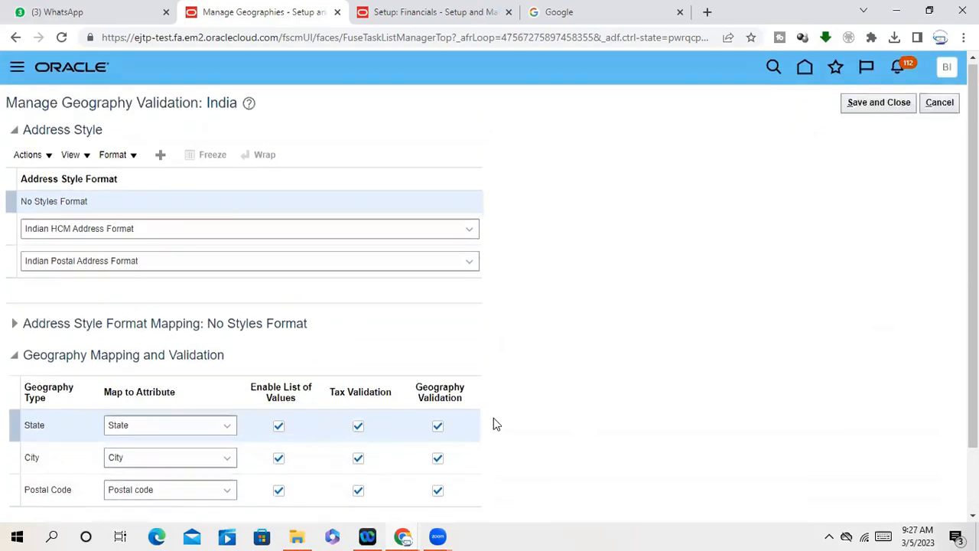
scroll("down", 3)
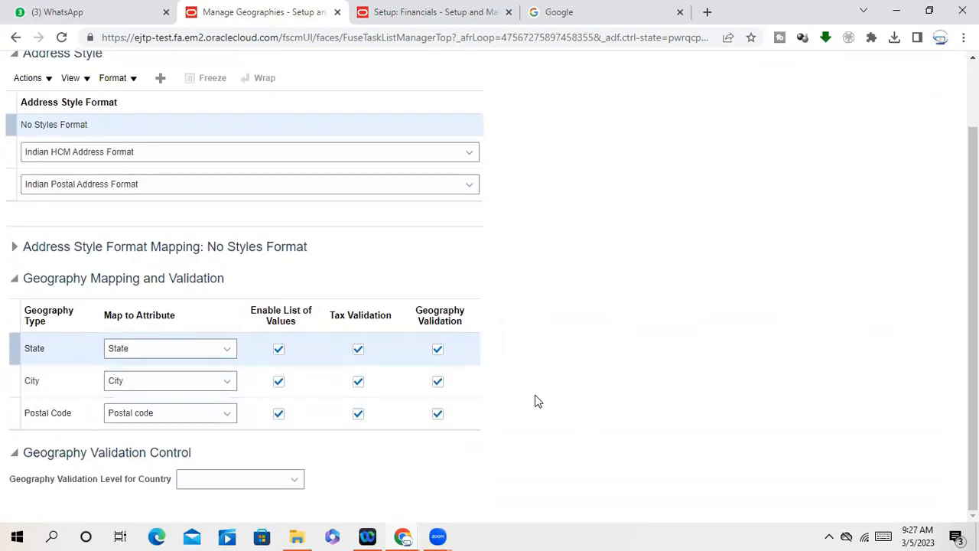
mouse_move(677, 434)
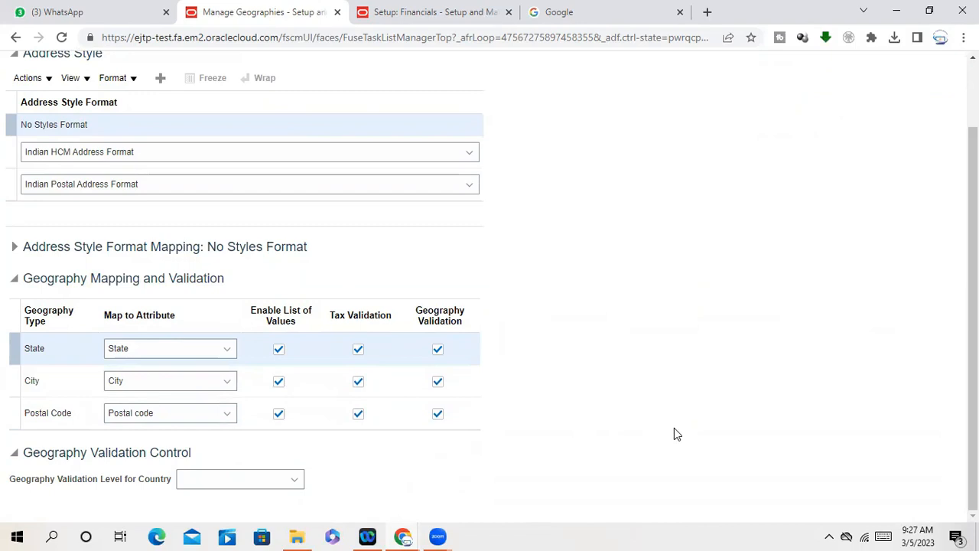
mouse_move(493, 414)
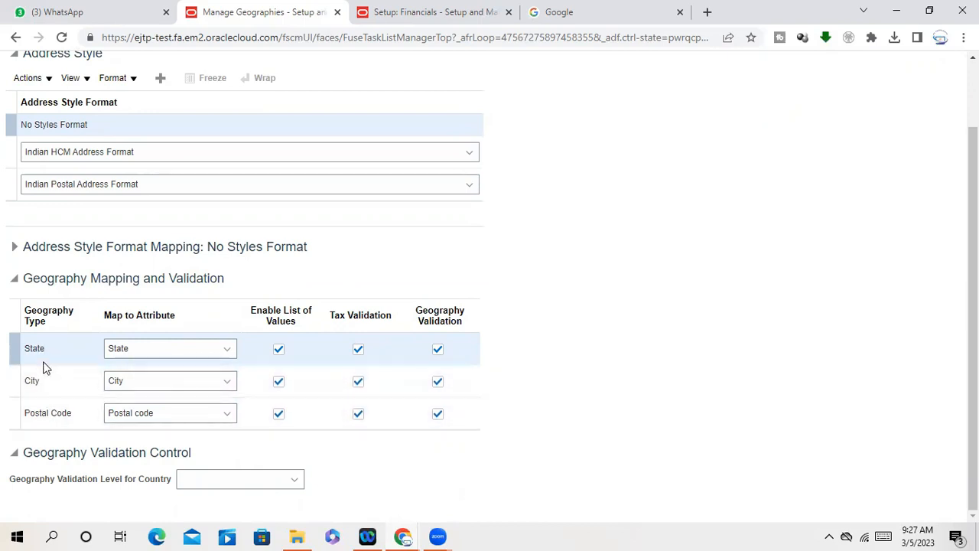
mouse_move(725, 307)
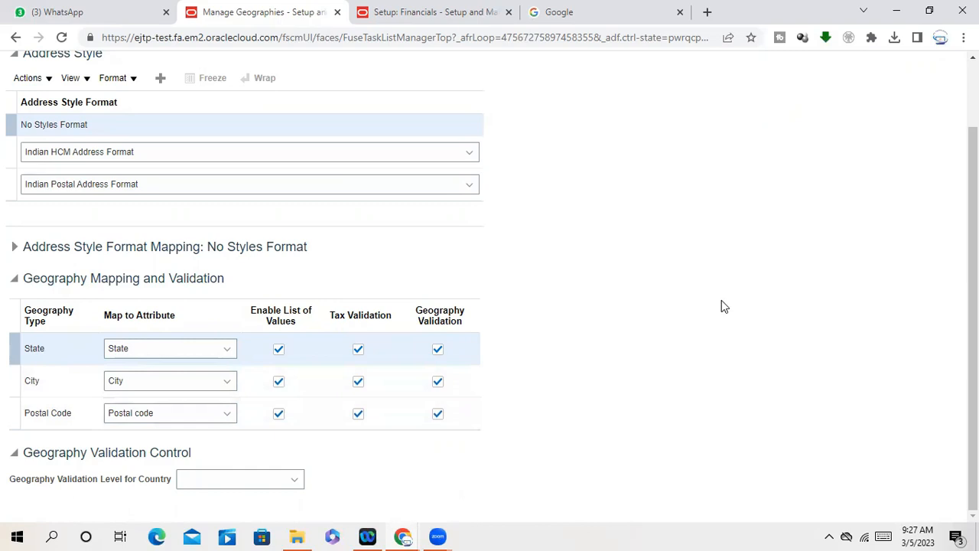
scroll("up", 3)
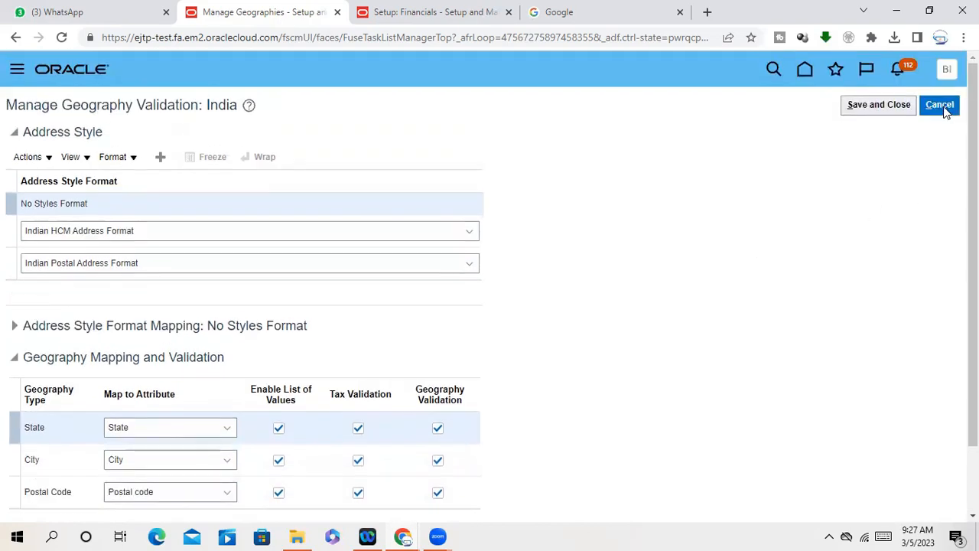
left_click(939, 105)
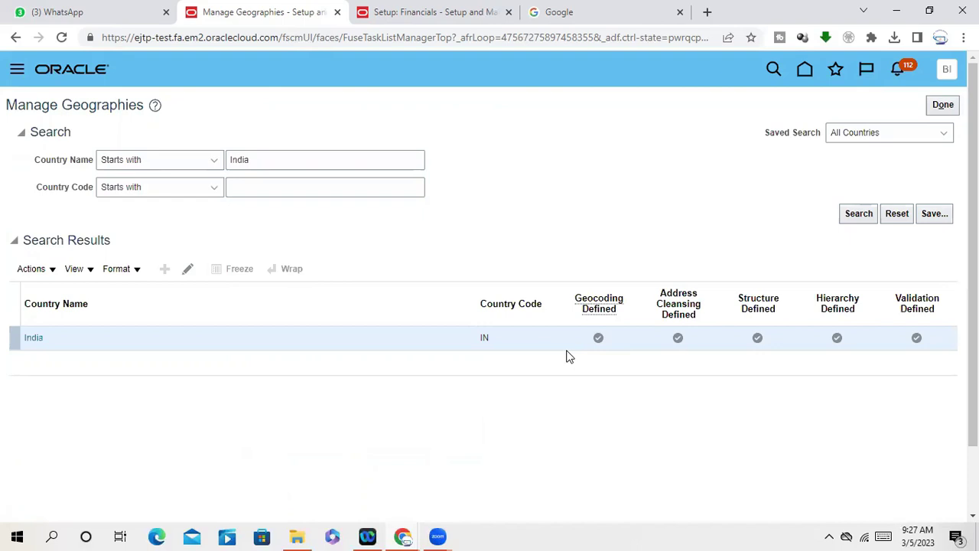
mouse_move(403, 491)
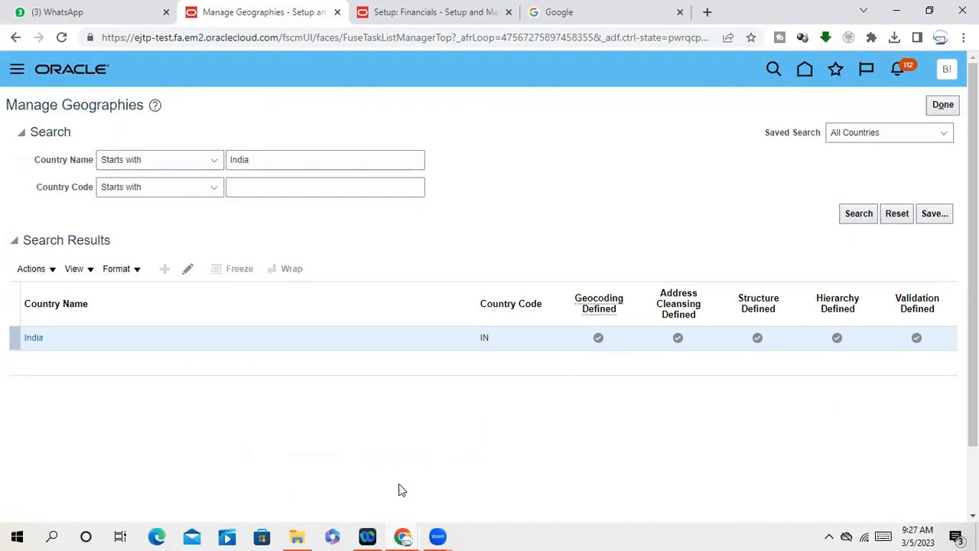
left_click(33, 337)
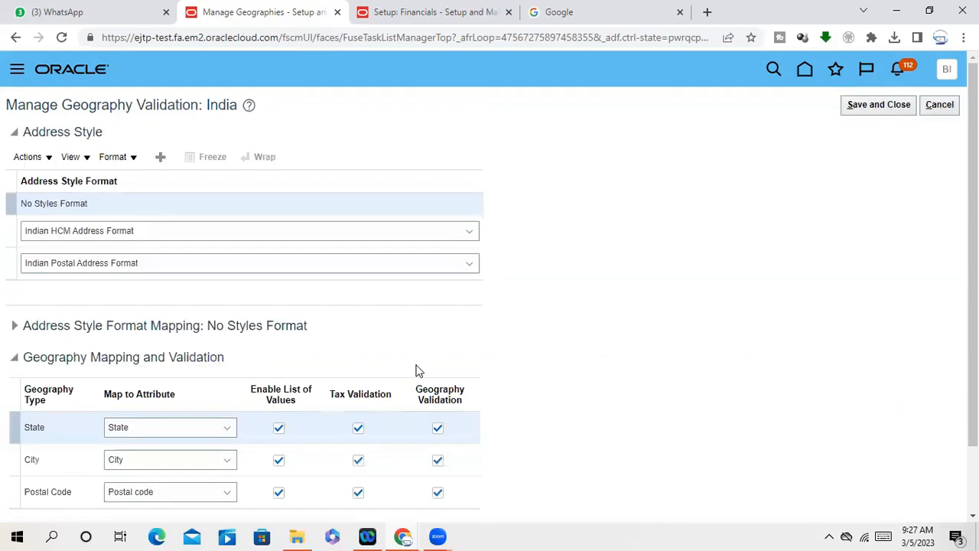
scroll("down", 3)
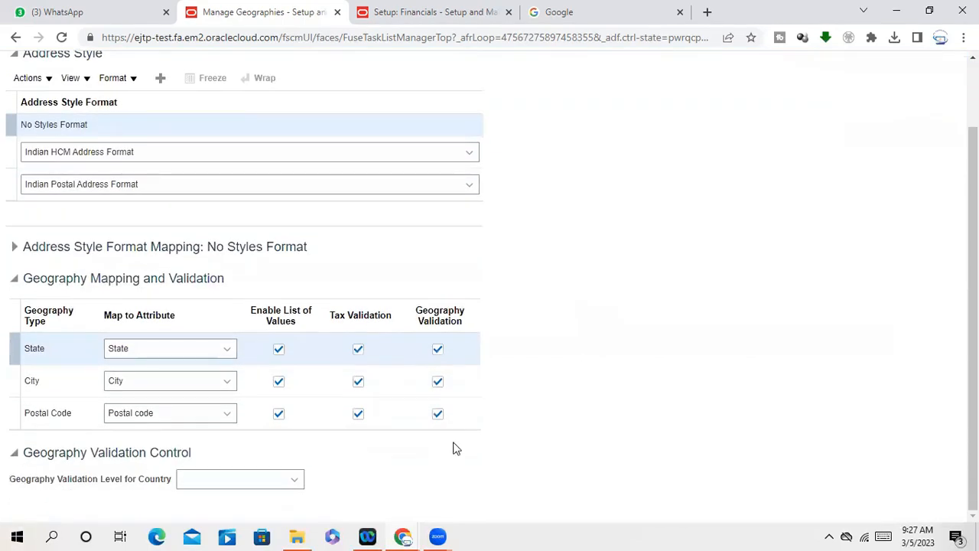
left_click(294, 478)
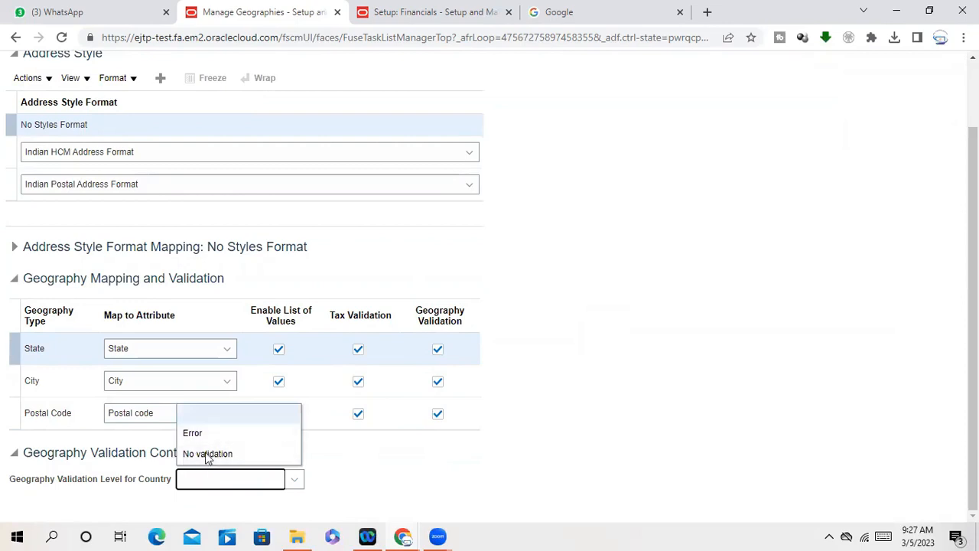
mouse_move(207, 454)
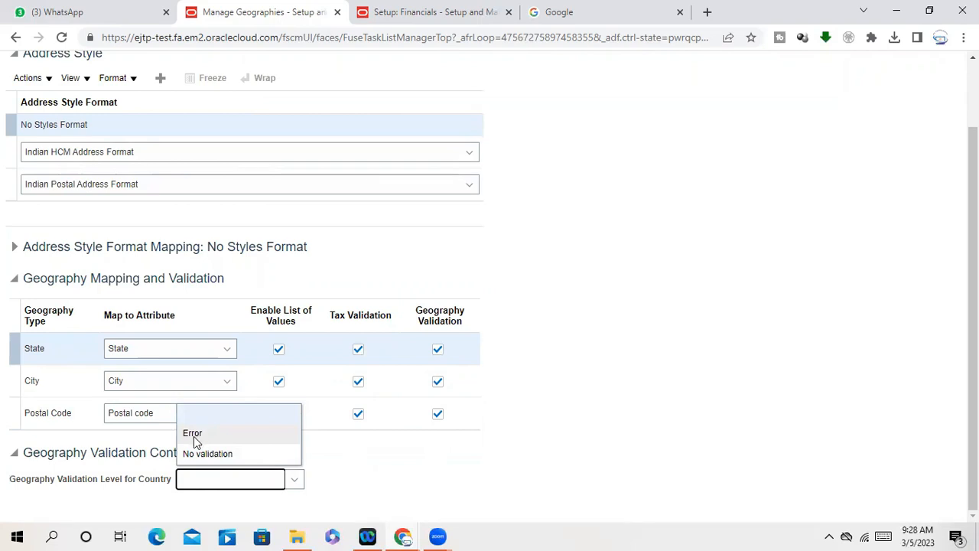
mouse_move(207, 454)
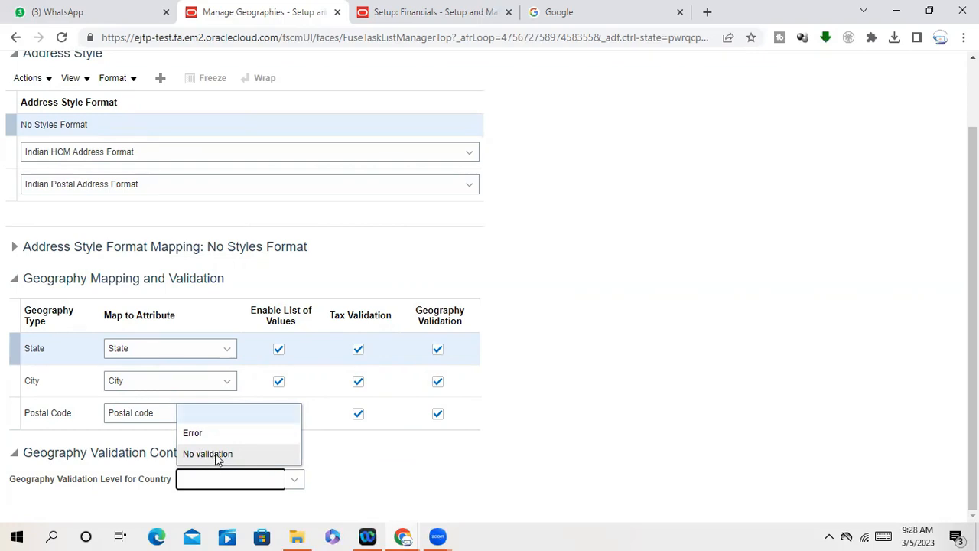
mouse_move(639, 471)
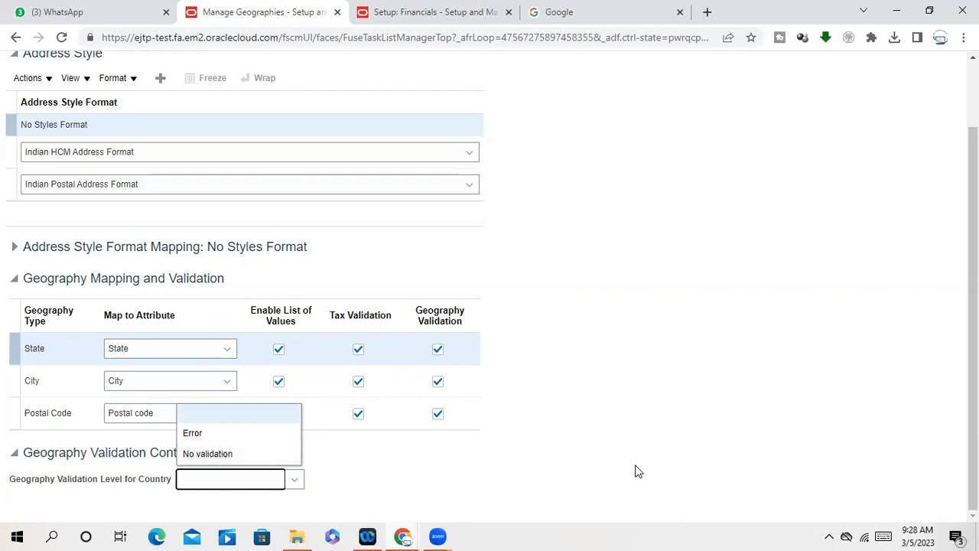
mouse_move(193, 433)
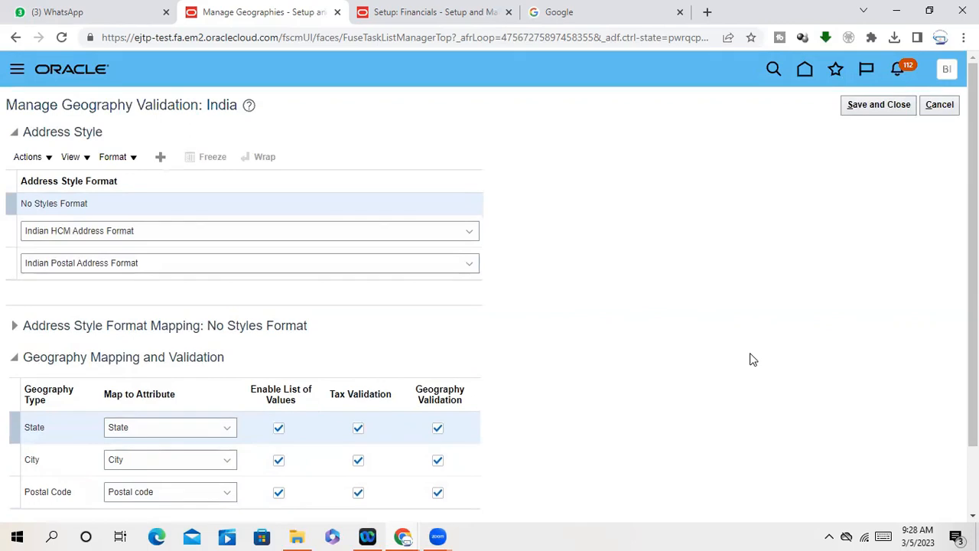
mouse_move(939, 105)
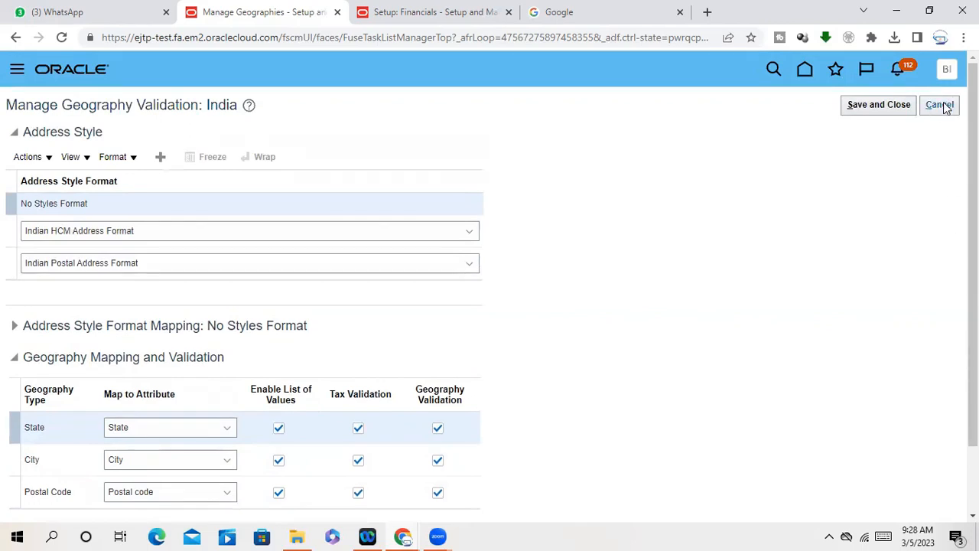
Leave India's validation level unset and switch to the new Oracle tab
scroll("down", 3)
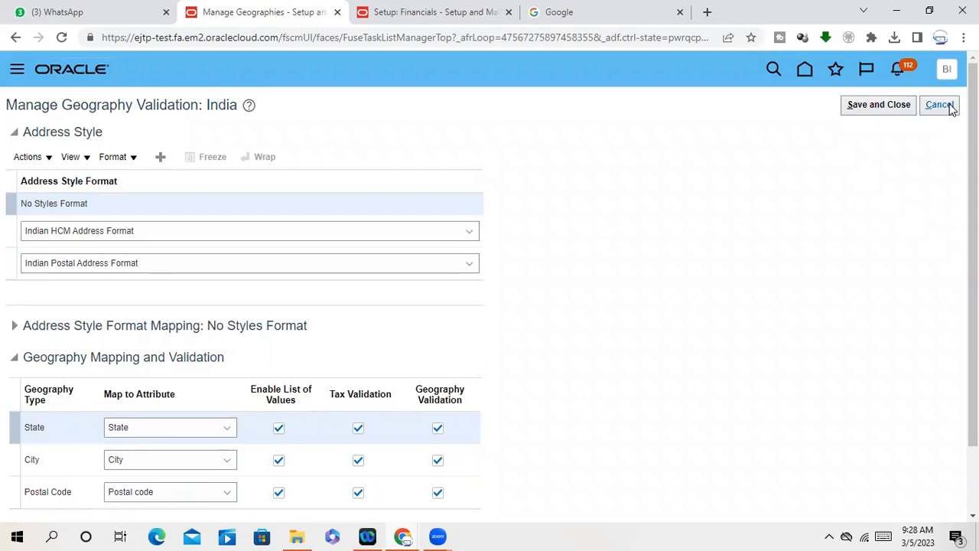
mouse_move(834, 114)
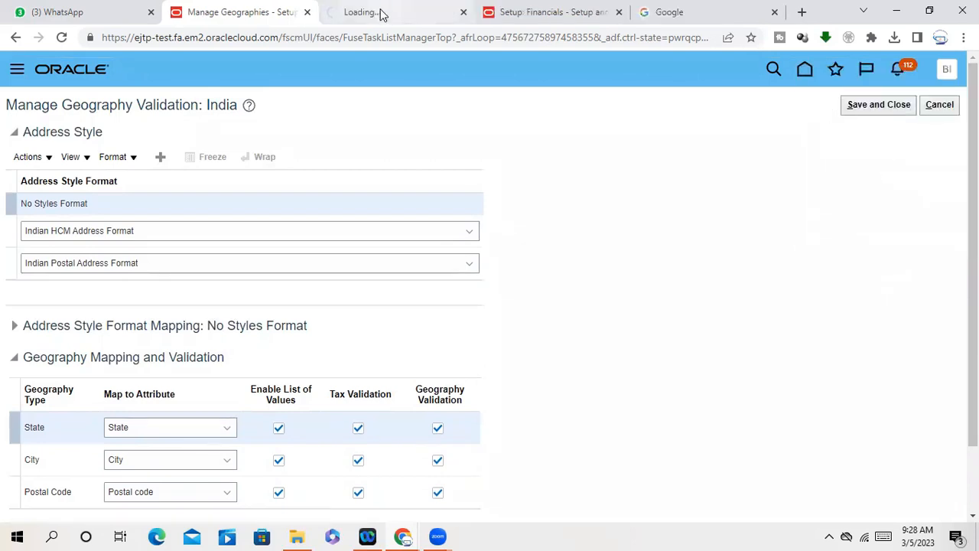
left_click(394, 12)
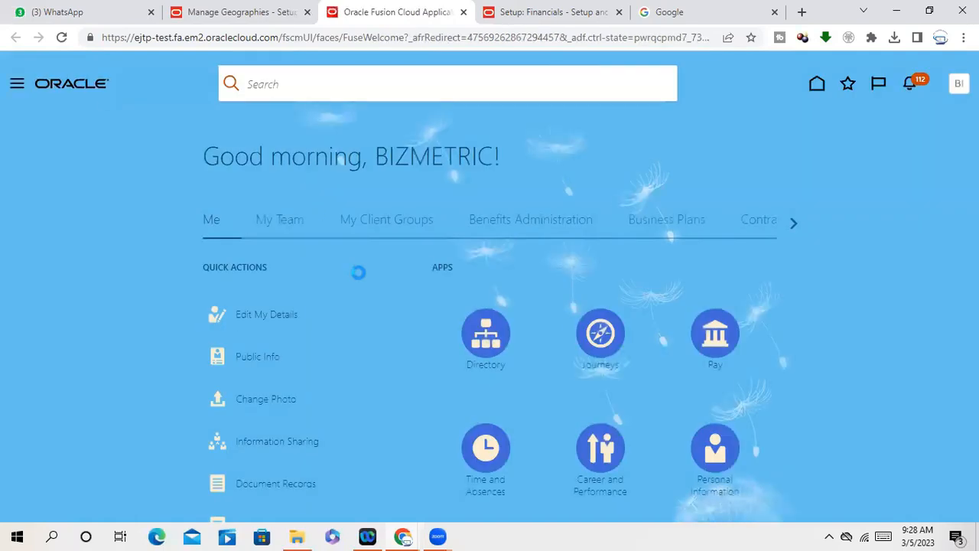
From the home page Tools apps, open Scheduled Processes and start Schedule New Process
left_click(793, 223)
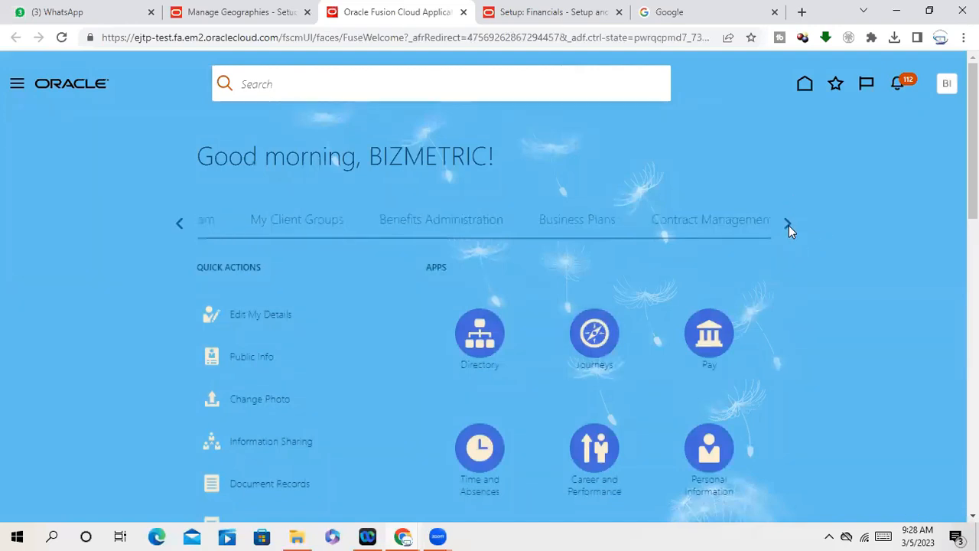
left_click(789, 223)
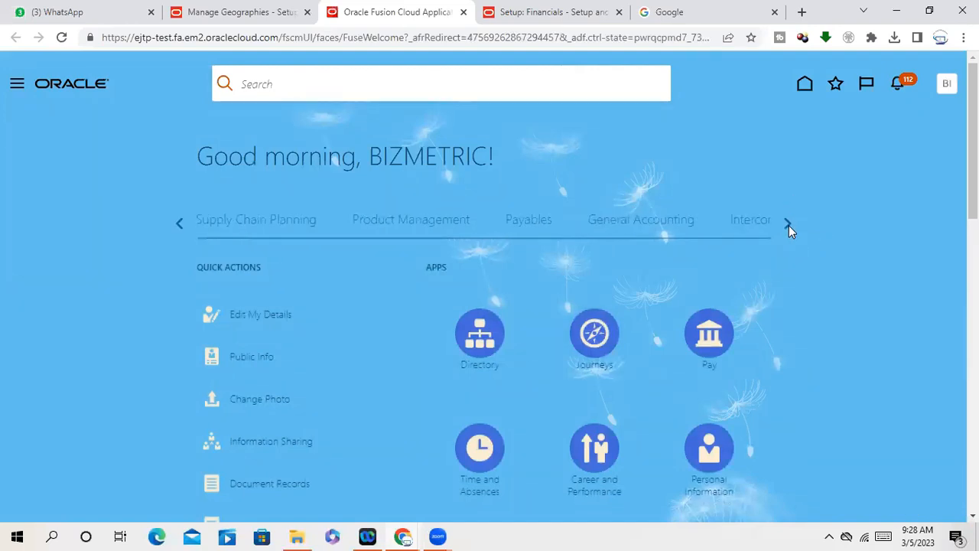
left_click(789, 223)
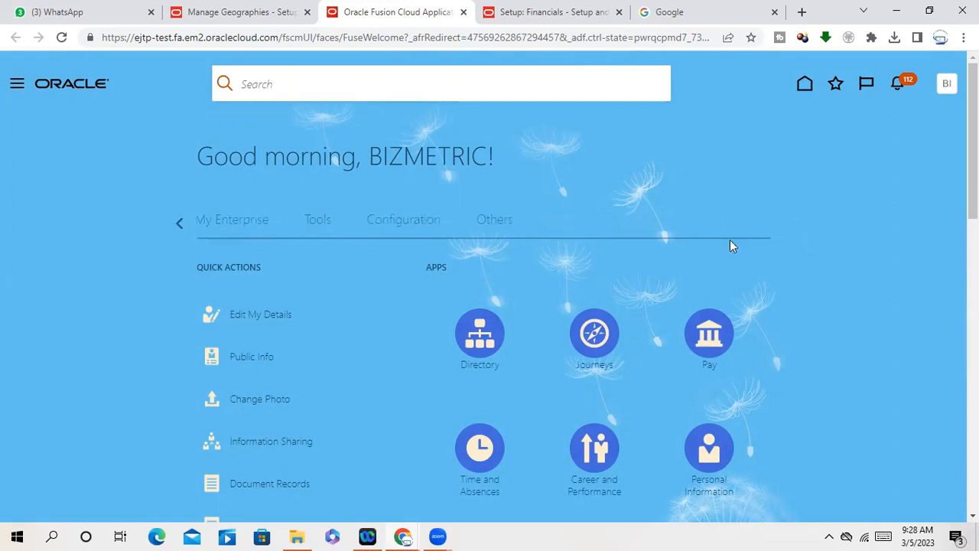
left_click(318, 220)
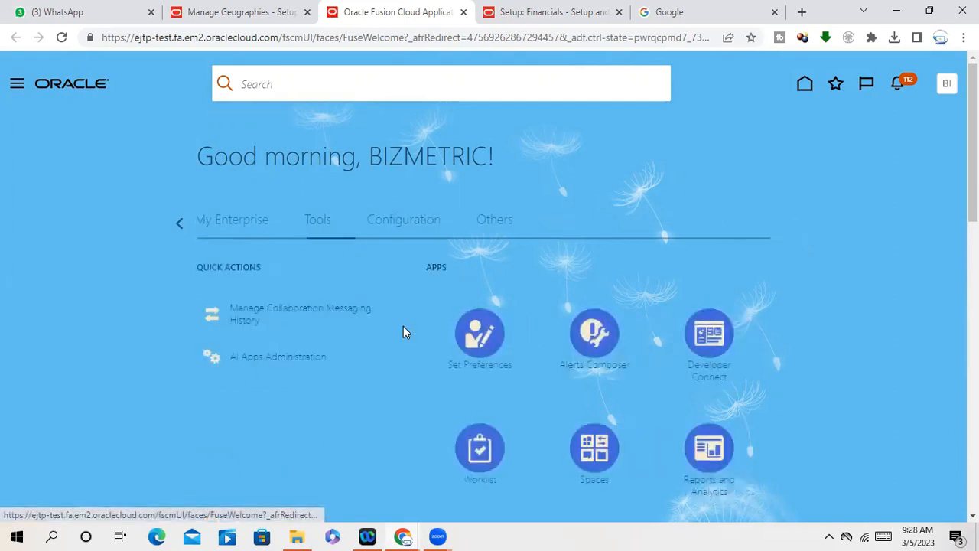
scroll("down", 3)
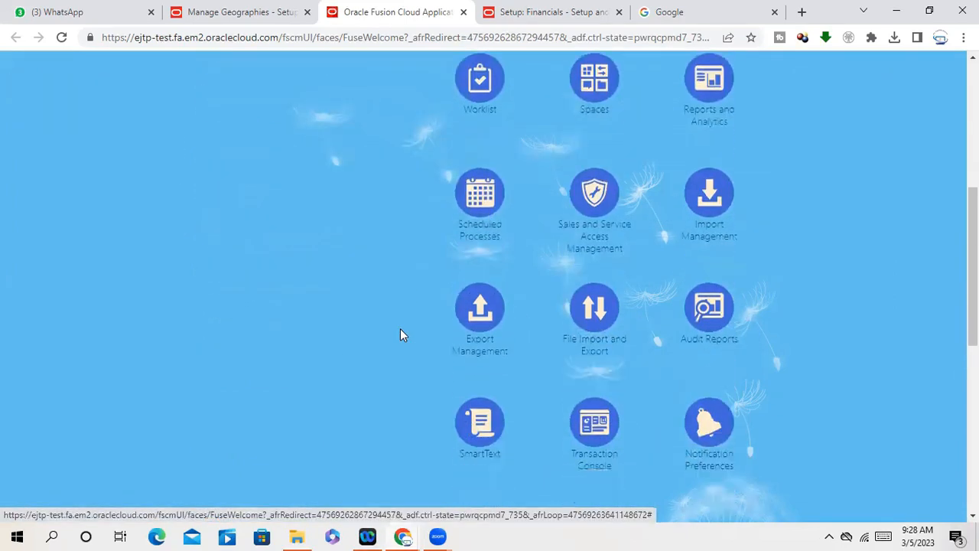
scroll("down", 3)
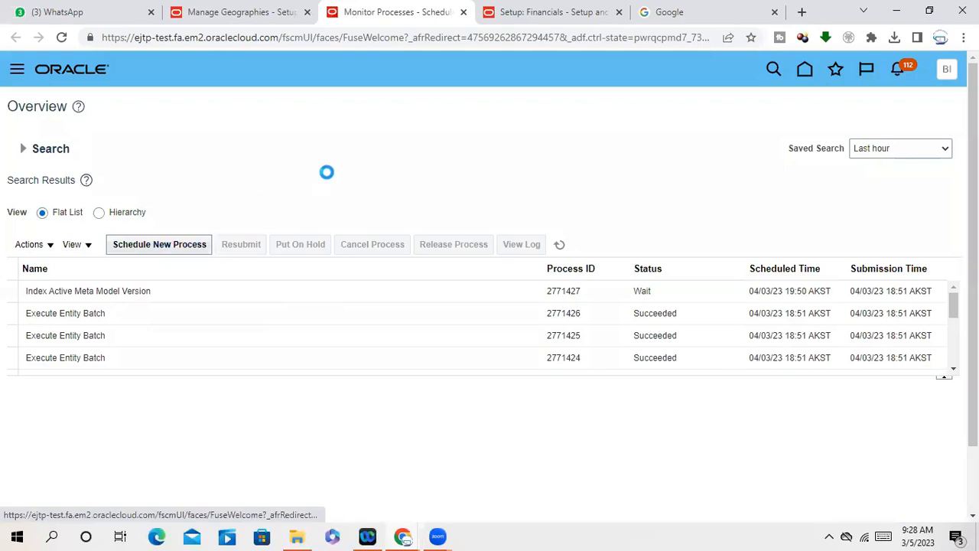
left_click(159, 244)
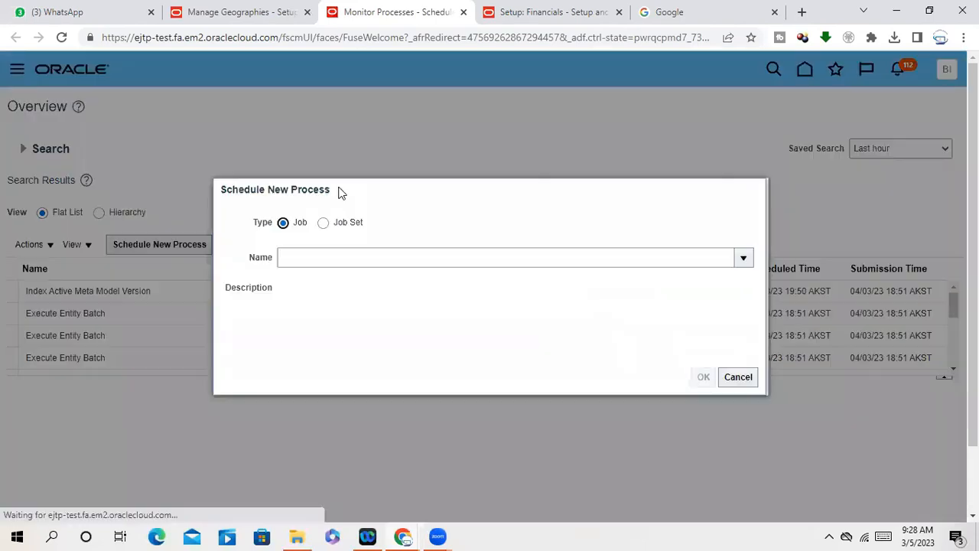
Search job names for '%geography%' to list geography processes
left_click(505, 257)
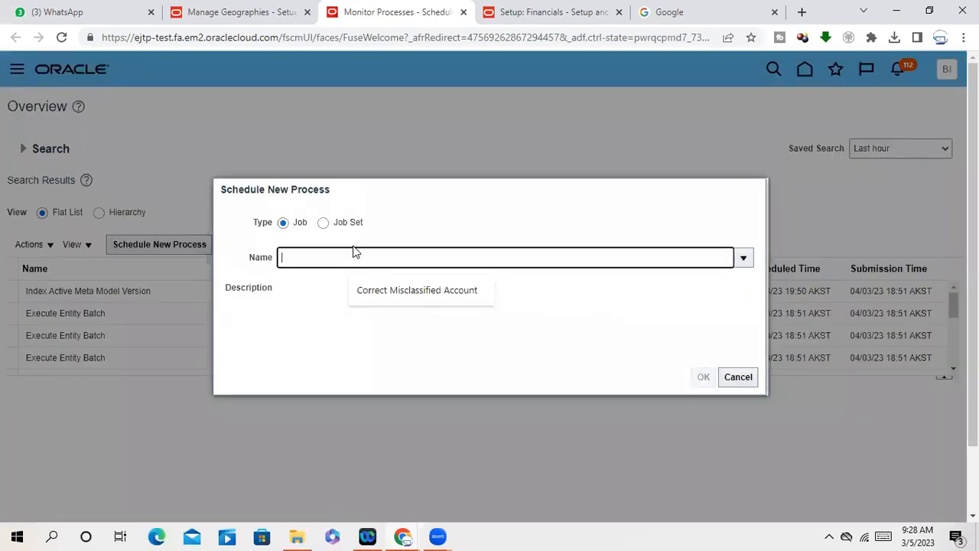
type("%")
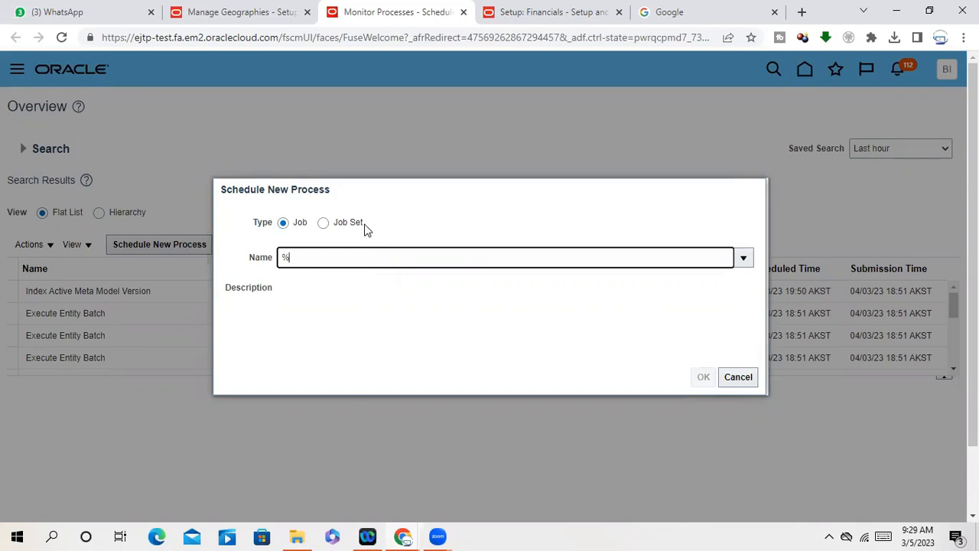
type("geogr")
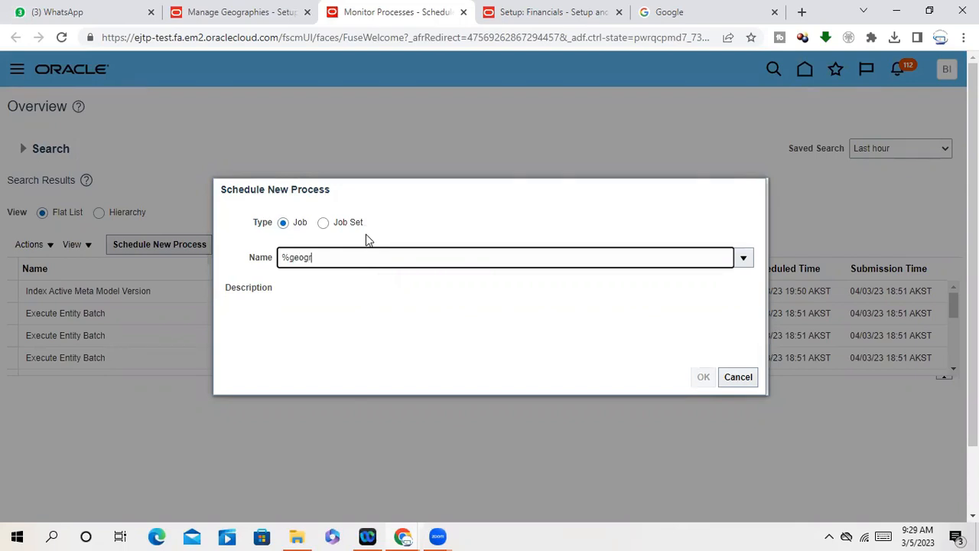
type("aphy")
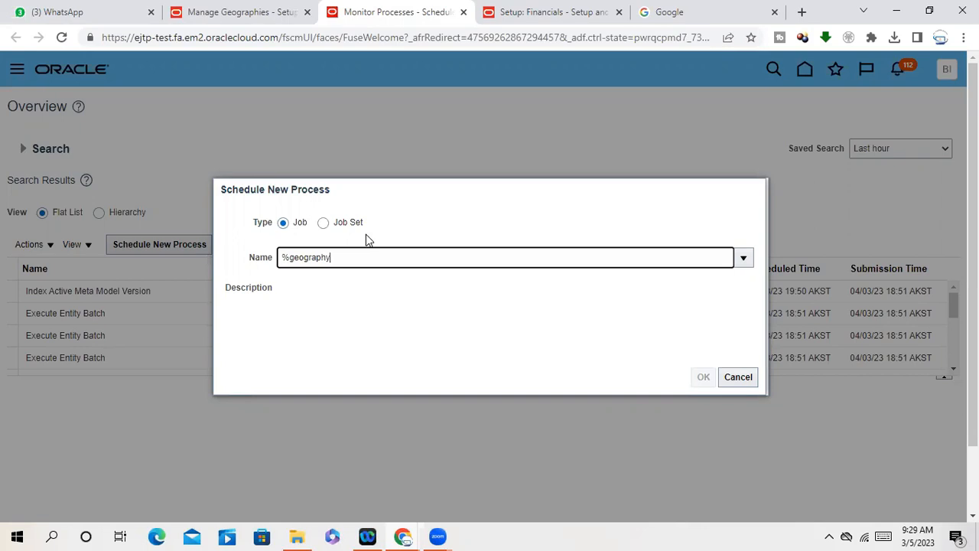
type("%")
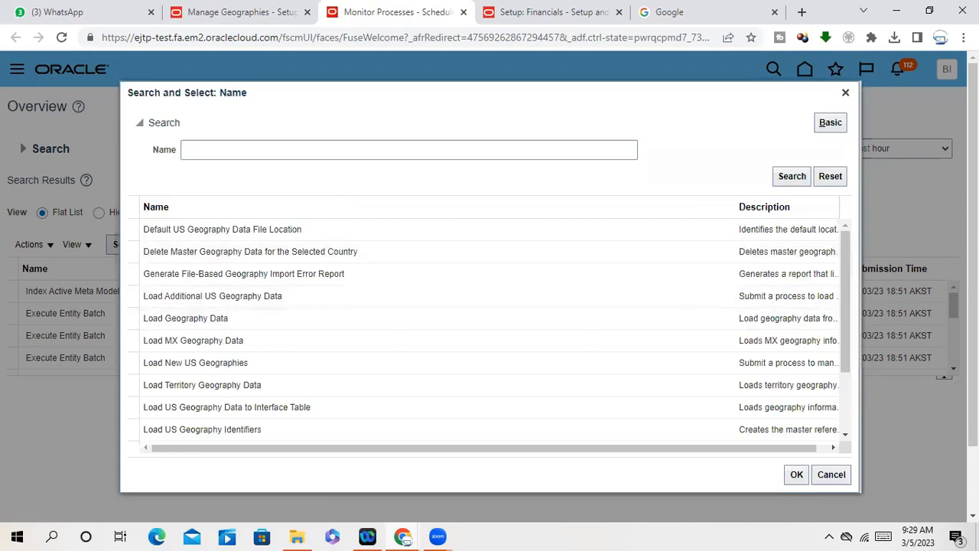
Select Validate Addresses Against Master Reference Geography Data from the geography job results
scroll("down", 3)
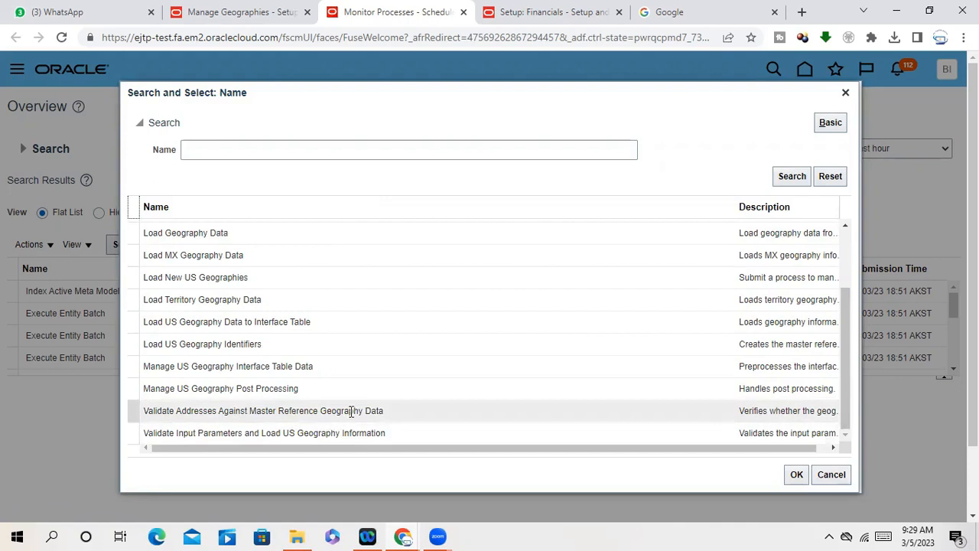
mouse_move(631, 371)
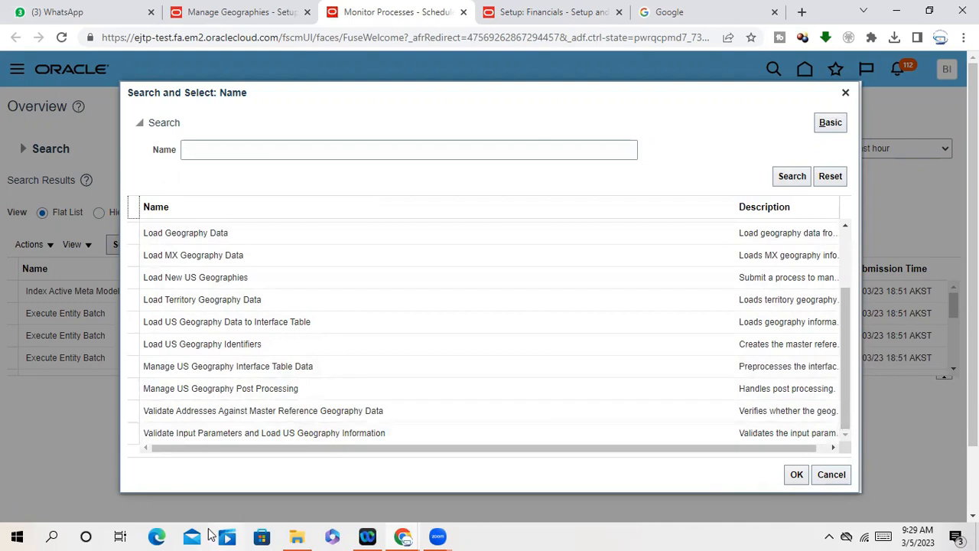
mouse_move(308, 462)
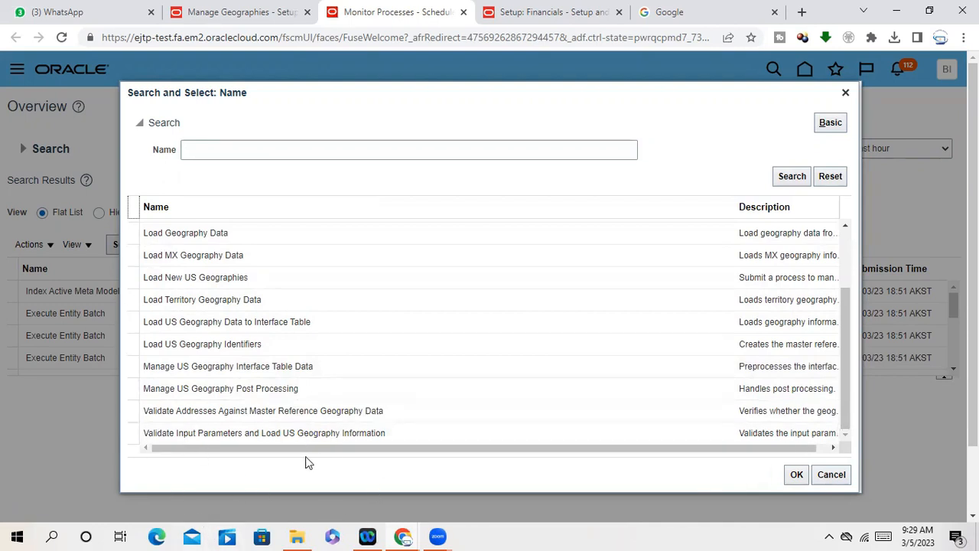
left_click(262, 410)
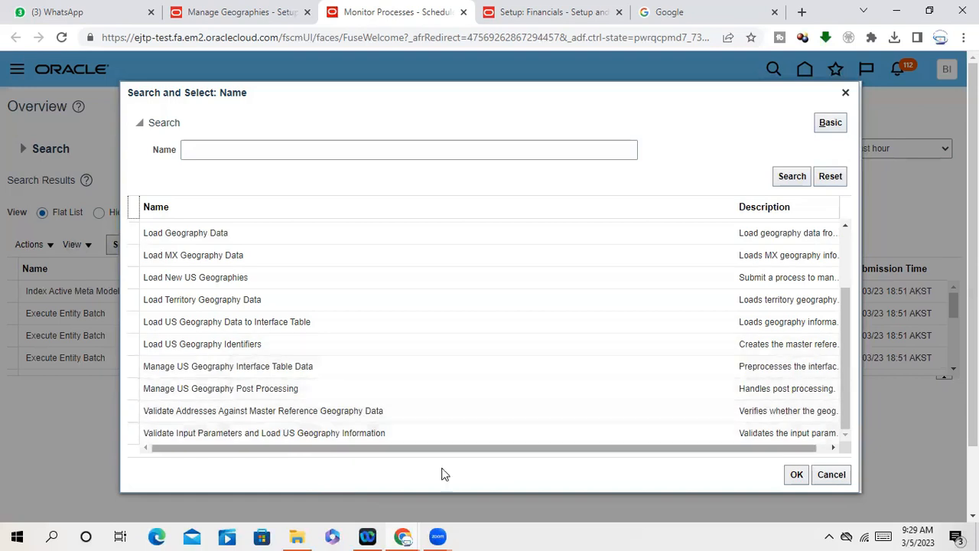
mouse_move(262, 511)
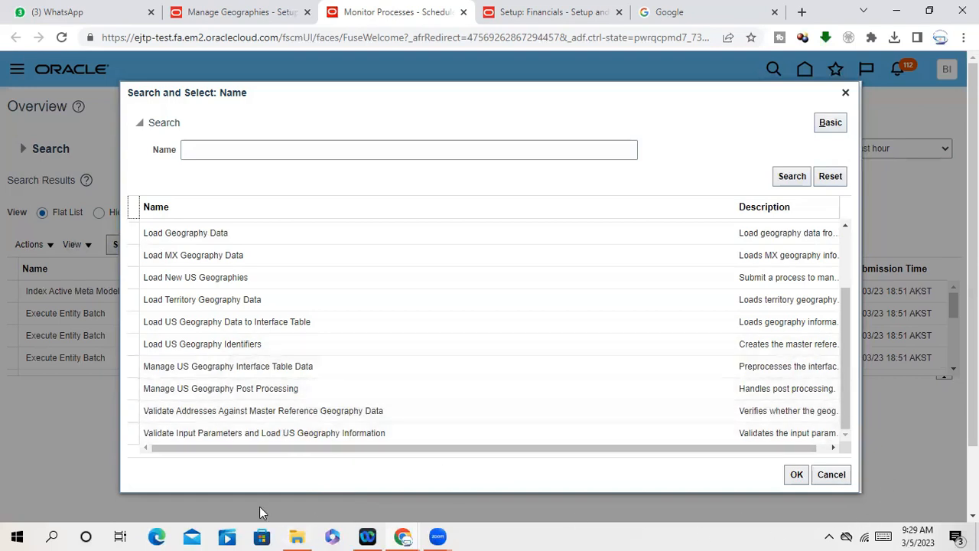
left_click(263, 411)
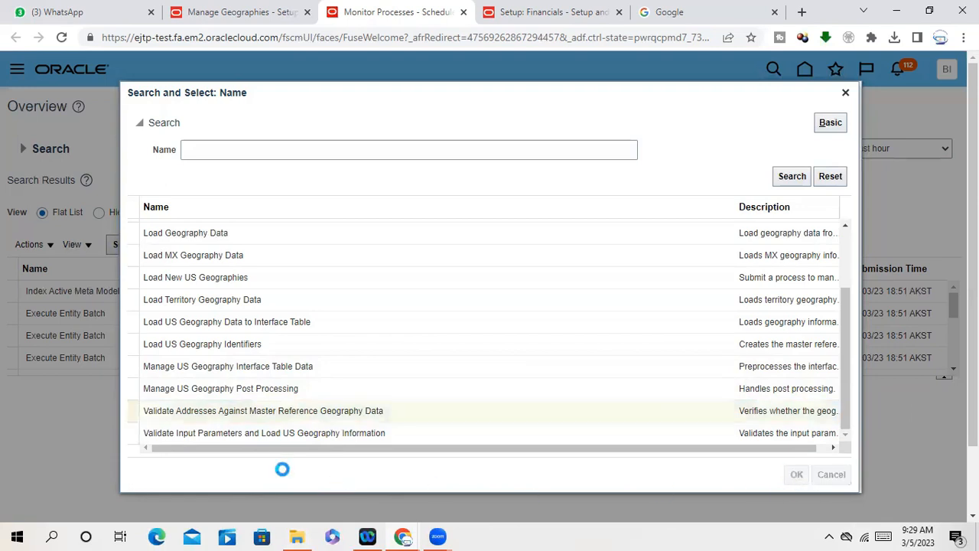
Confirm the Validate Addresses job and highlight 'master reference geography data' in its description
left_click(797, 474)
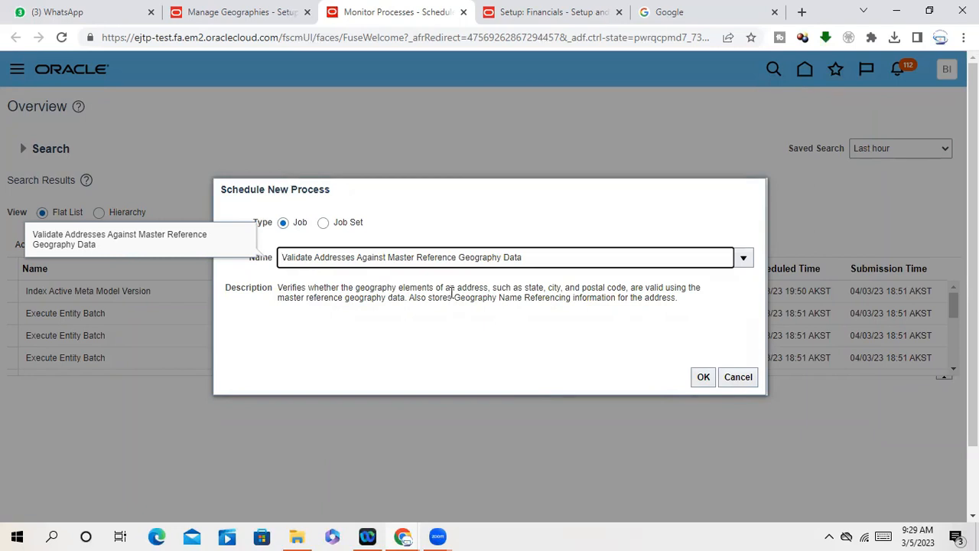
mouse_move(621, 290)
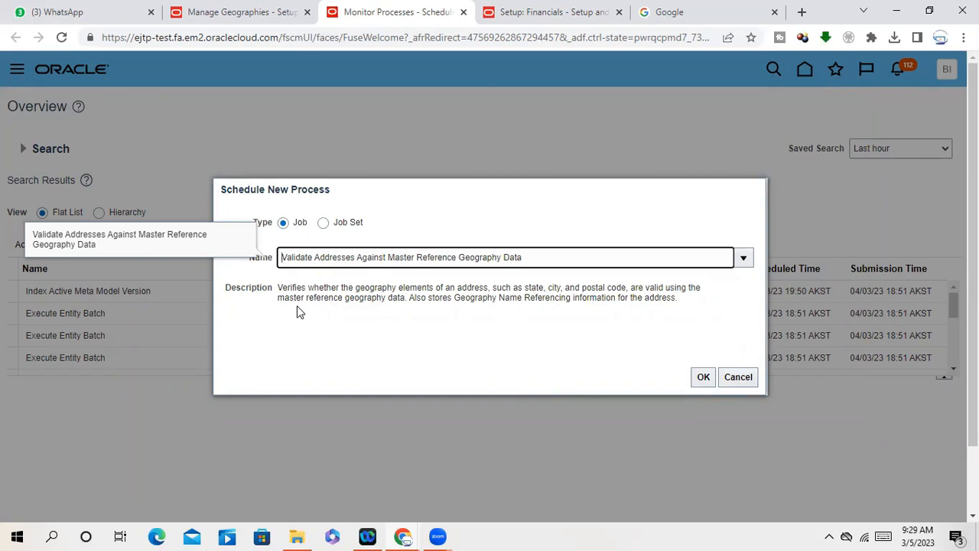
mouse_move(403, 313)
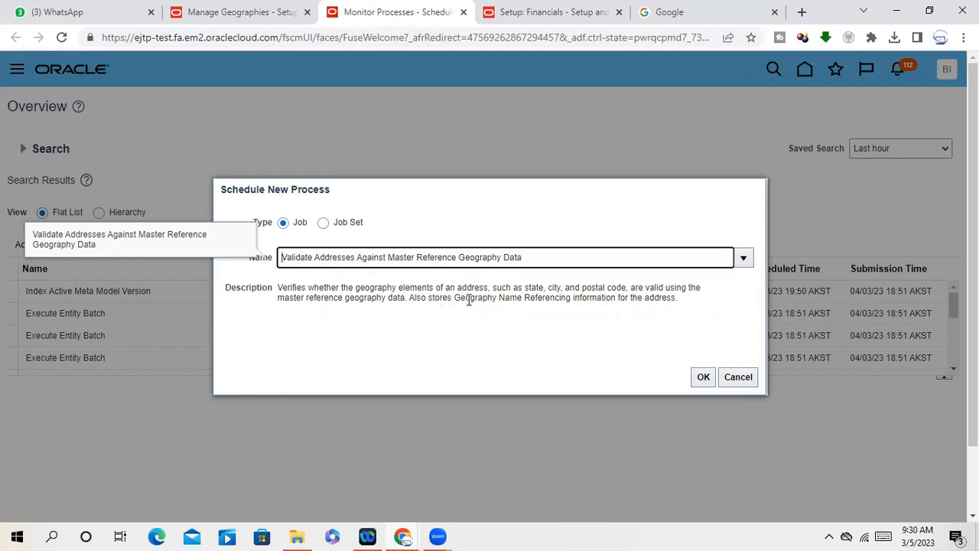
mouse_move(599, 326)
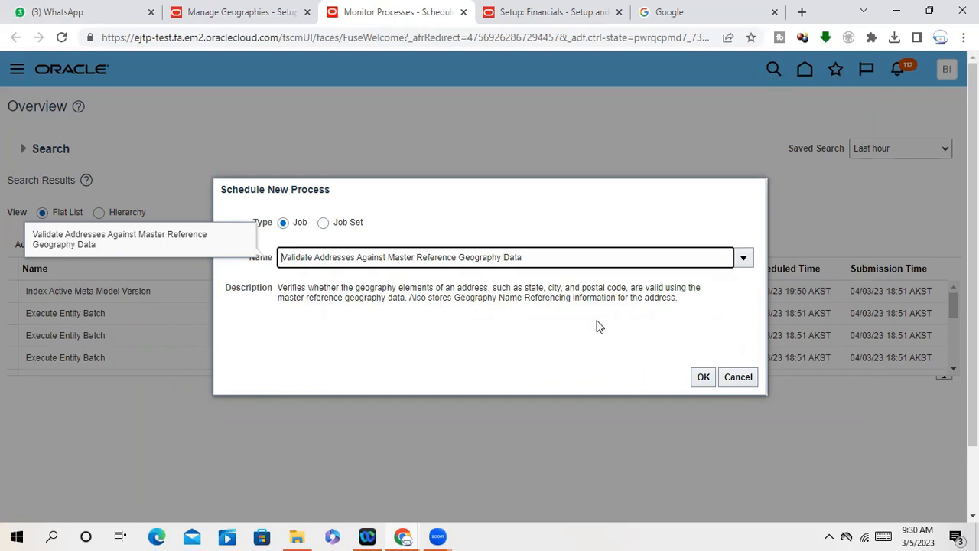
mouse_move(683, 356)
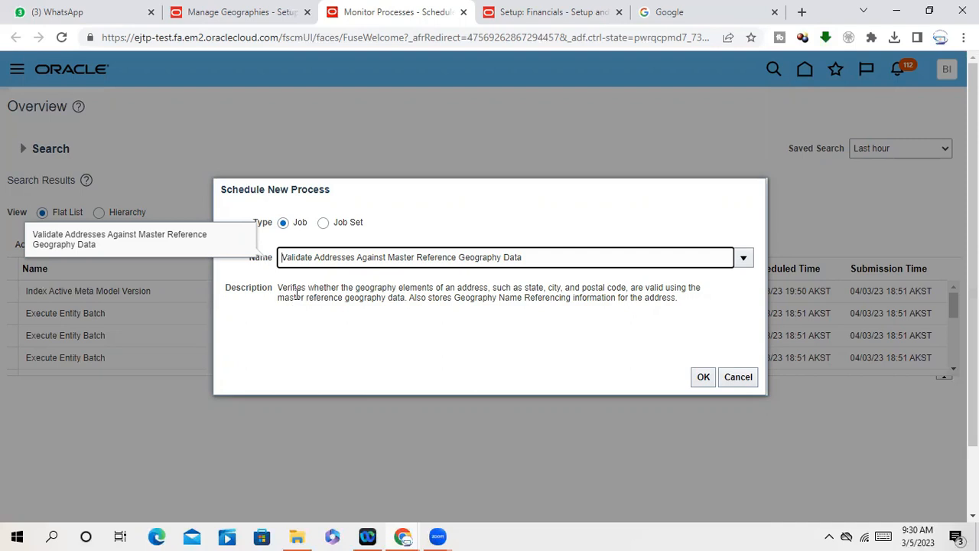
double_click(342, 296)
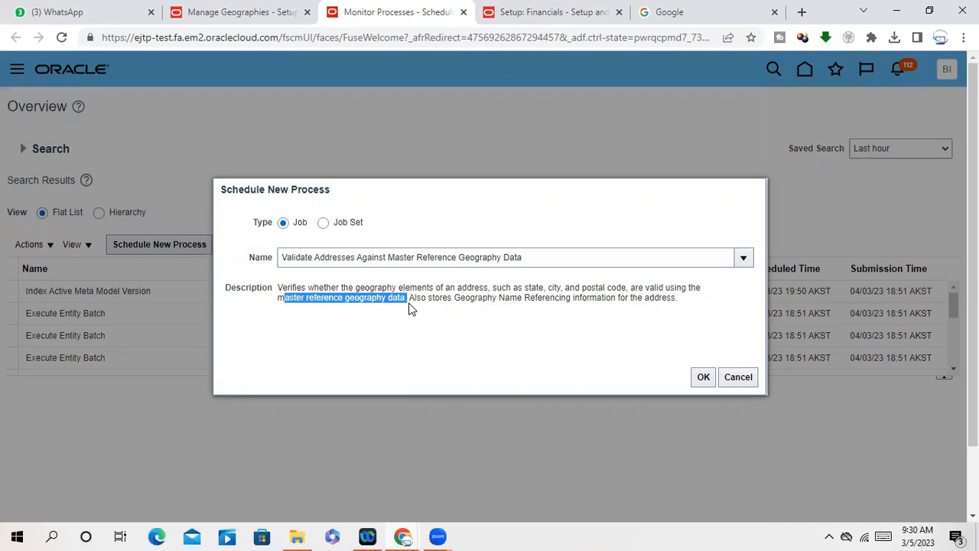
mouse_move(511, 324)
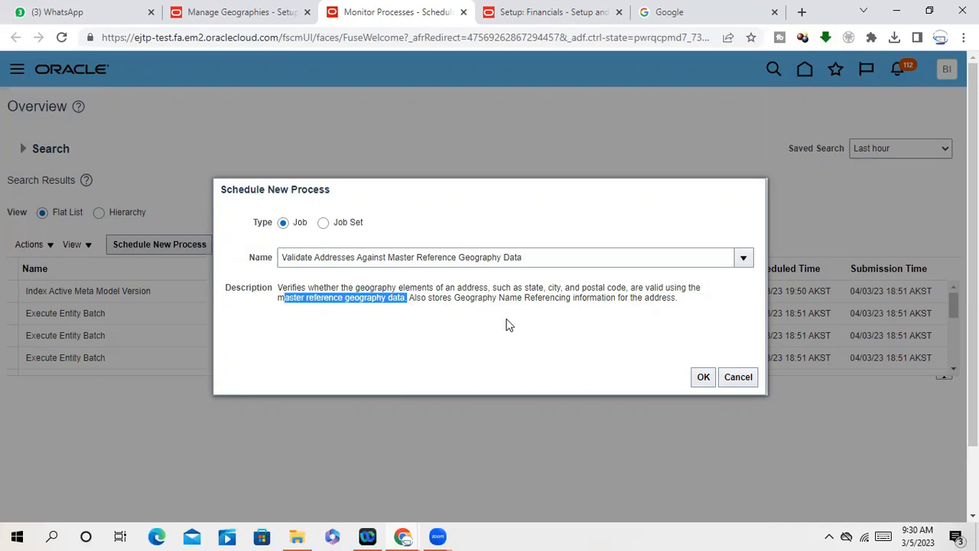